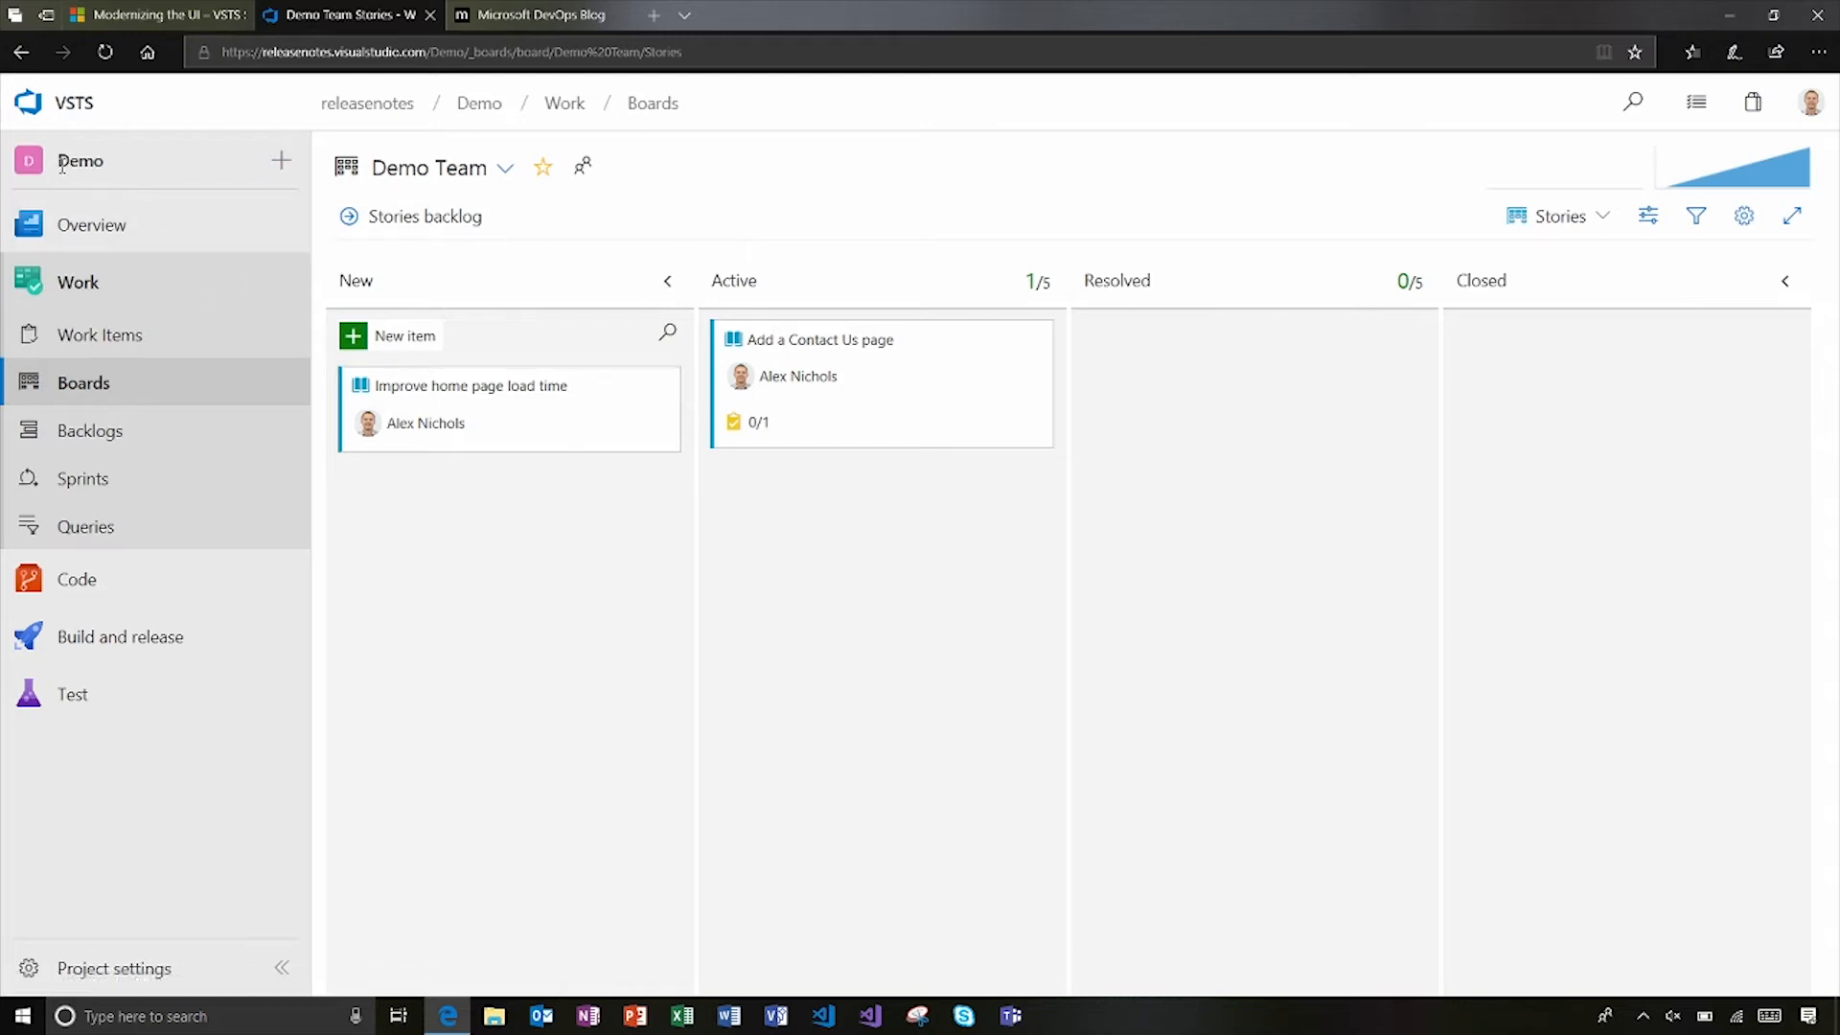
- Preview the new query/work item and Code menus, then collapse navigation to icons only
{"action": "left_click", "coordinate": [281, 161]}
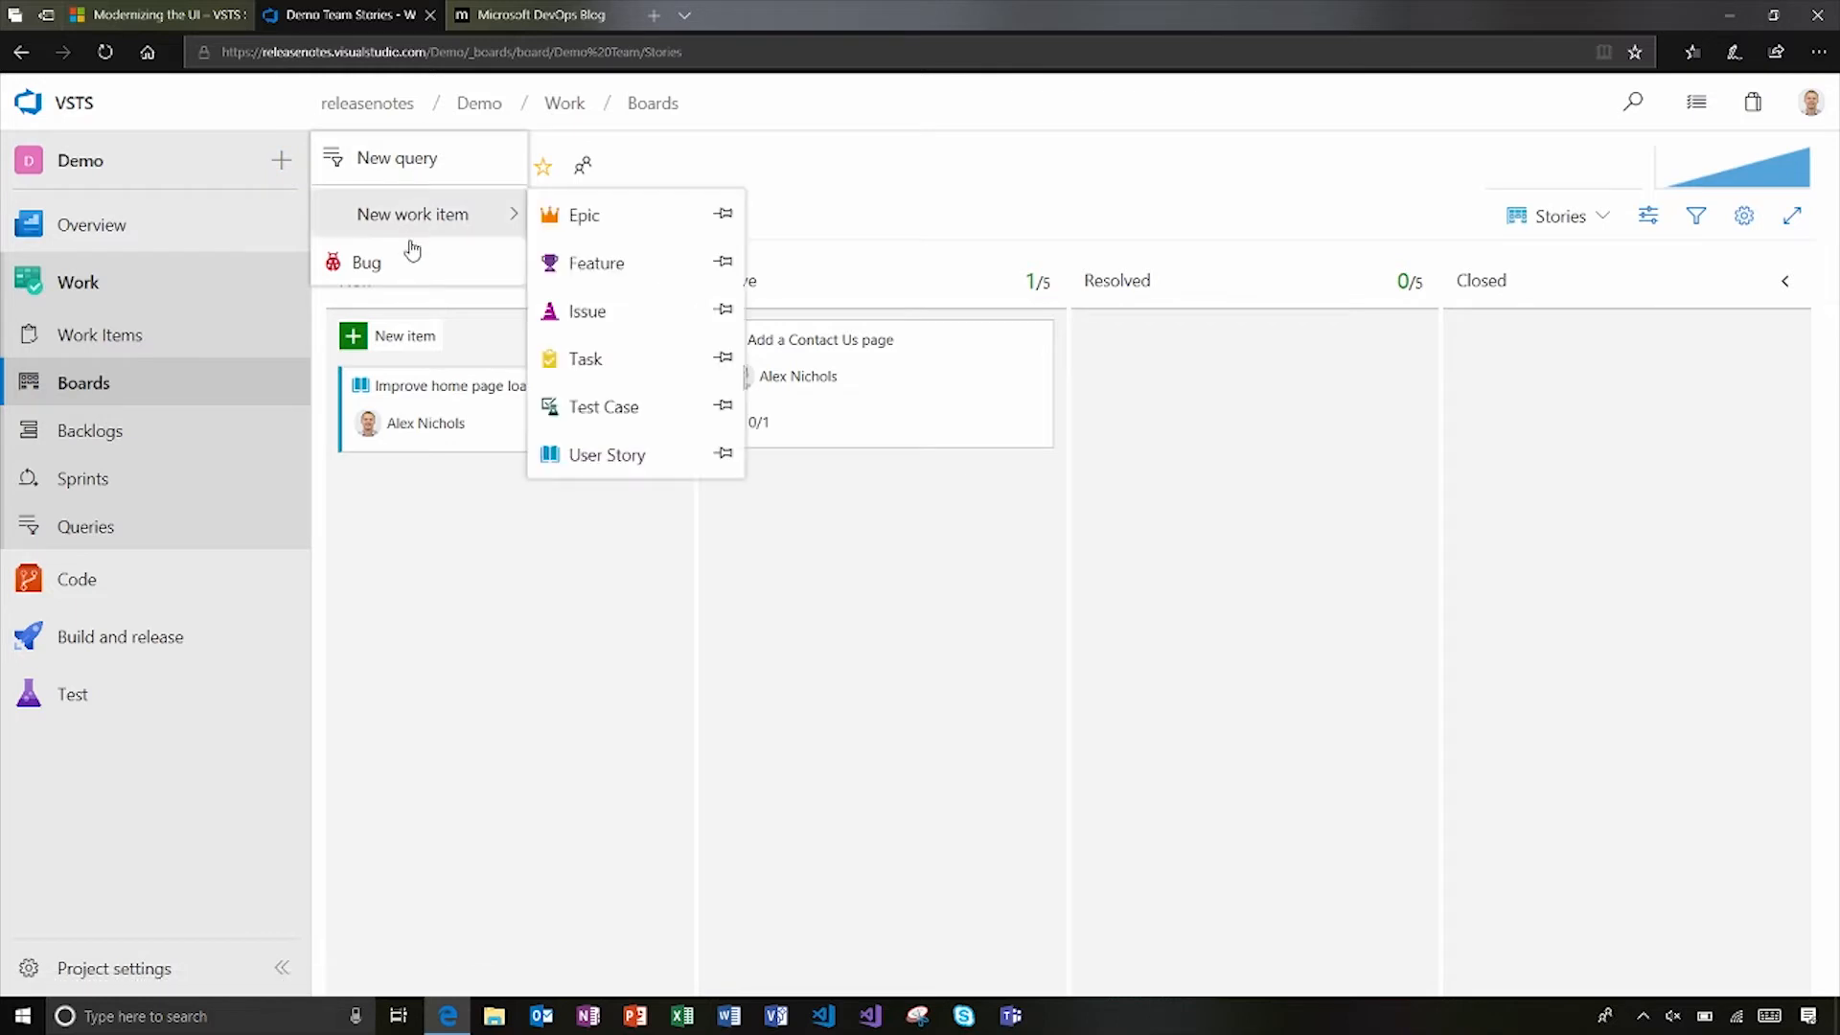
{"action": "mouse_move", "coordinate": [821, 200]}
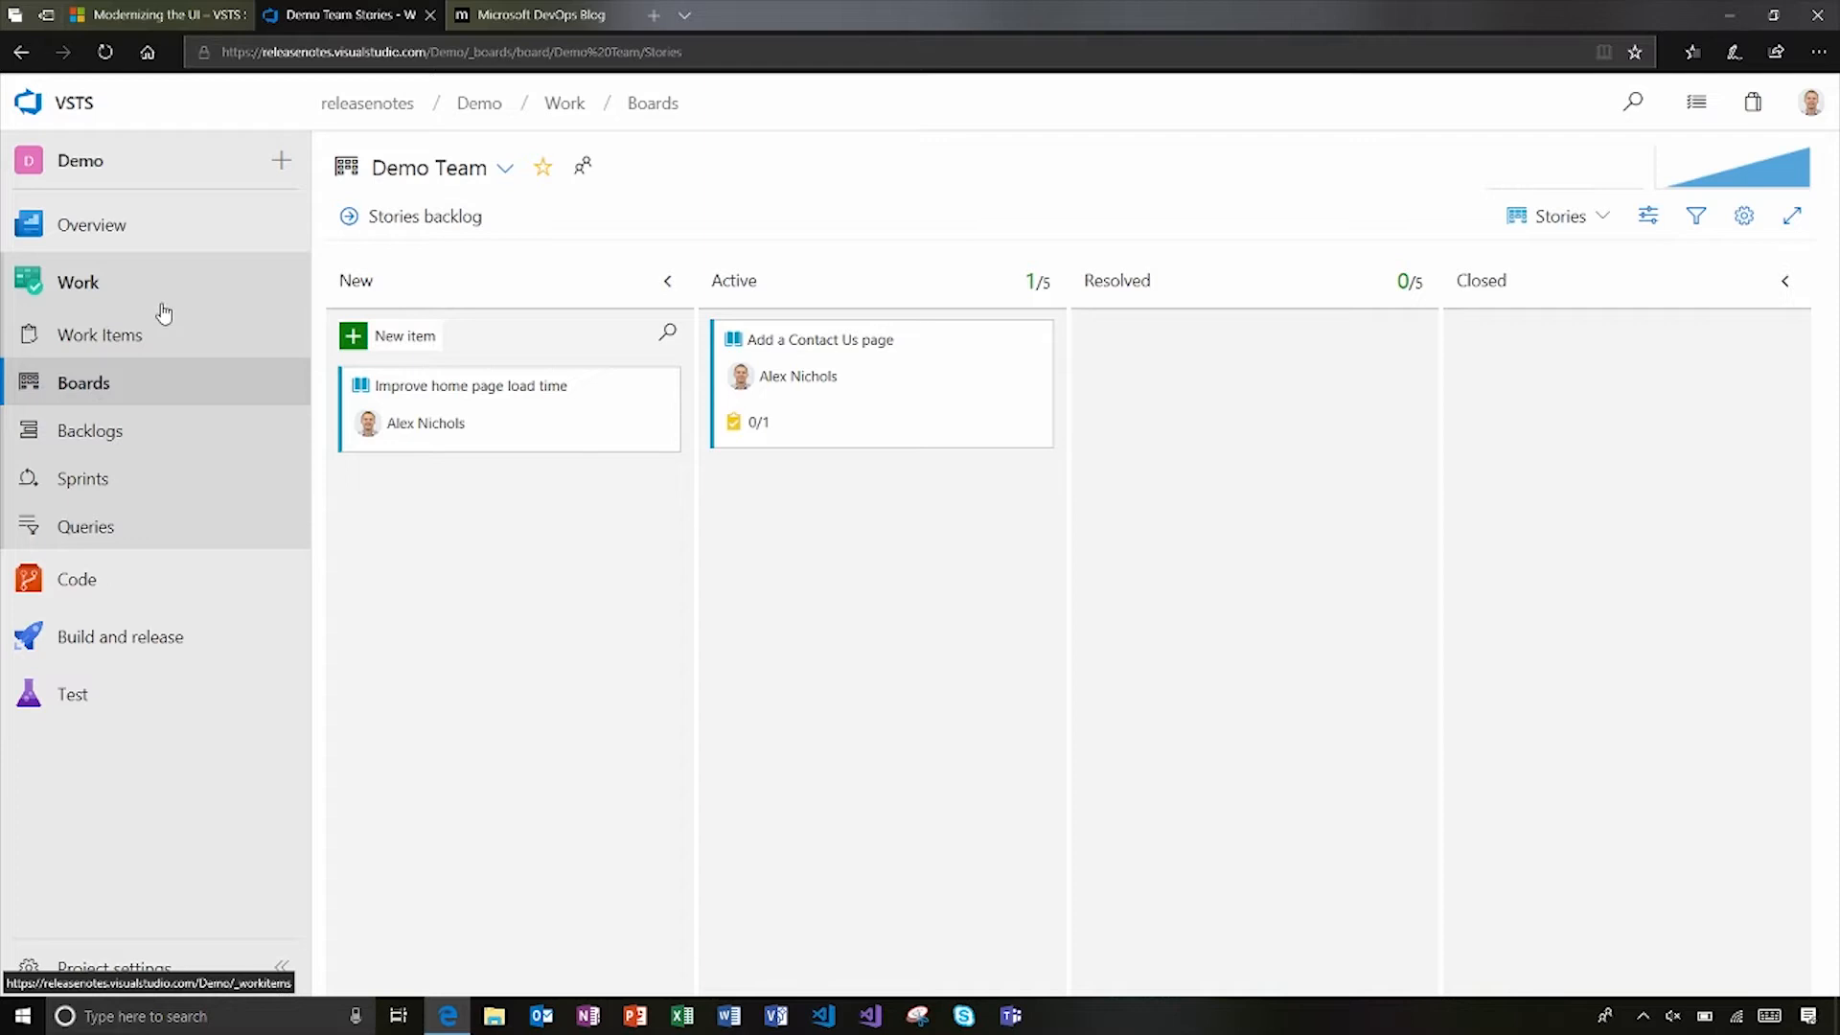
{"action": "mouse_move", "coordinate": [109, 318]}
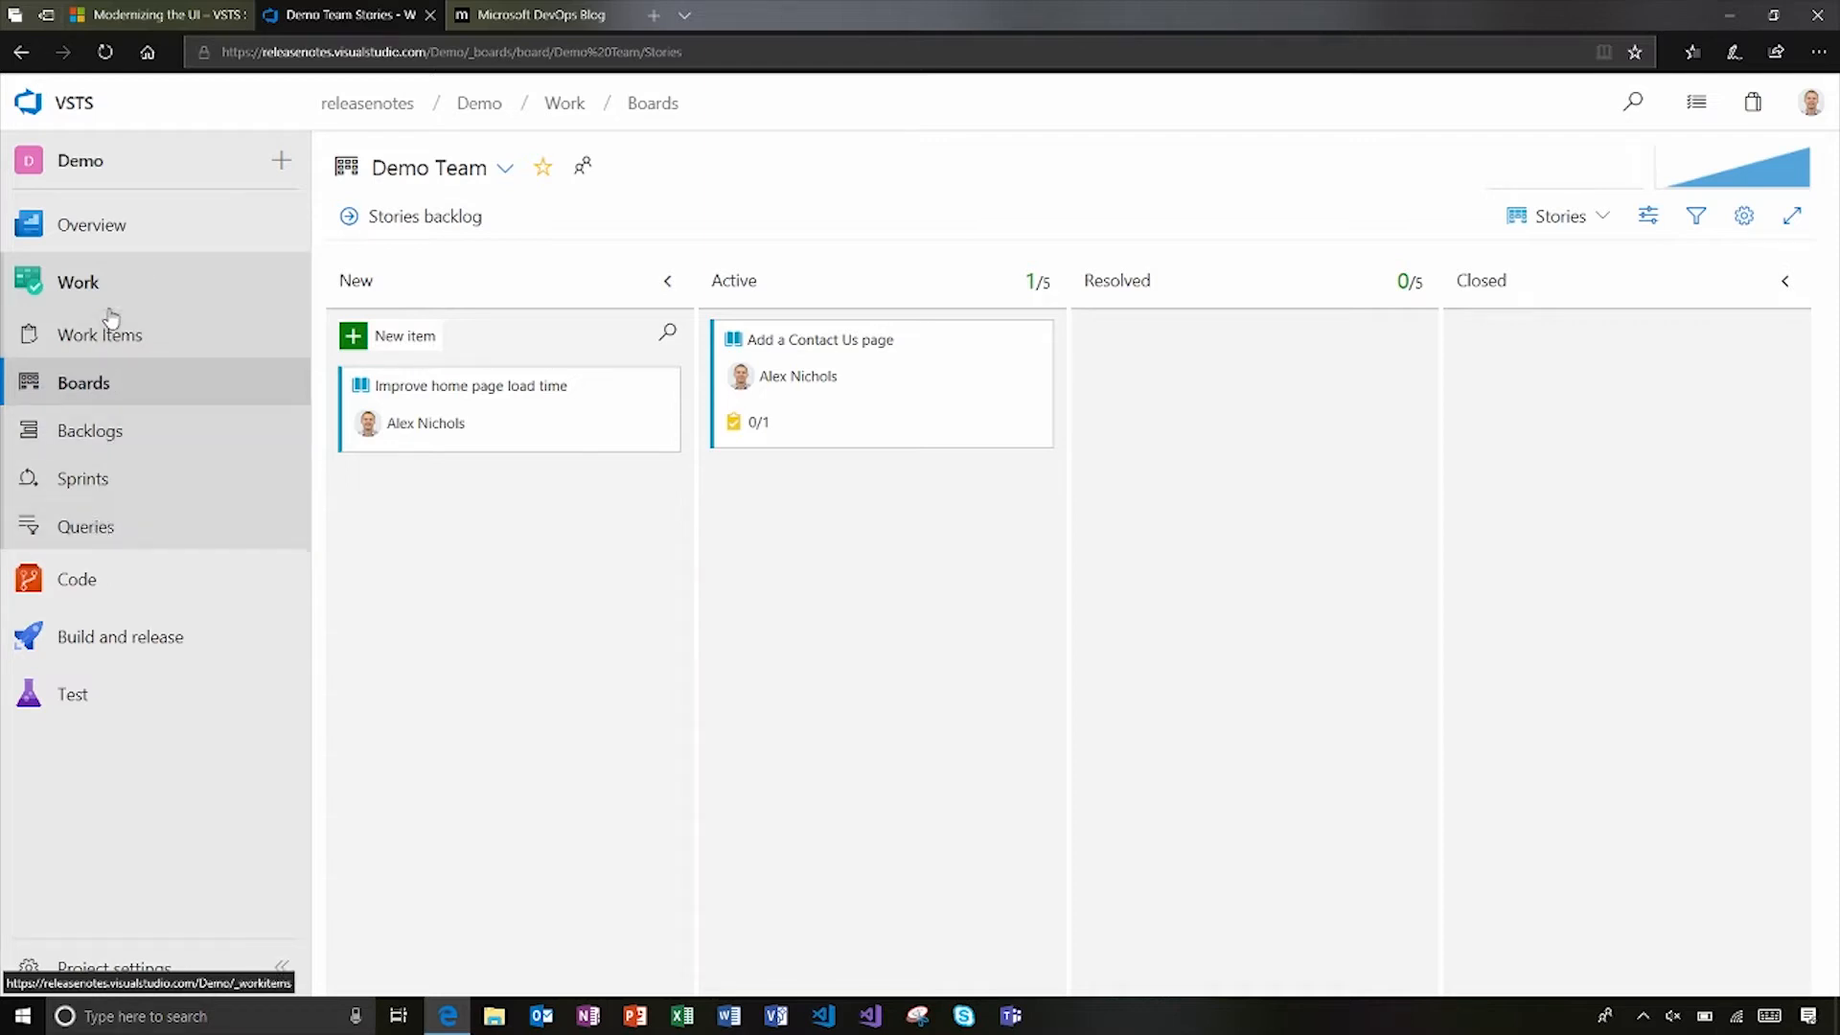
{"action": "mouse_move", "coordinate": [147, 358]}
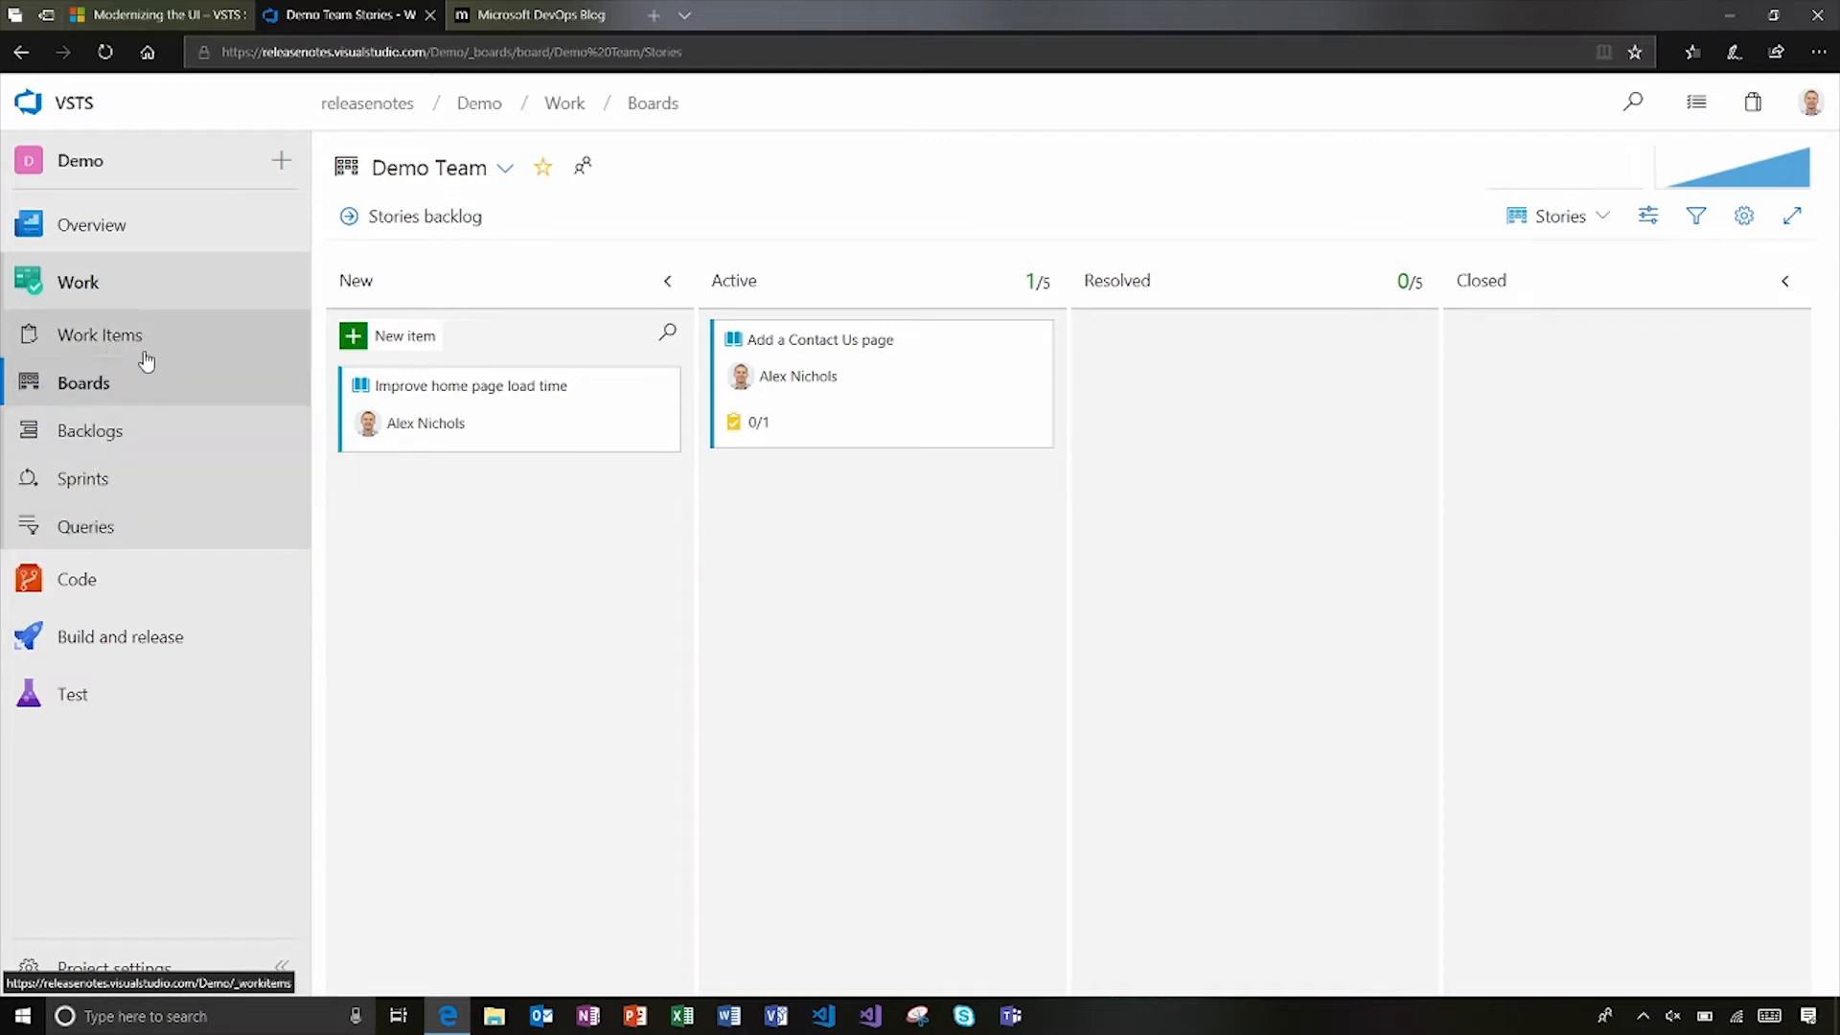
{"action": "left_click", "coordinate": [76, 578]}
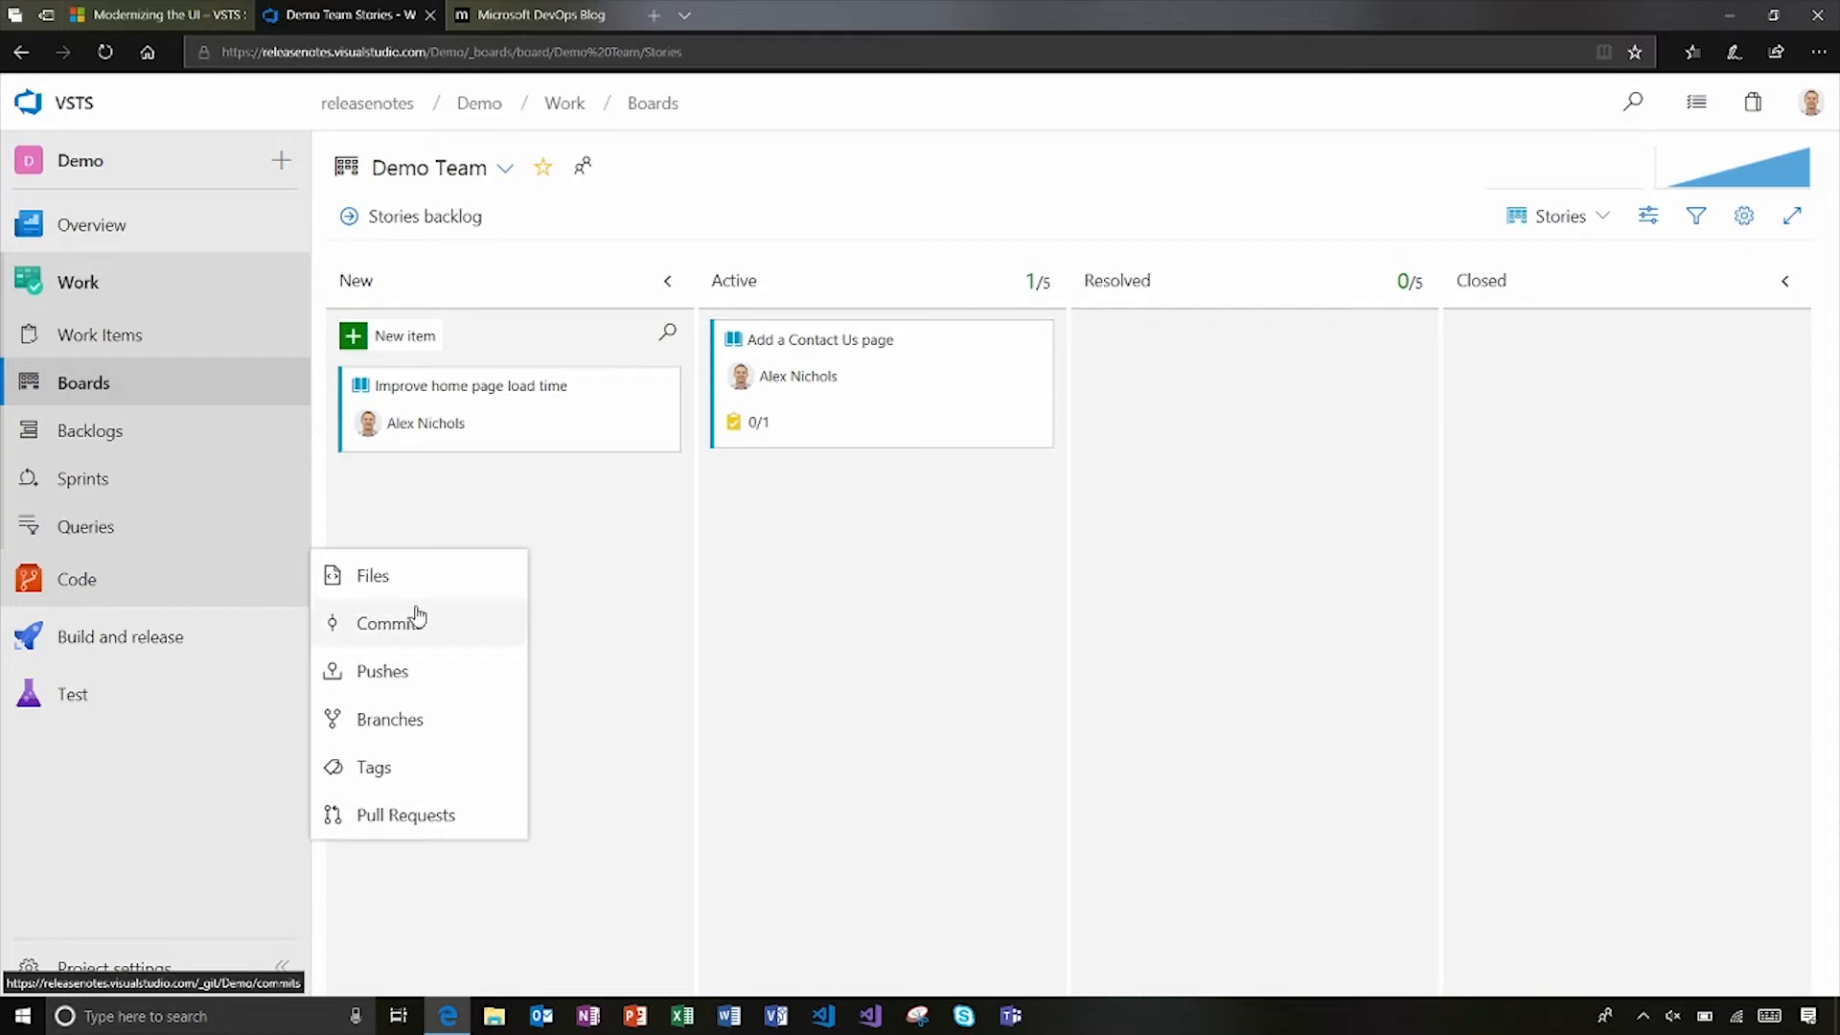
{"action": "mouse_move", "coordinate": [409, 707]}
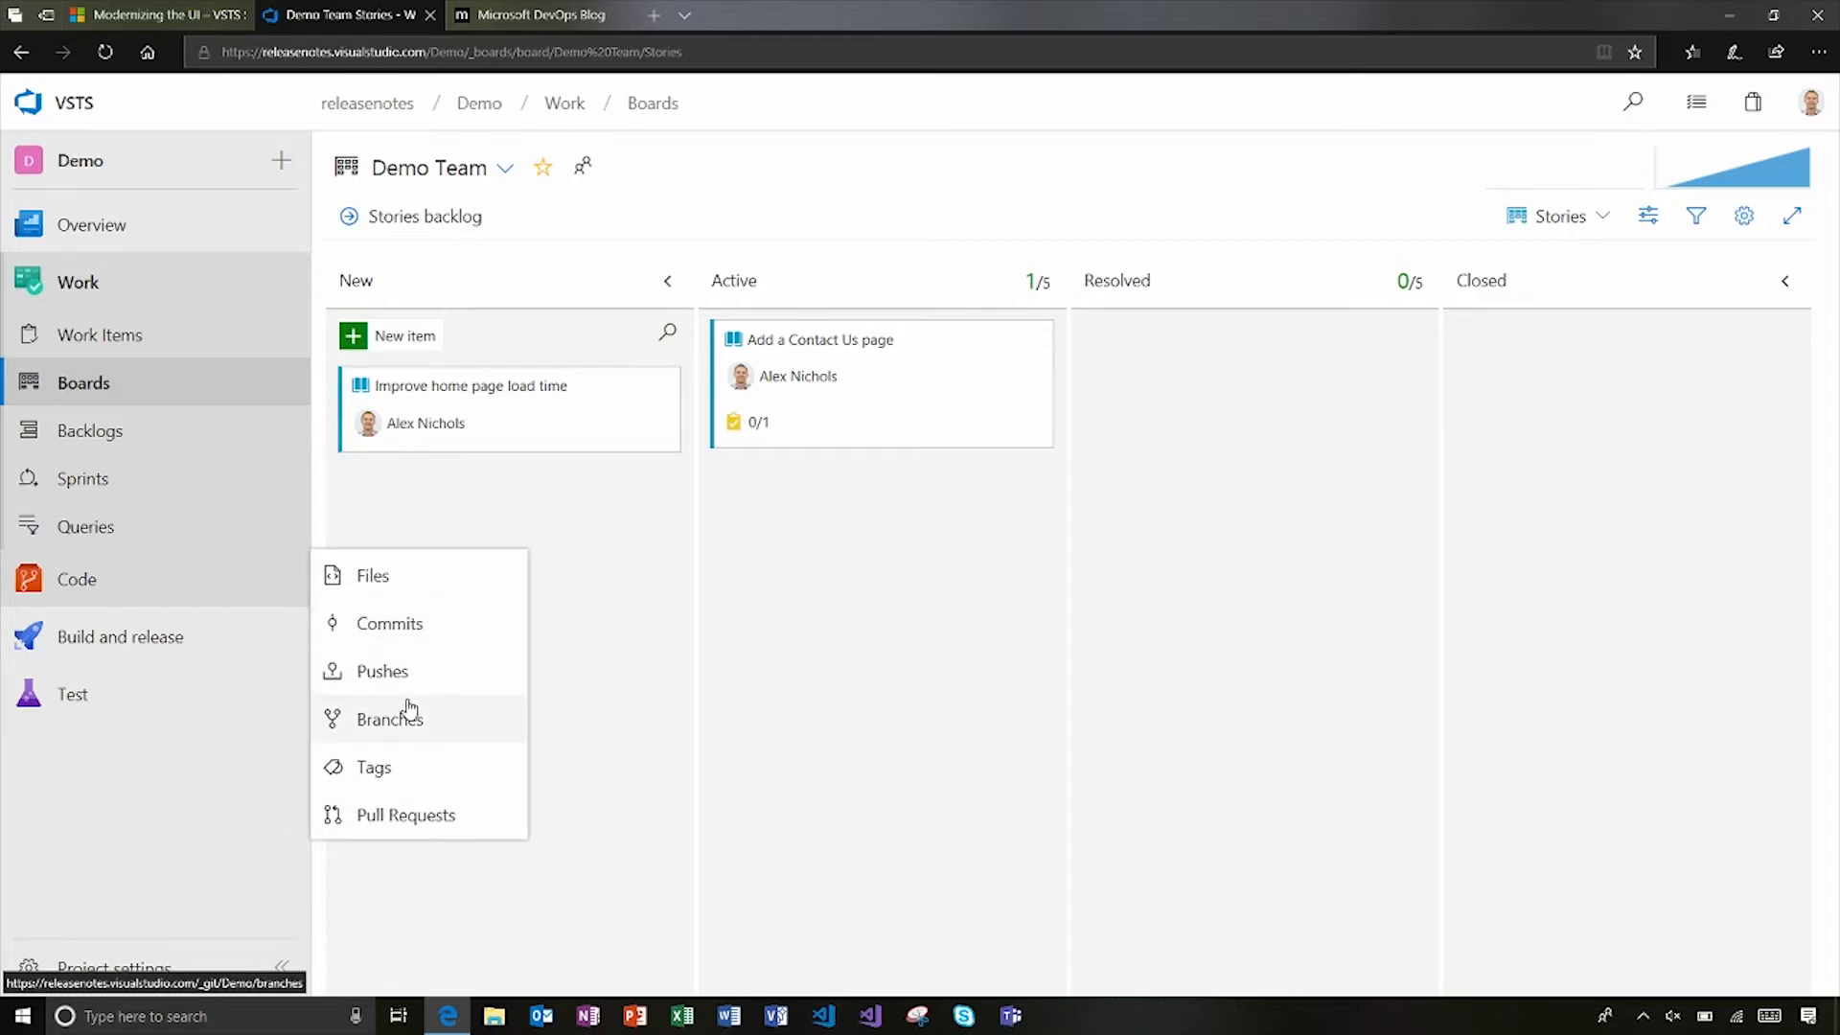
{"action": "mouse_move", "coordinate": [404, 719]}
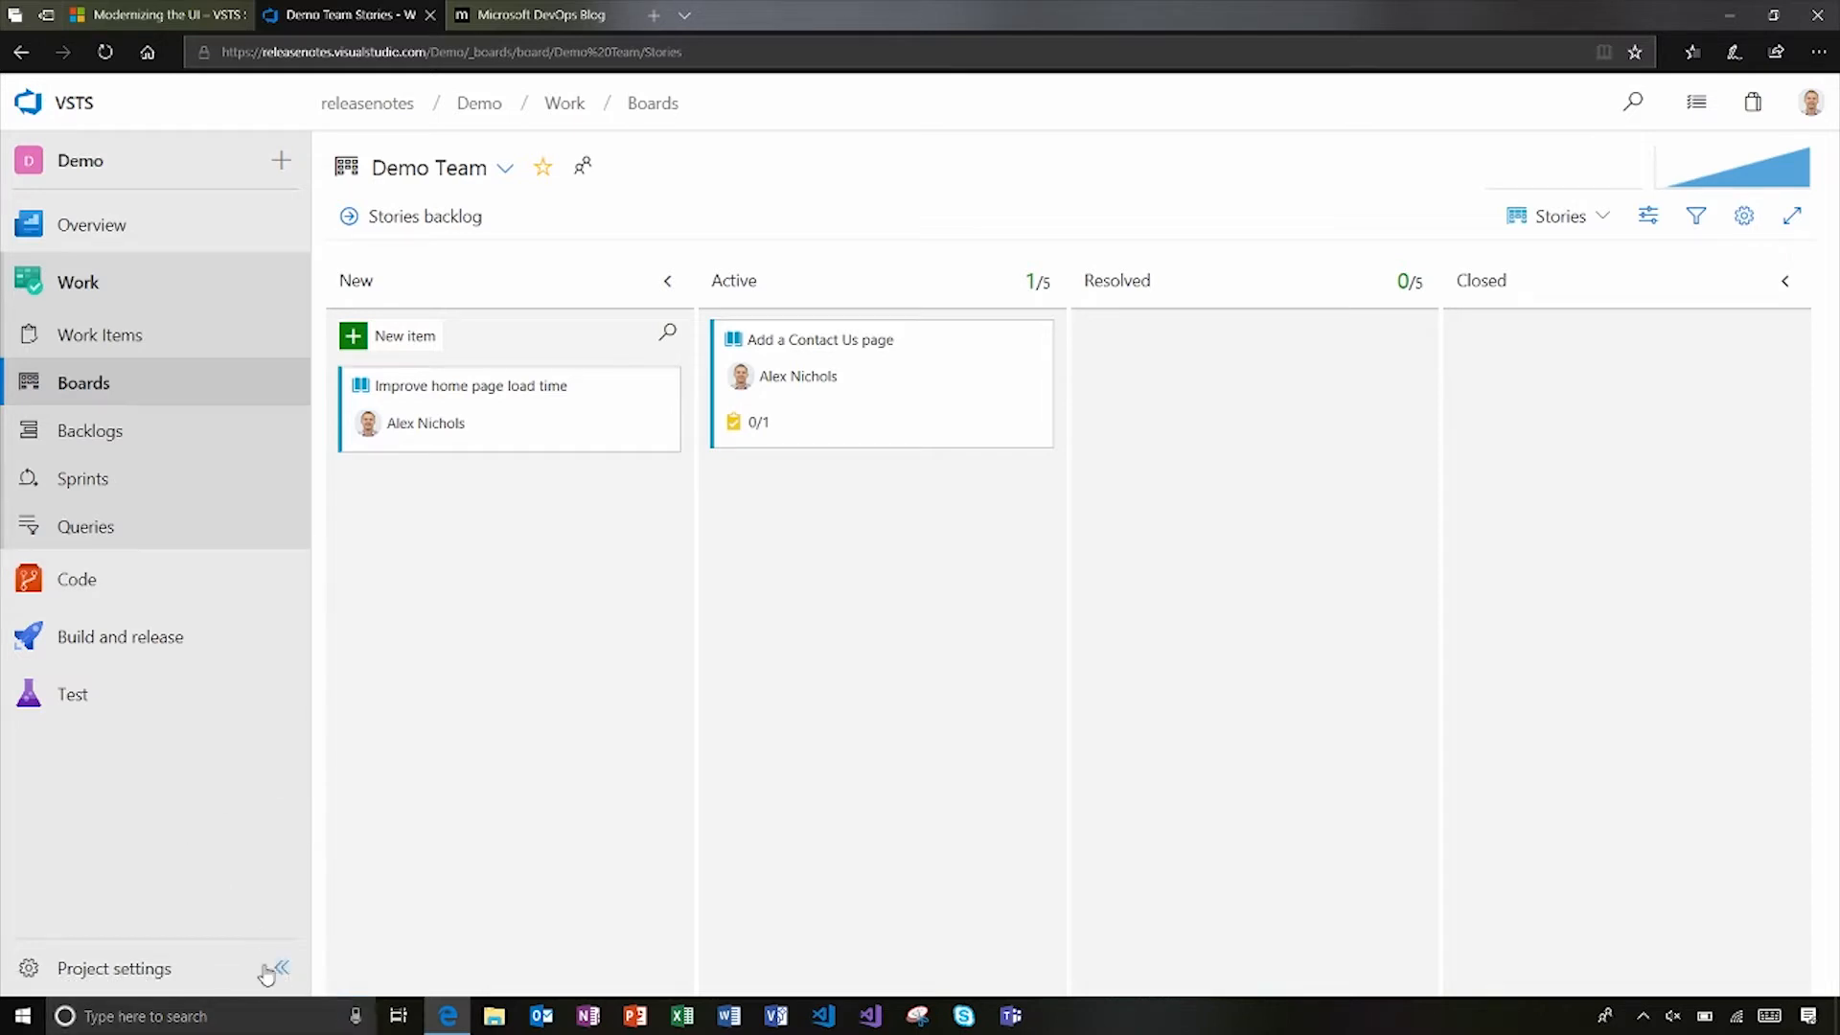
{"action": "left_click", "coordinate": [278, 967]}
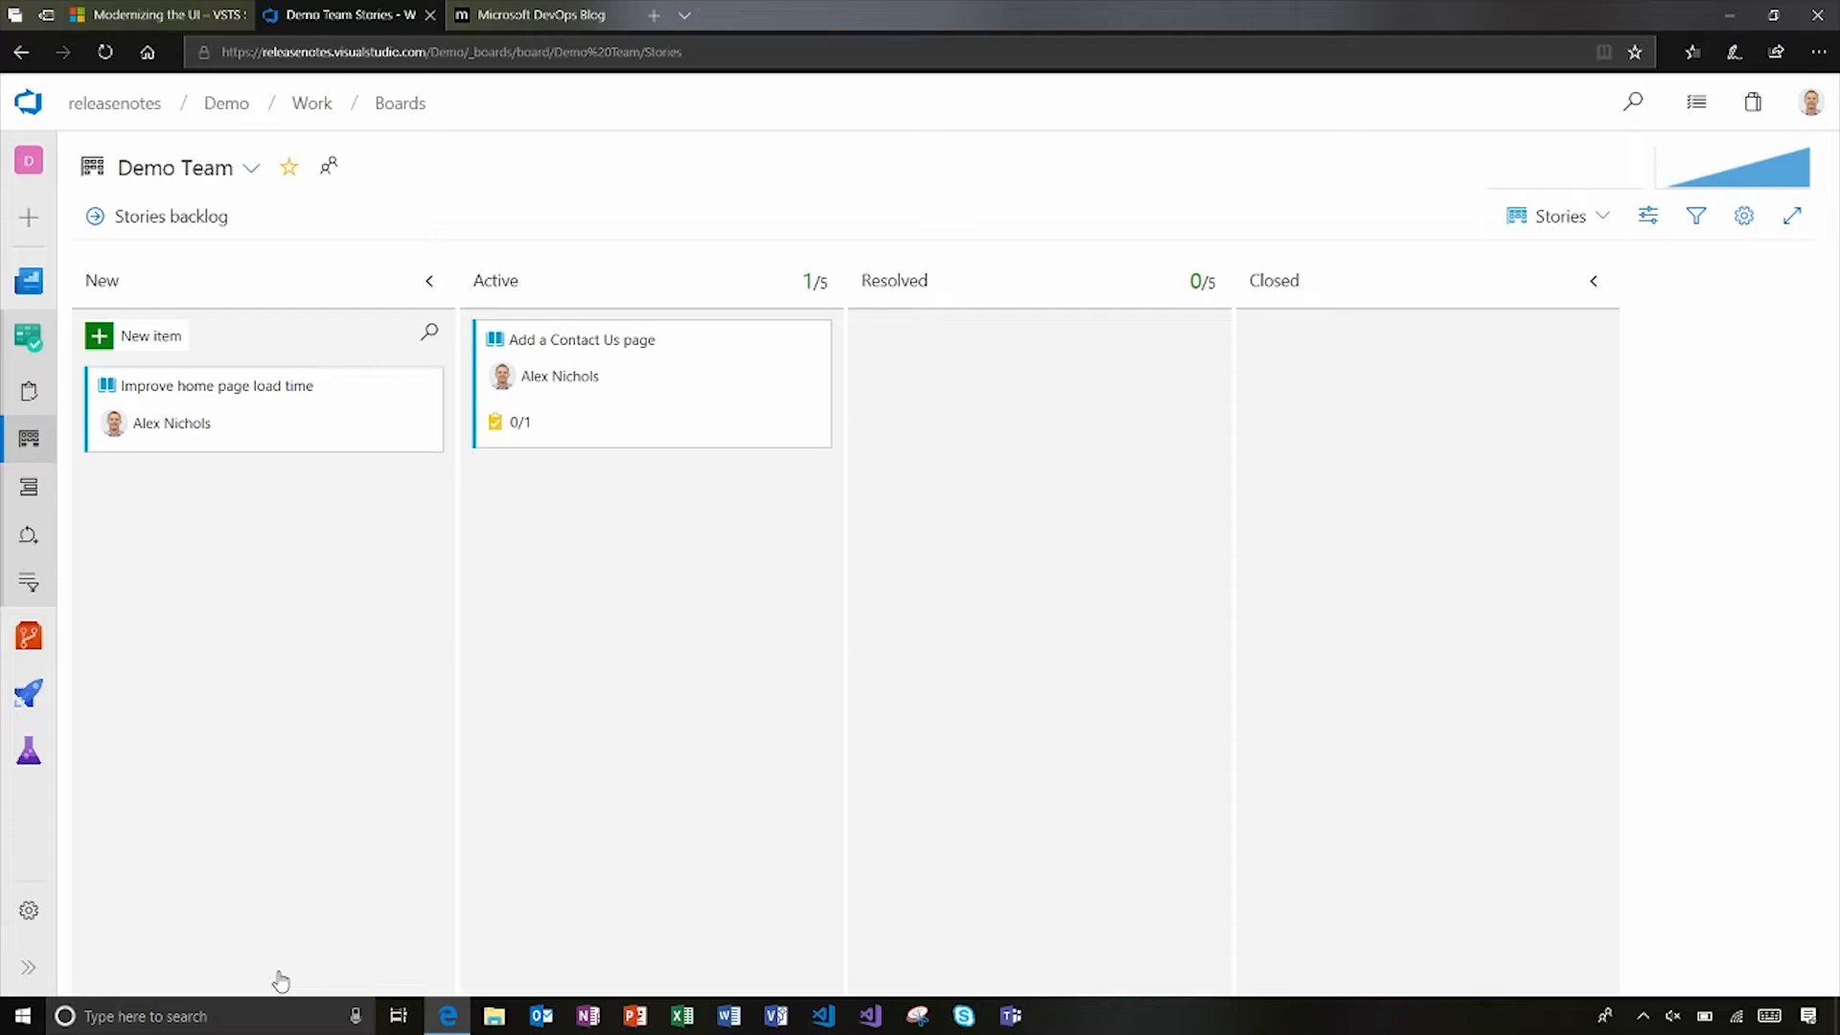
{"action": "mouse_move", "coordinate": [231, 983]}
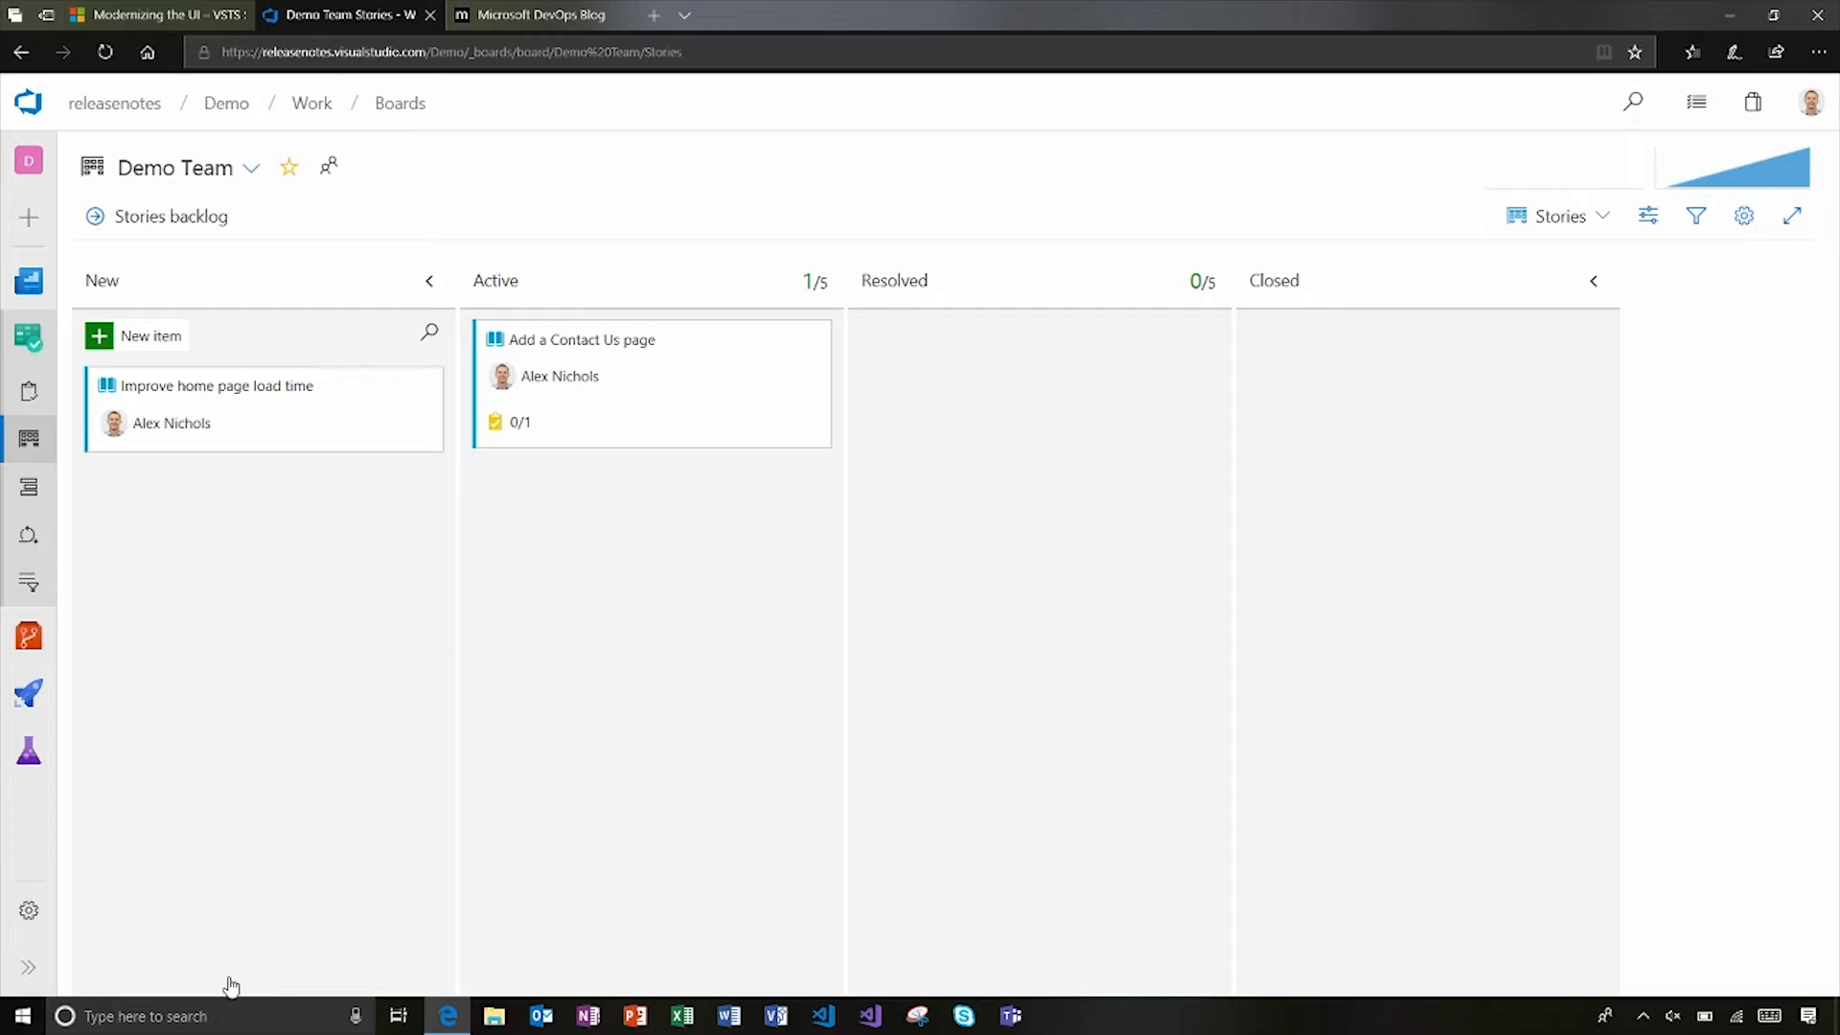
{"action": "mouse_move", "coordinate": [30, 910]}
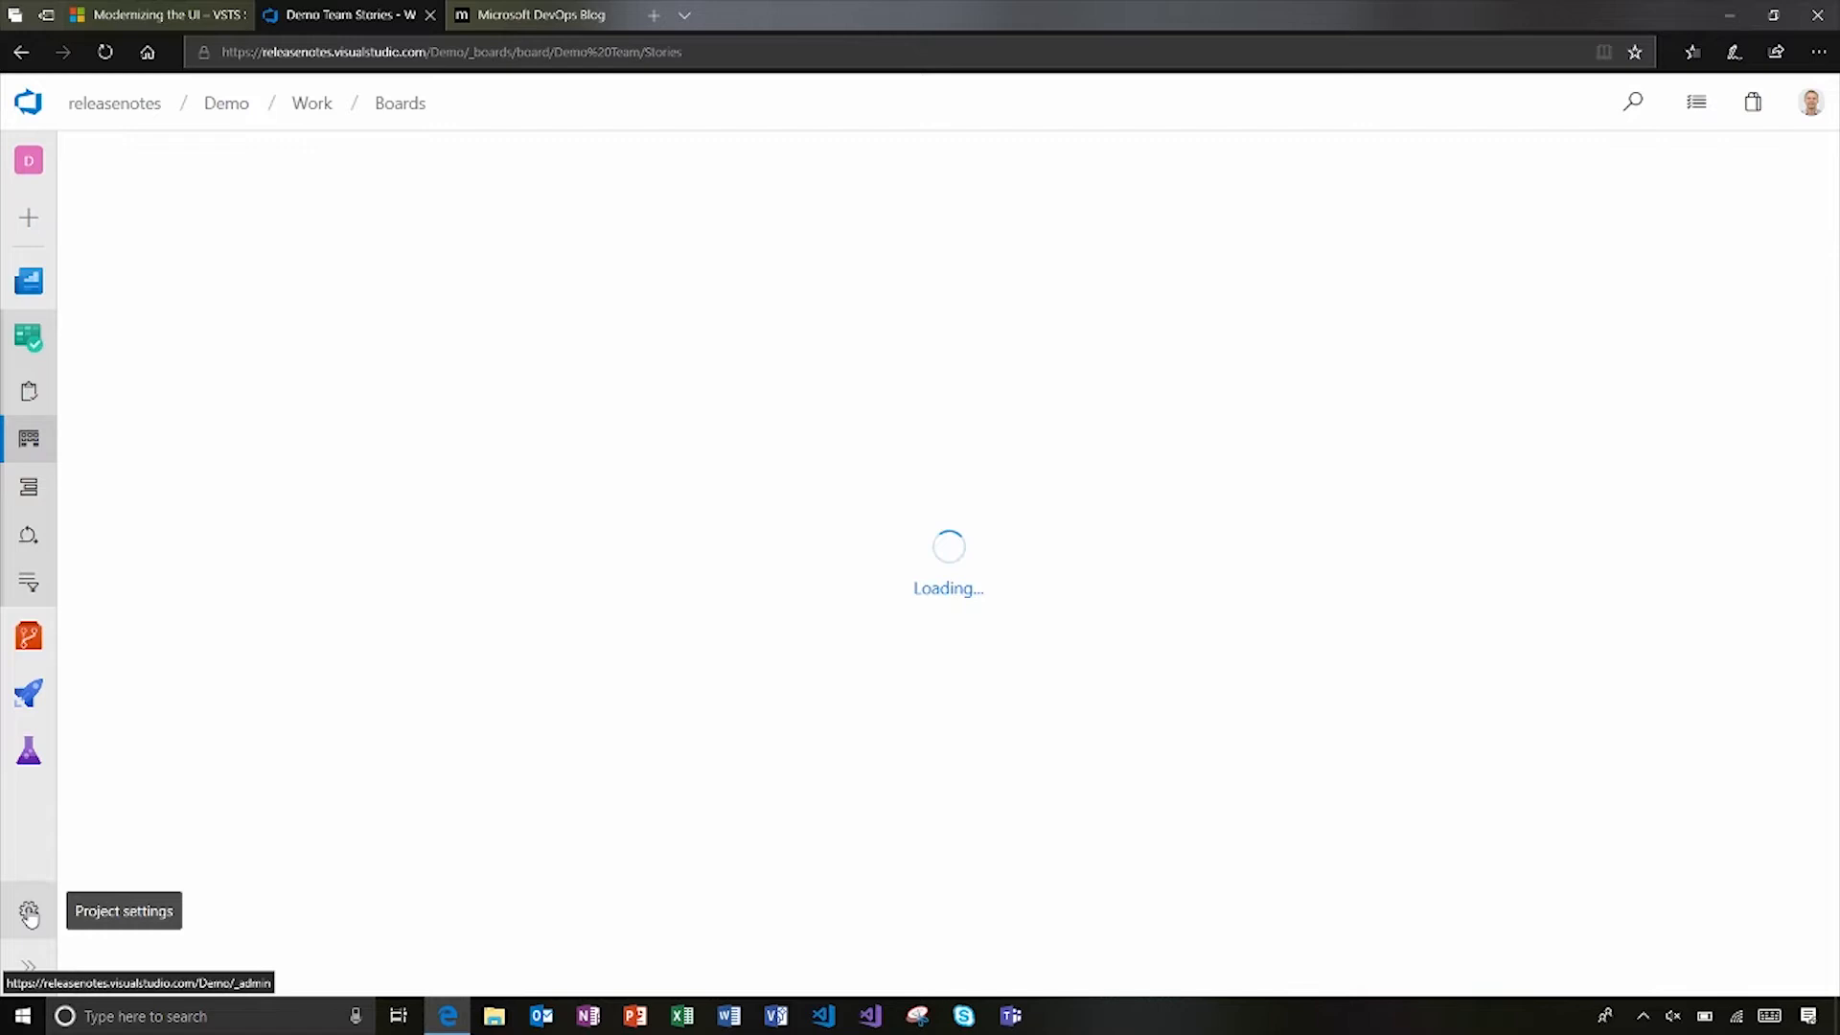
- Show the Demo project's Services page listing Work, Code, Build and release, and Test
{"action": "left_click", "coordinate": [28, 910]}
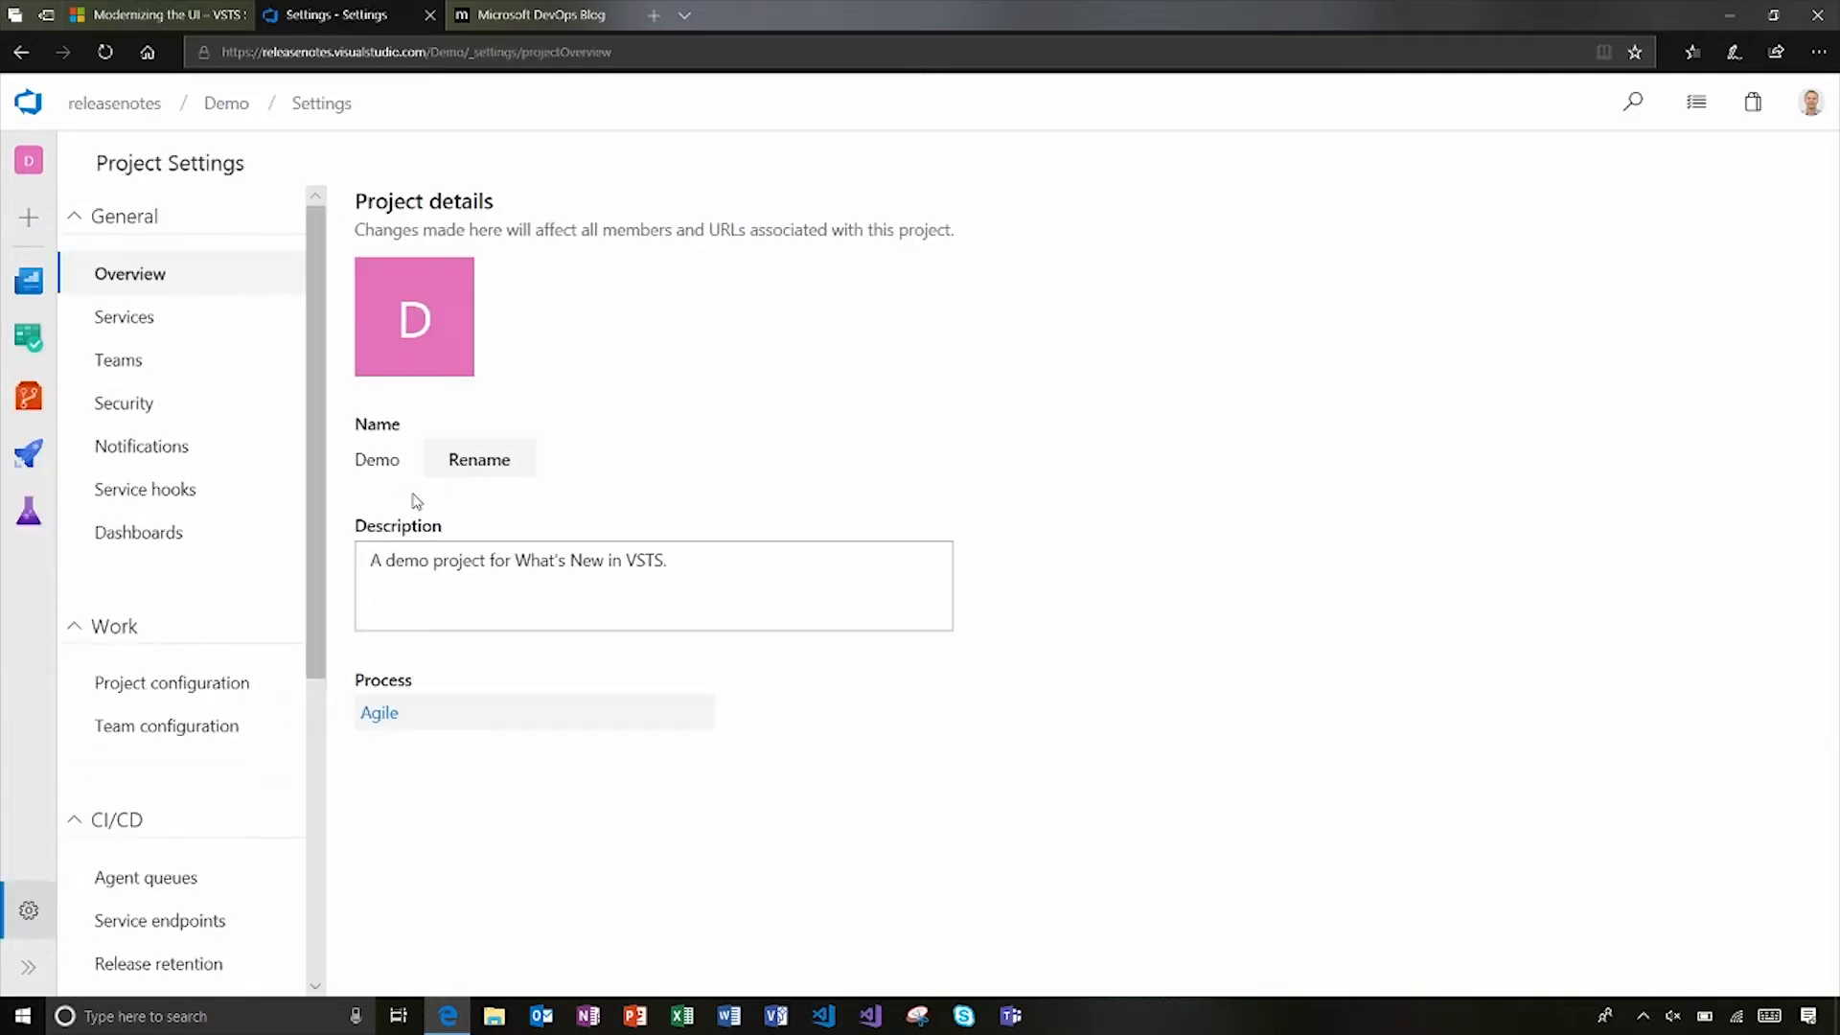
{"action": "left_click", "coordinate": [123, 317]}
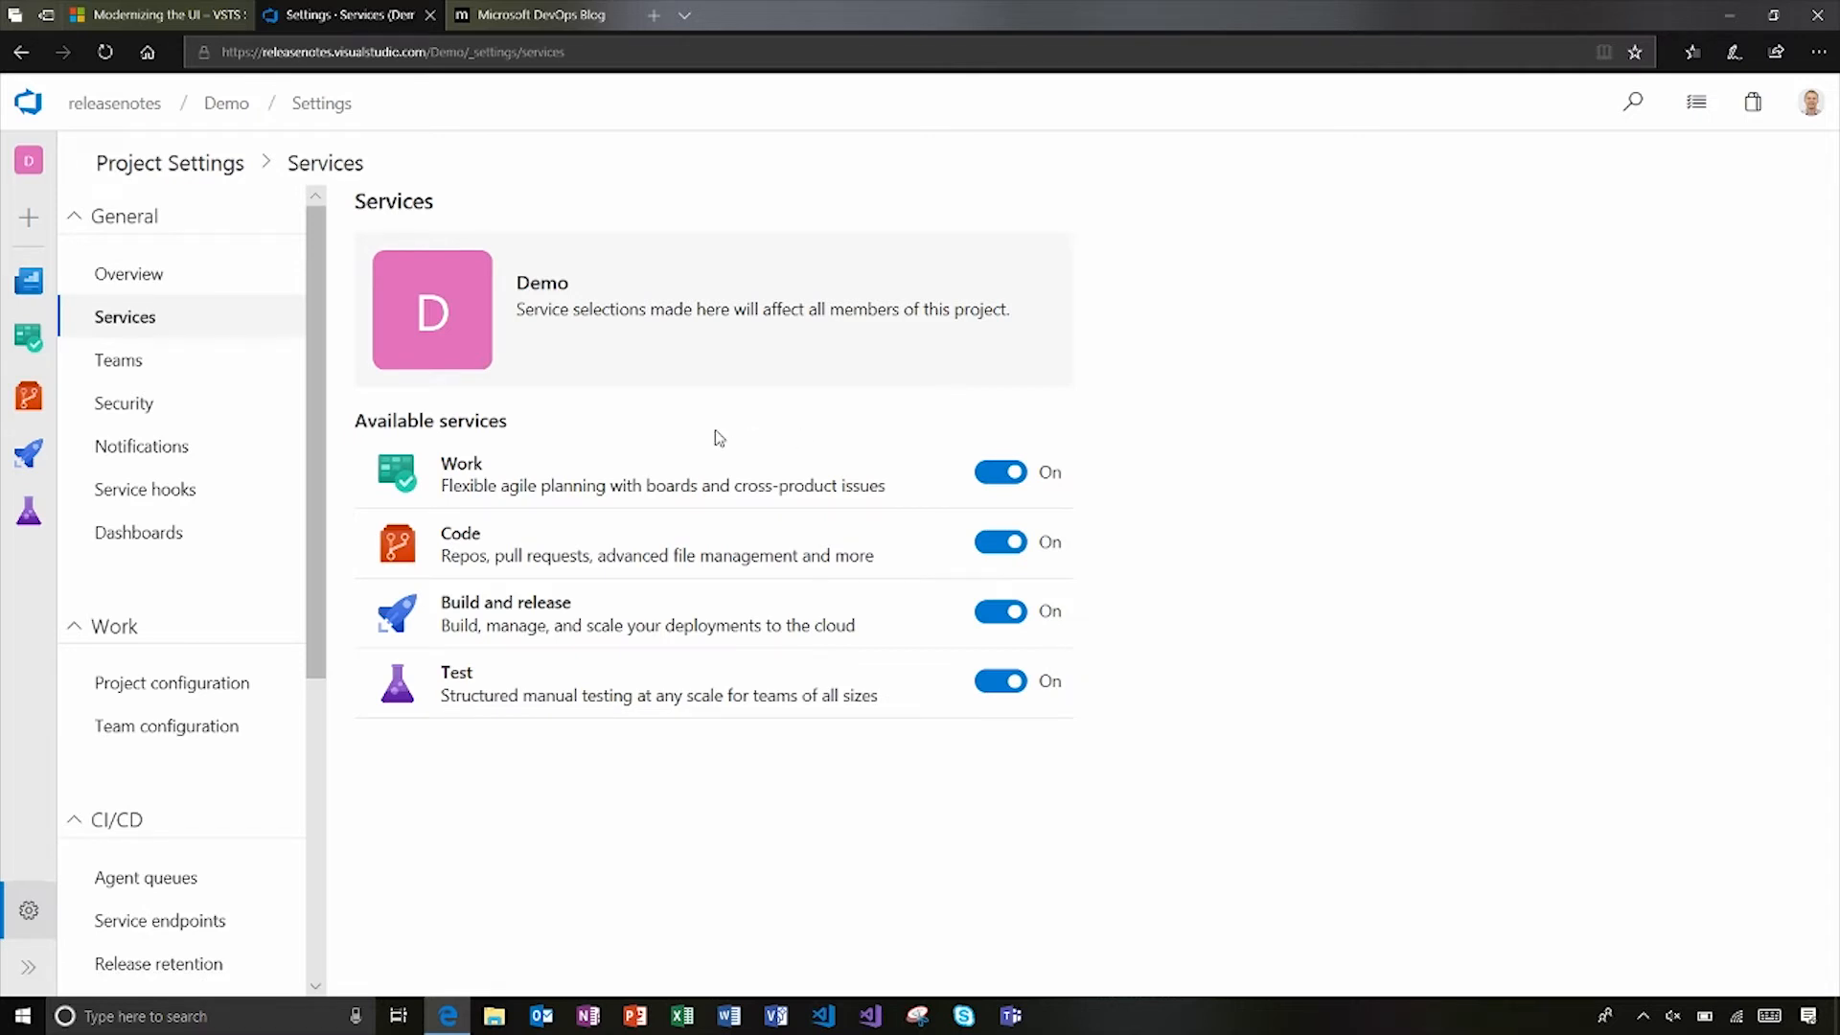
{"action": "mouse_move", "coordinate": [658, 479]}
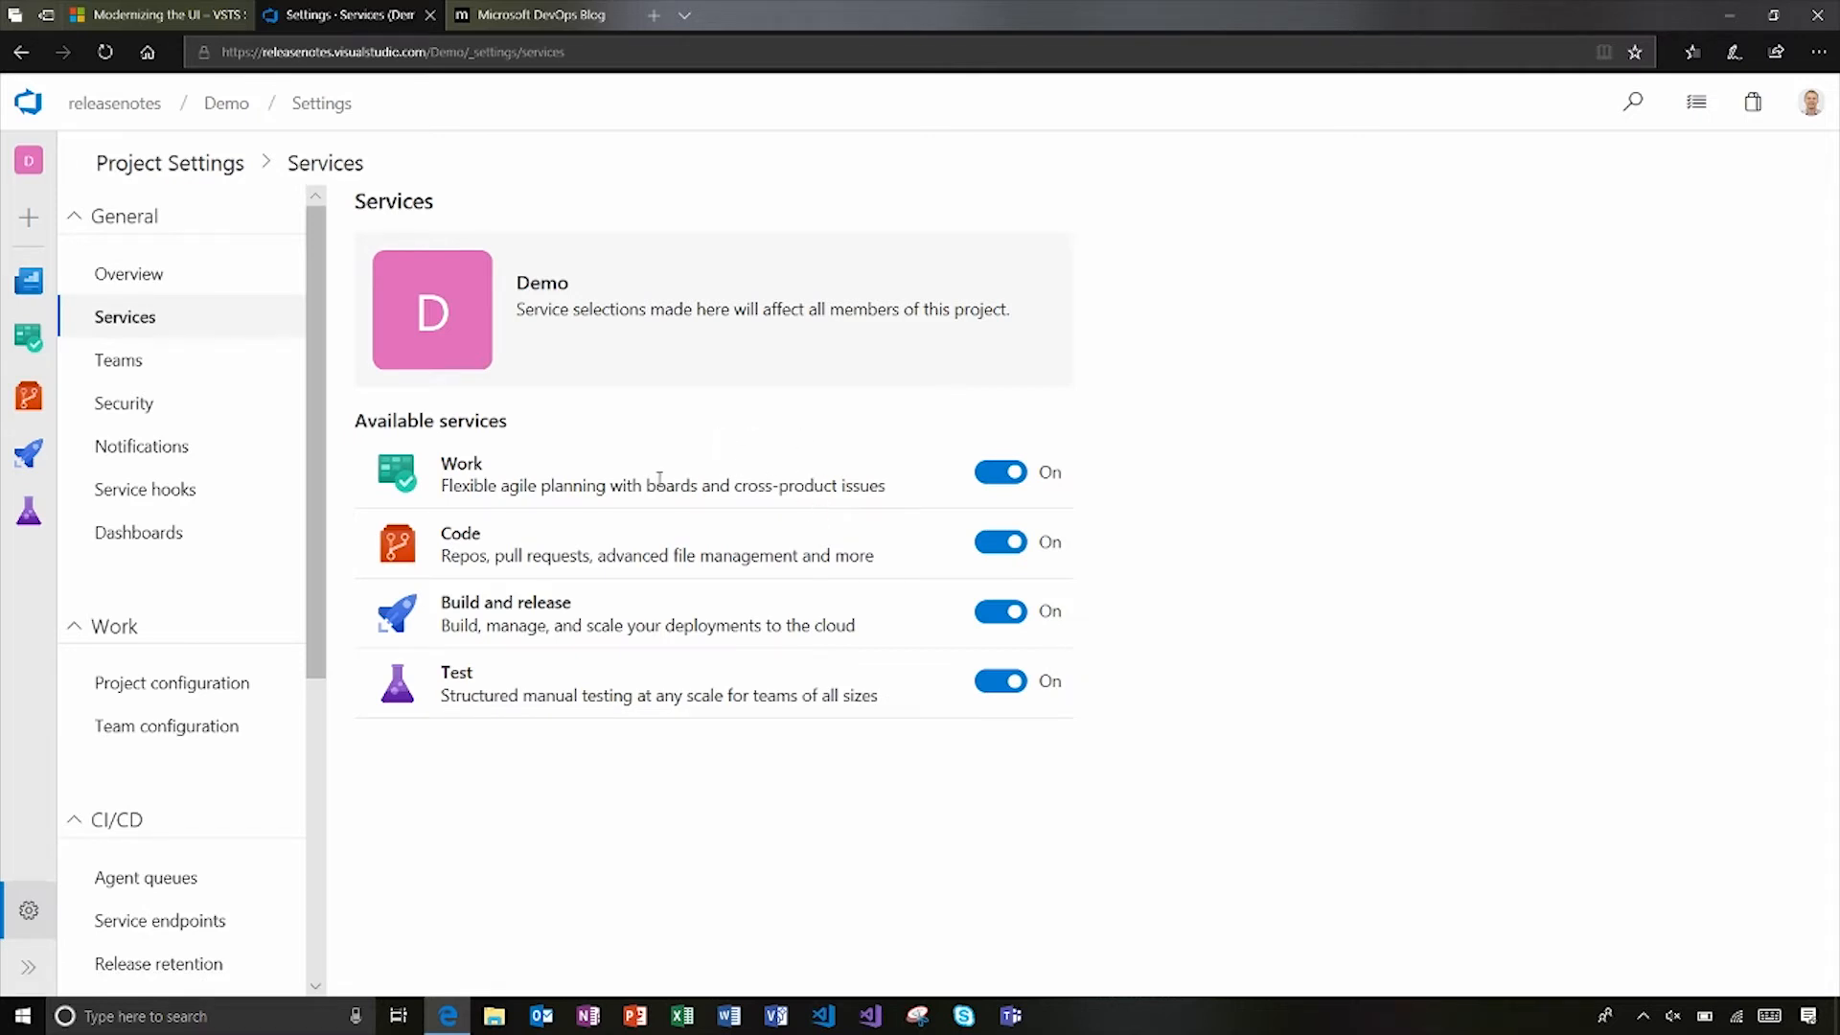
{"action": "mouse_move", "coordinate": [1003, 539]}
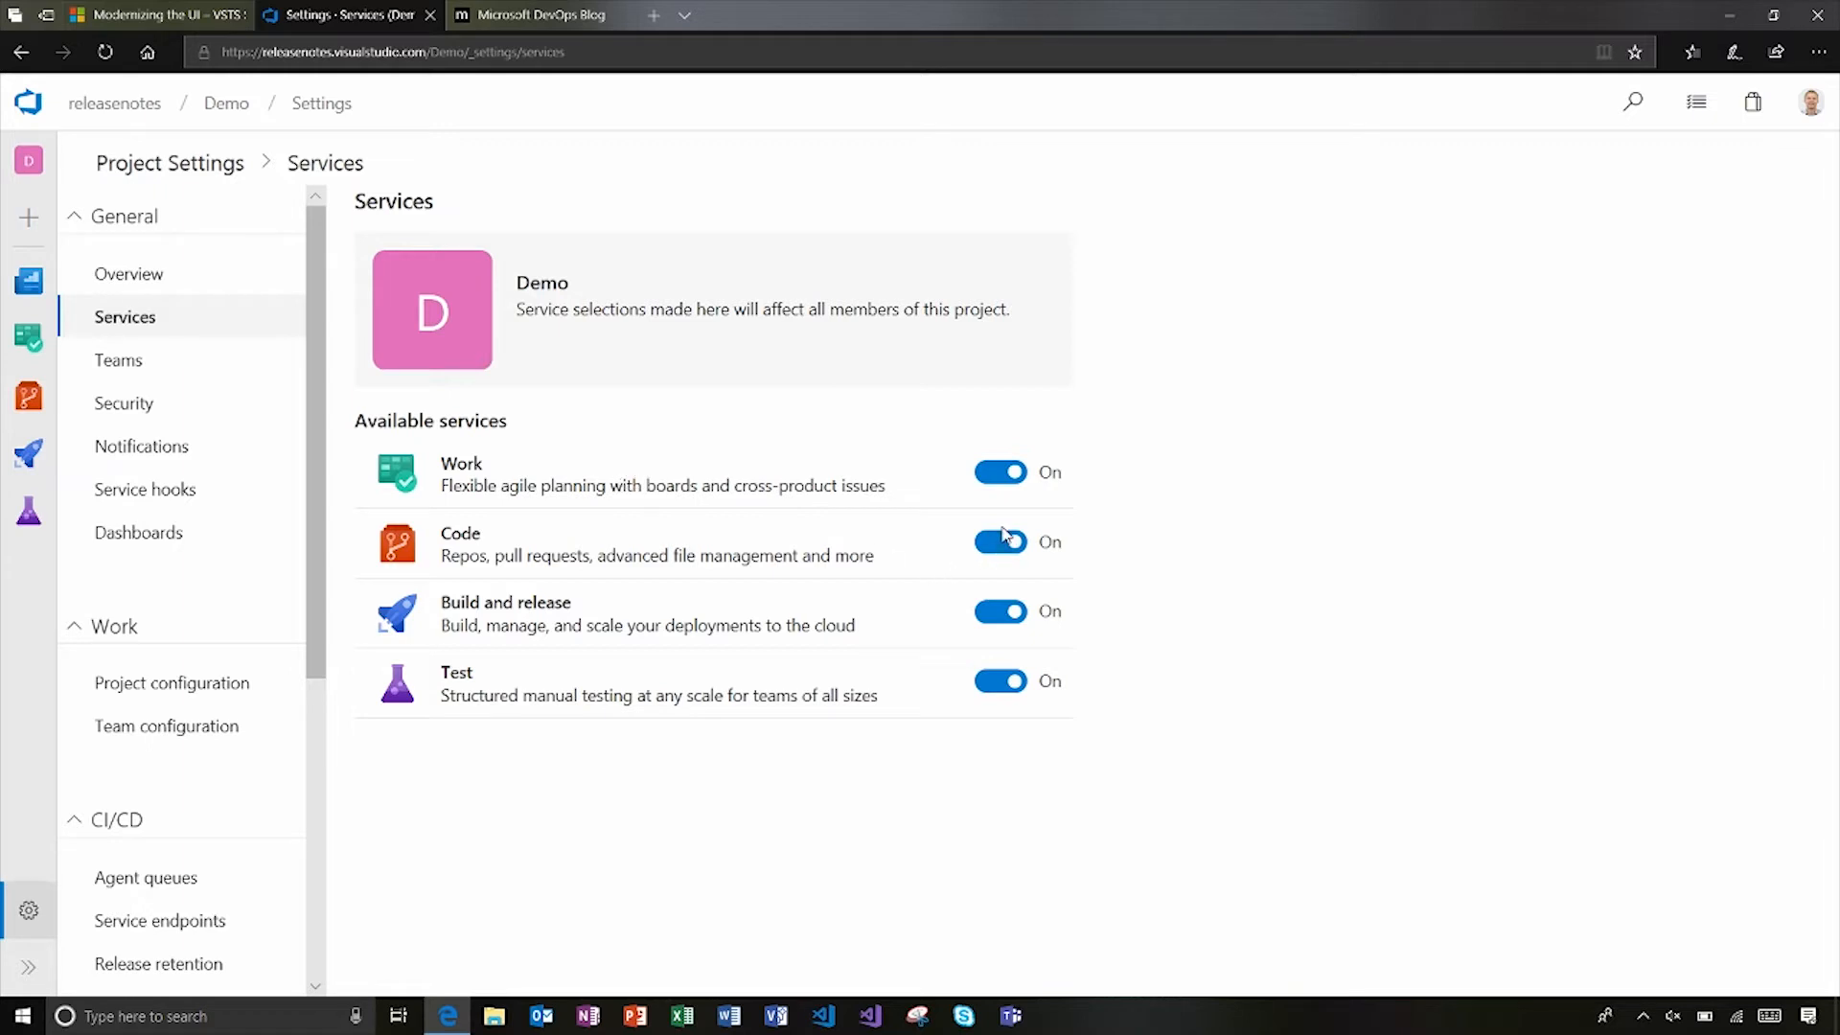
- Switch off the Test service and confirm Remove Test for the Demo project
{"action": "left_click", "coordinate": [998, 681]}
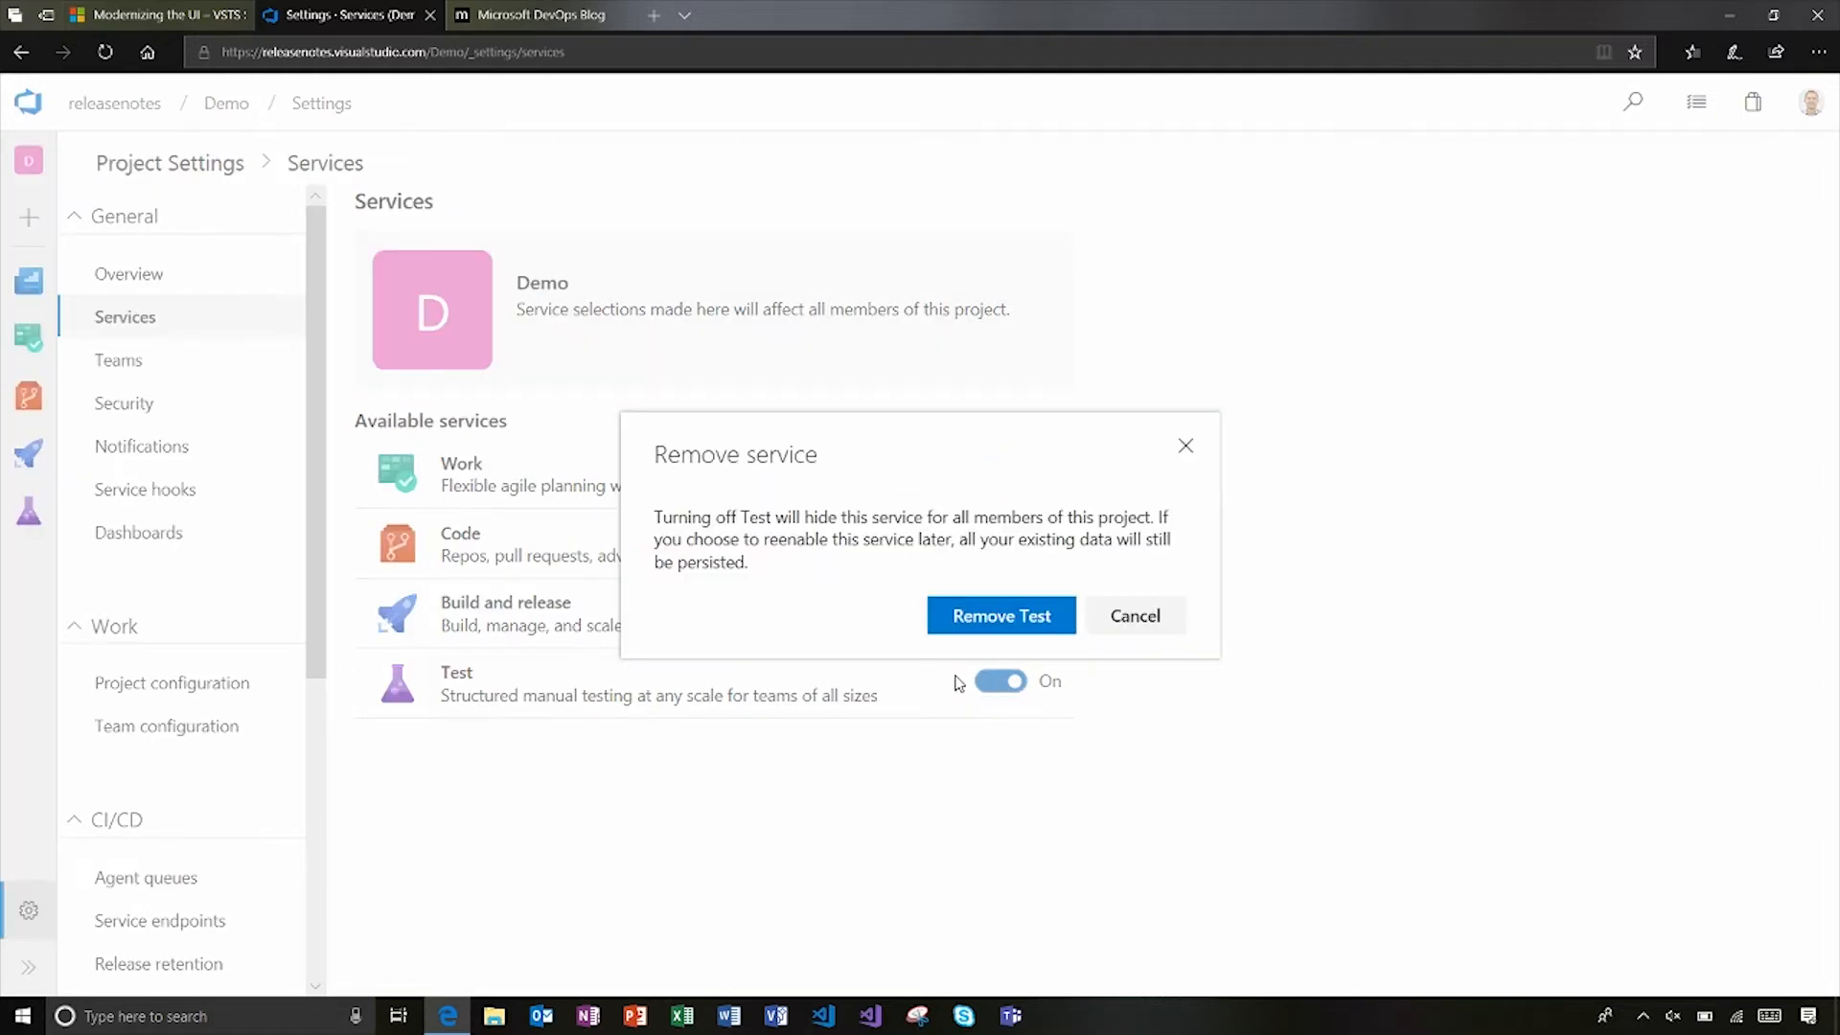
{"action": "left_click", "coordinate": [999, 615]}
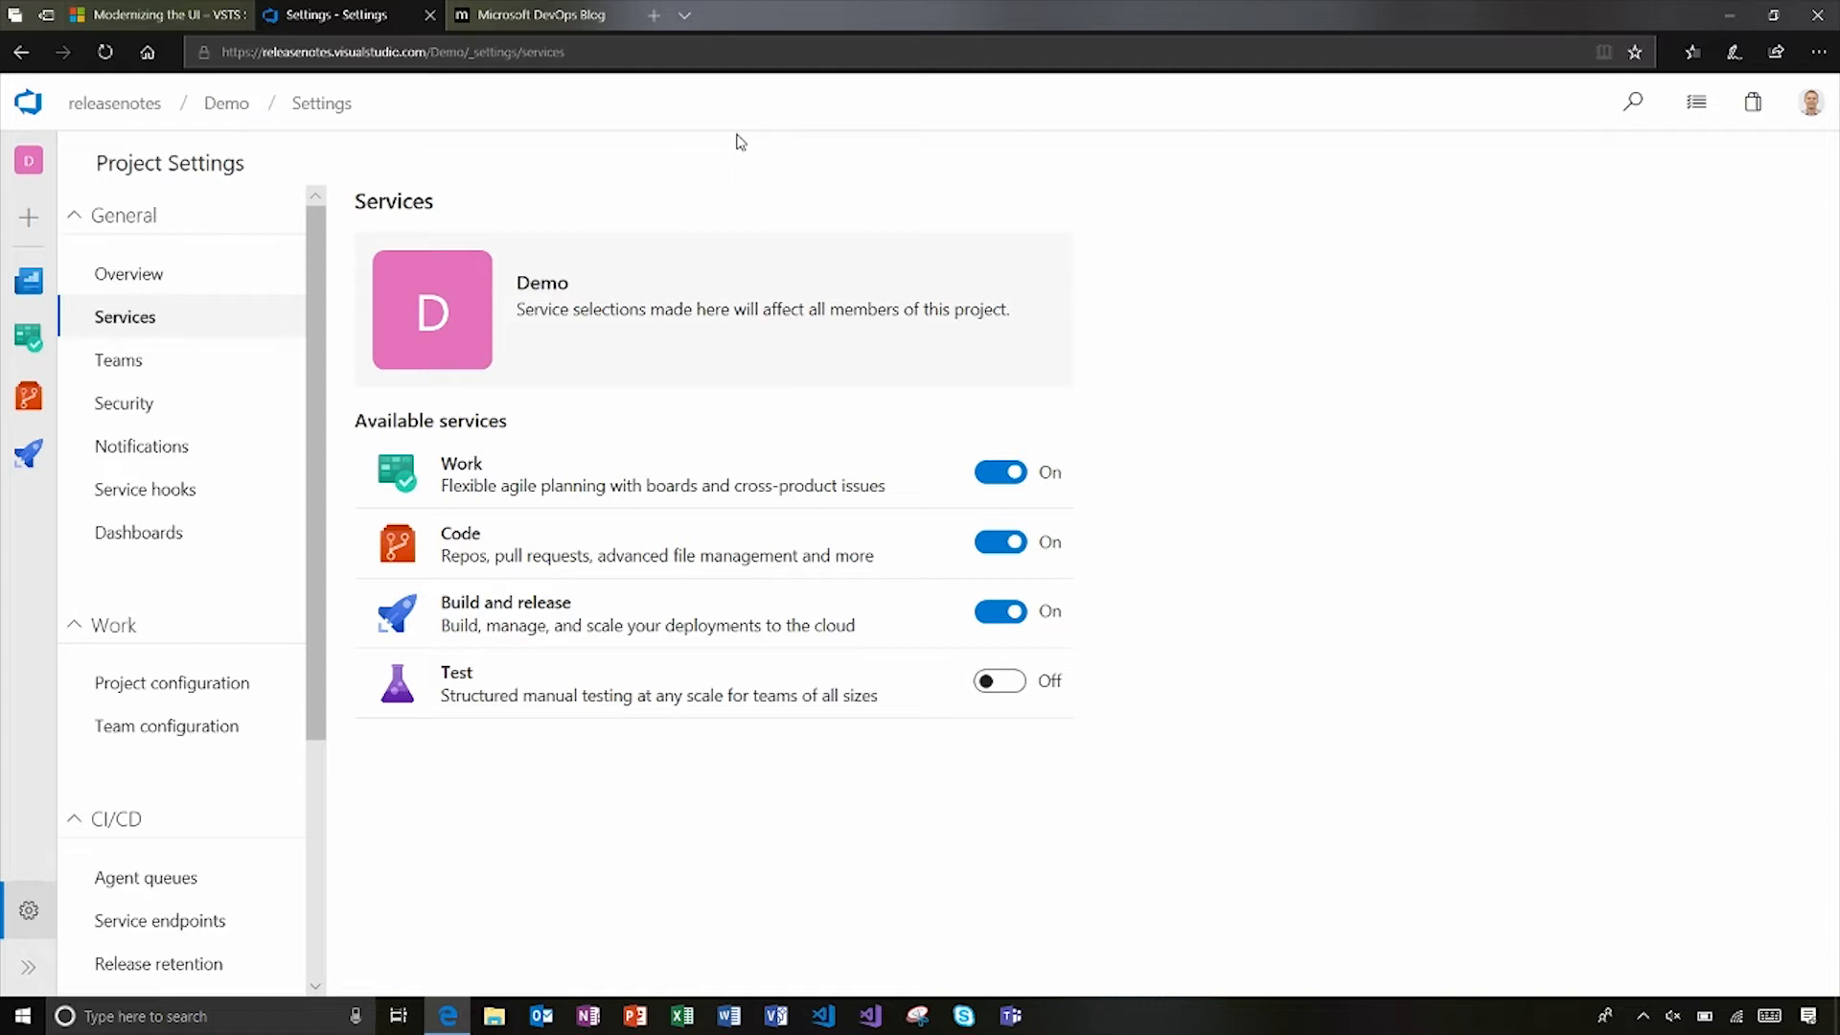
{"action": "mouse_move", "coordinate": [28, 585]}
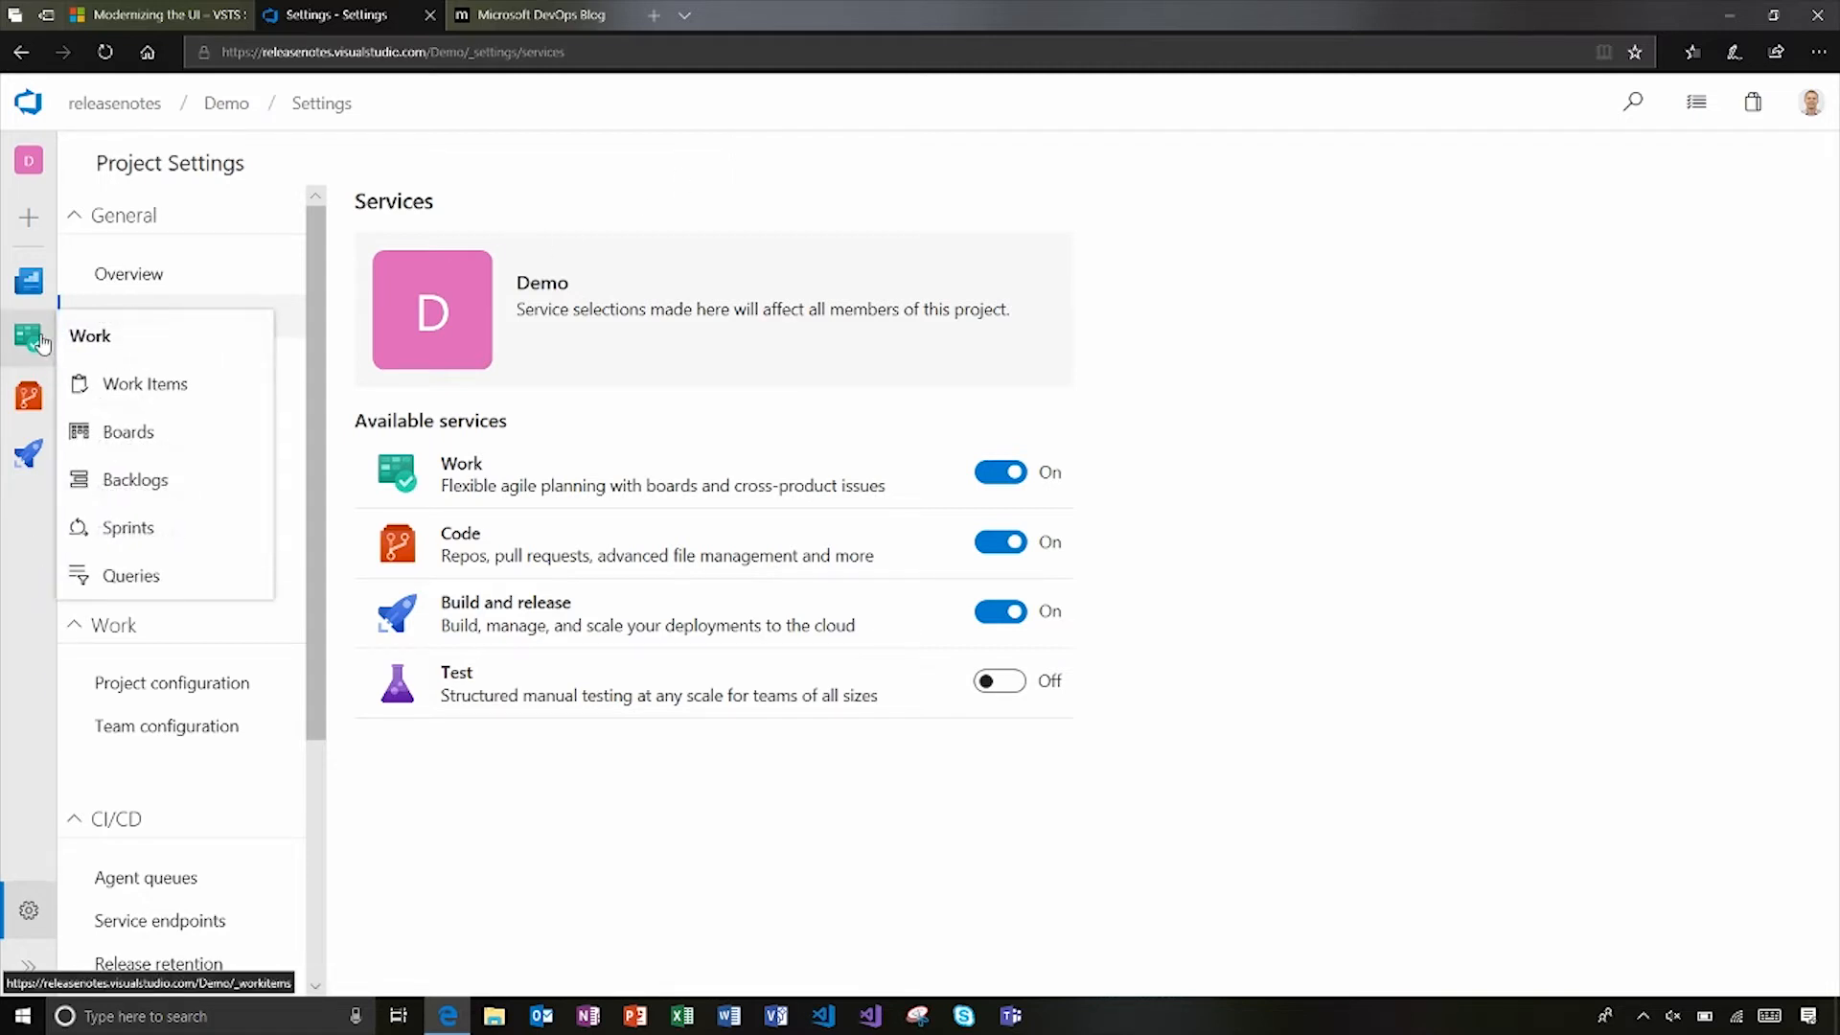
- Show the Work Items list assigned to me and its view-switching options
{"action": "left_click", "coordinate": [145, 383]}
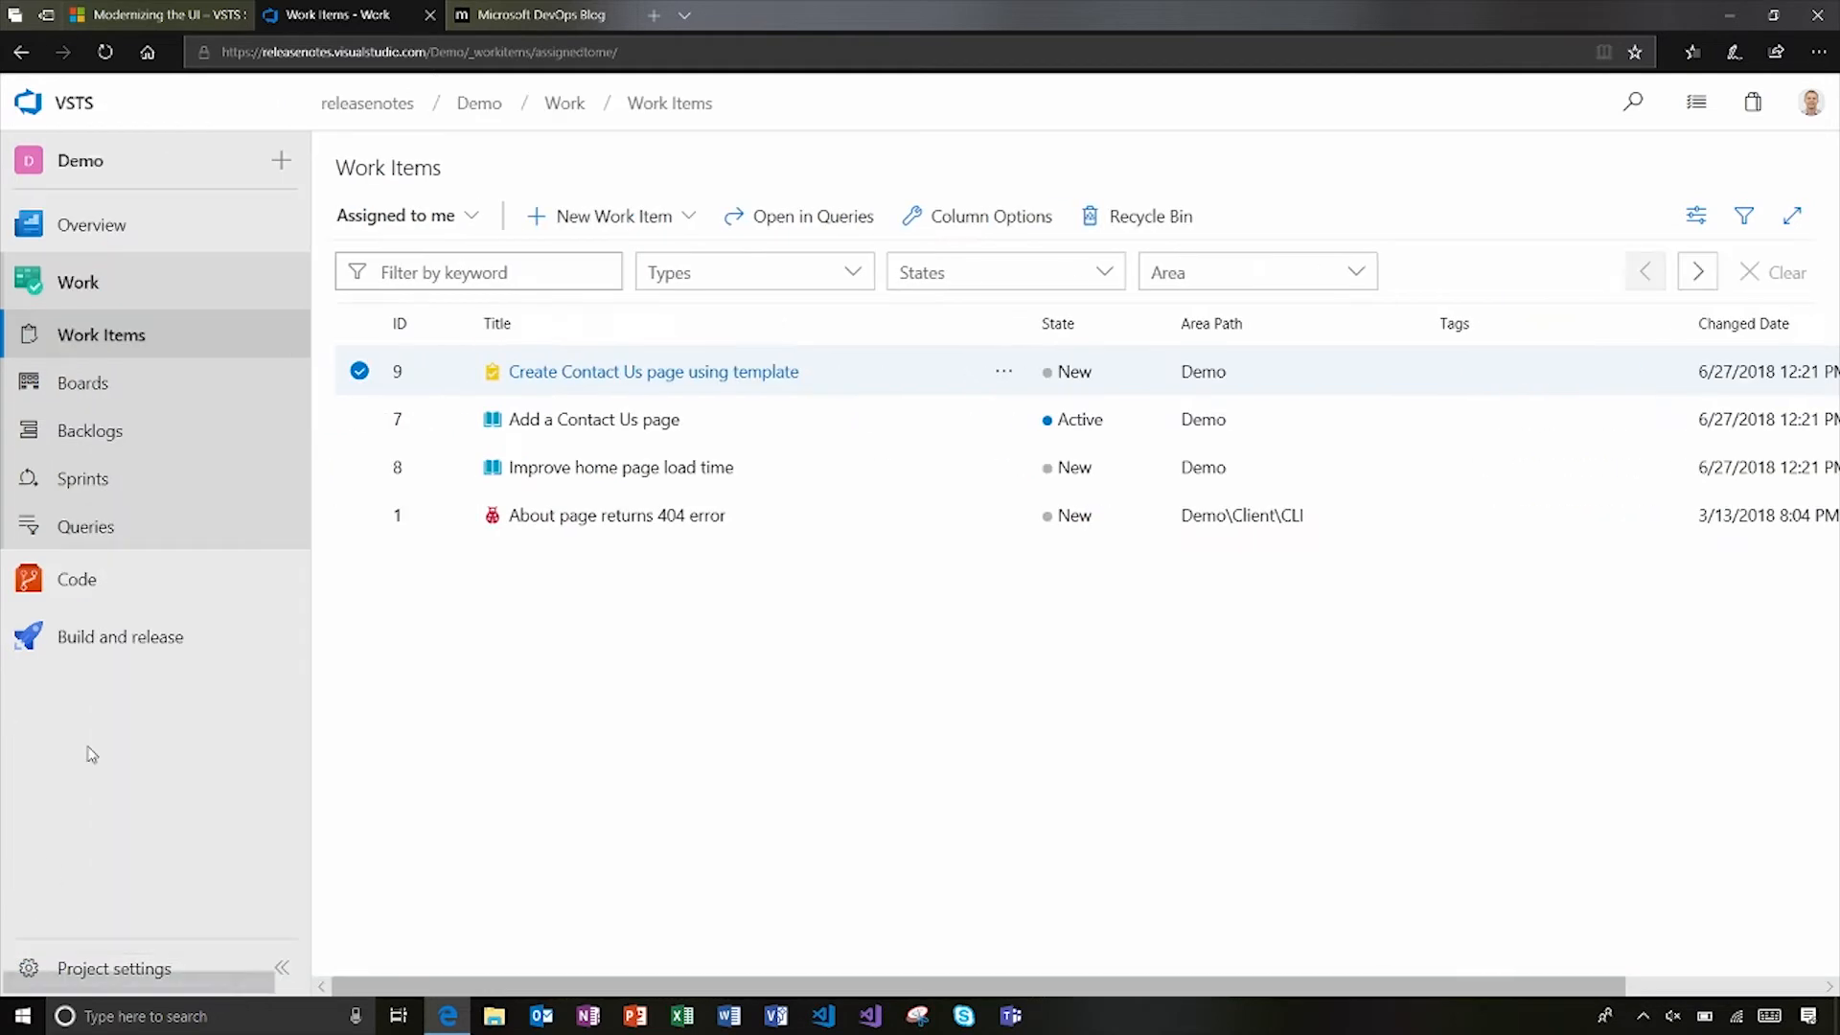
{"action": "mouse_move", "coordinate": [219, 335]}
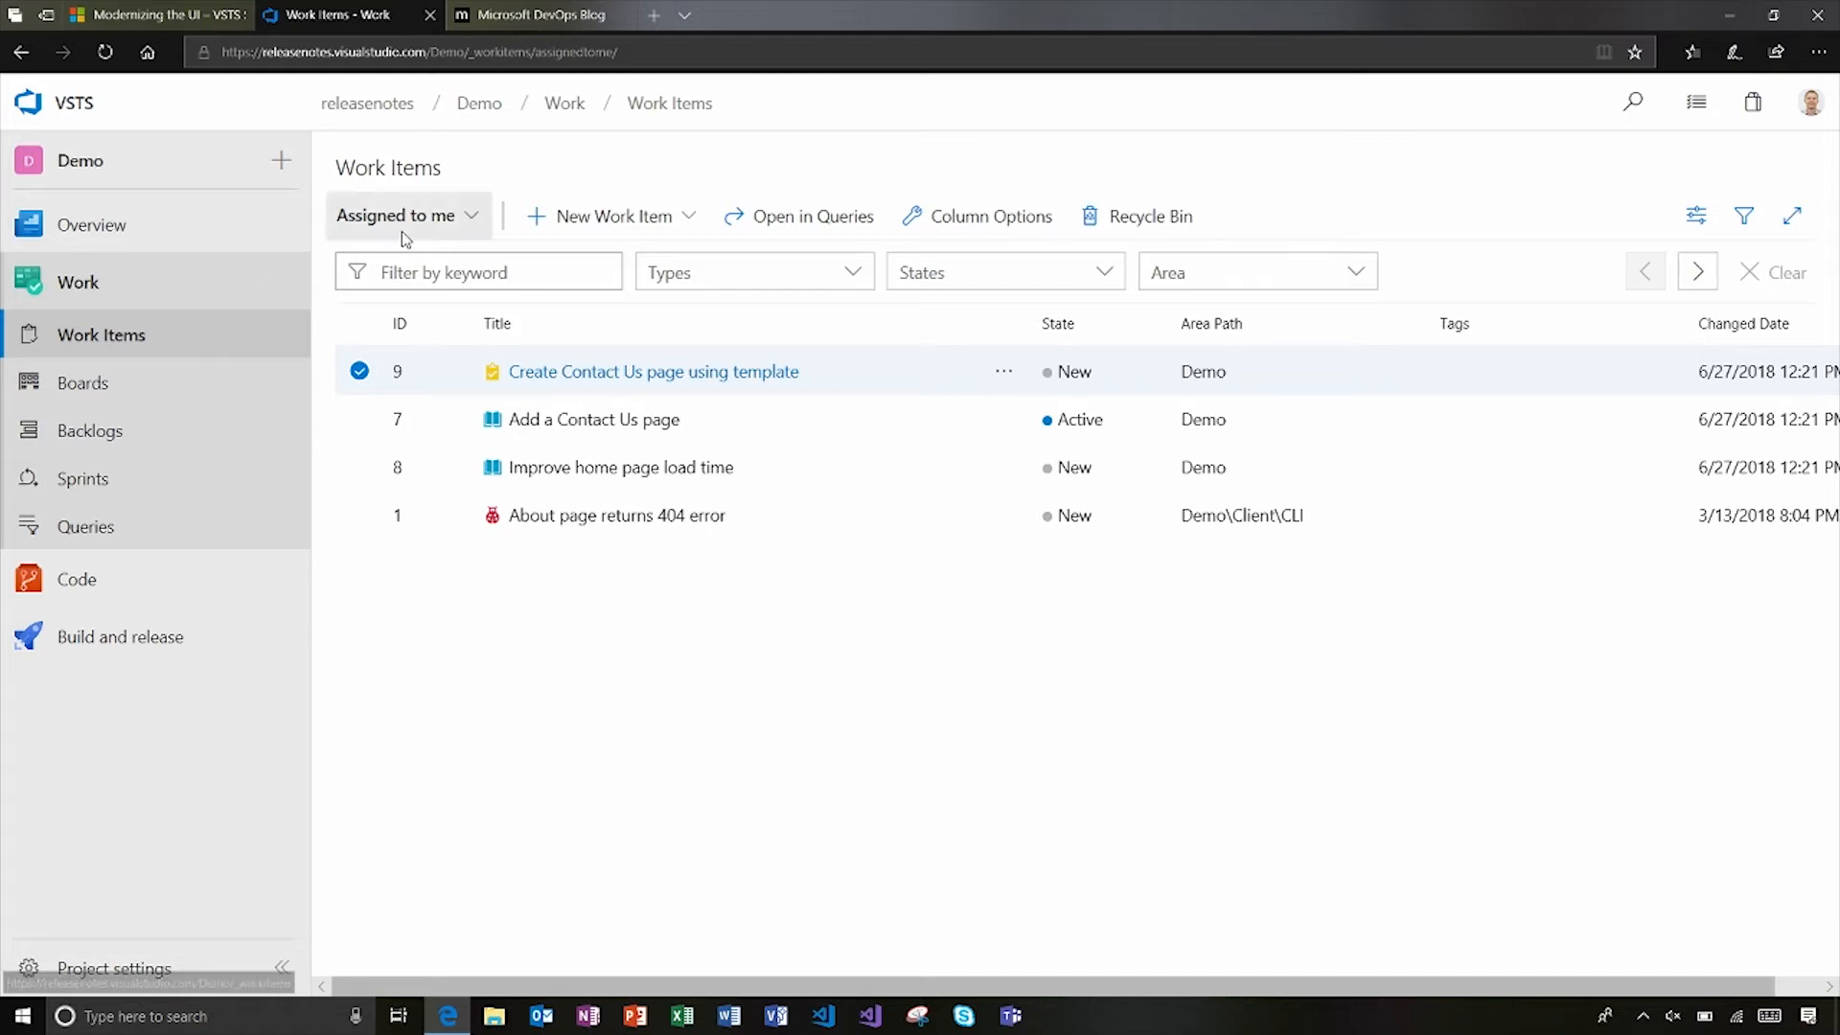
{"action": "left_click", "coordinate": [407, 215]}
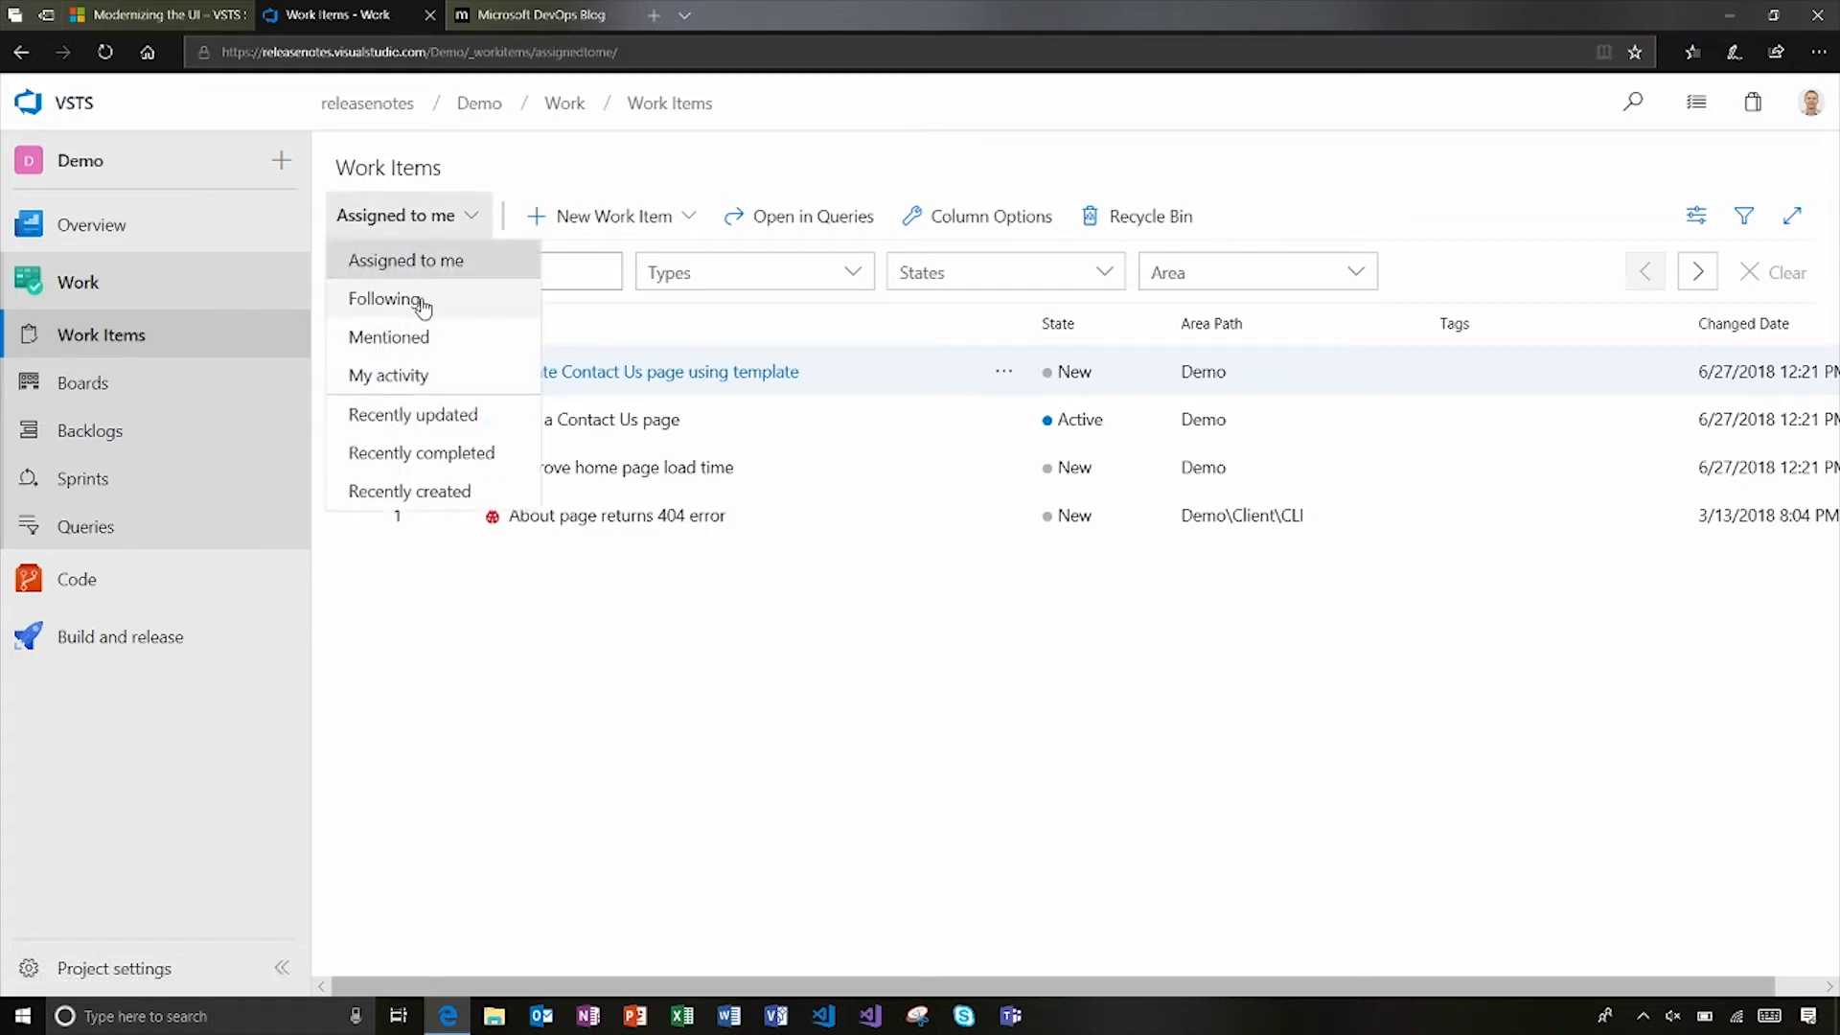
{"action": "mouse_move", "coordinate": [434, 351]}
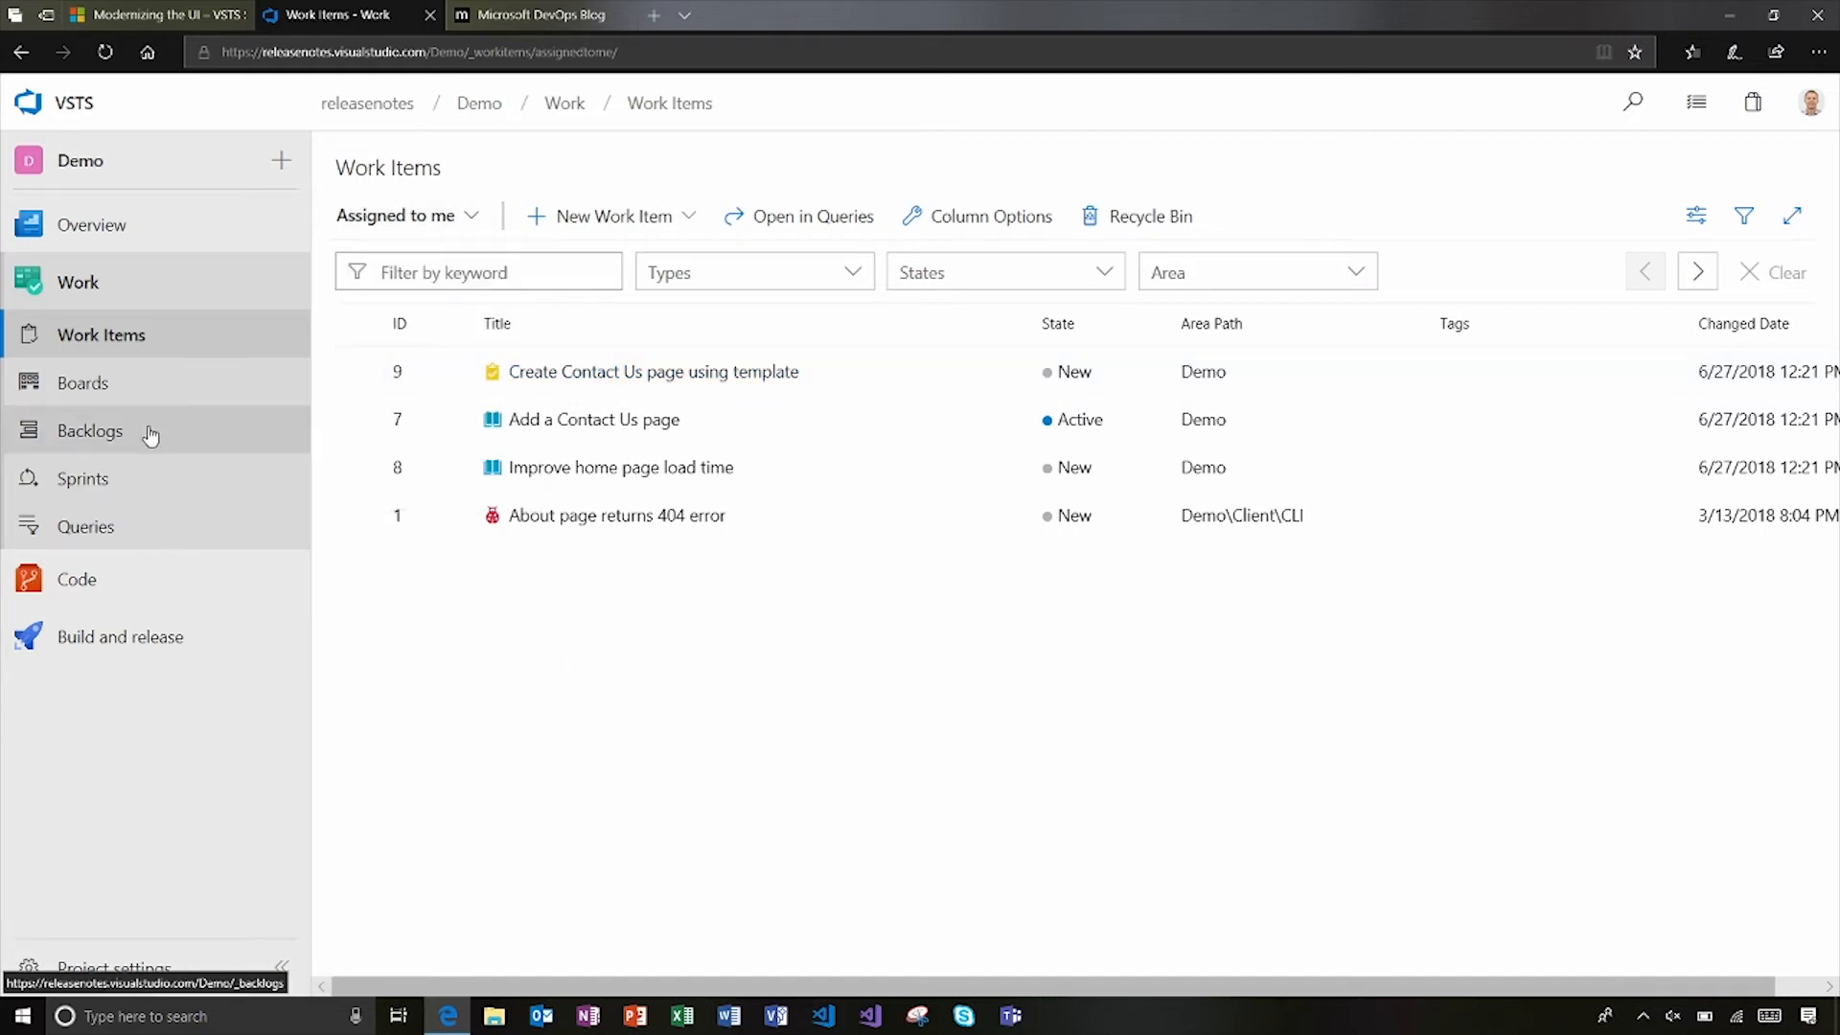
{"action": "mouse_move", "coordinate": [83, 382]}
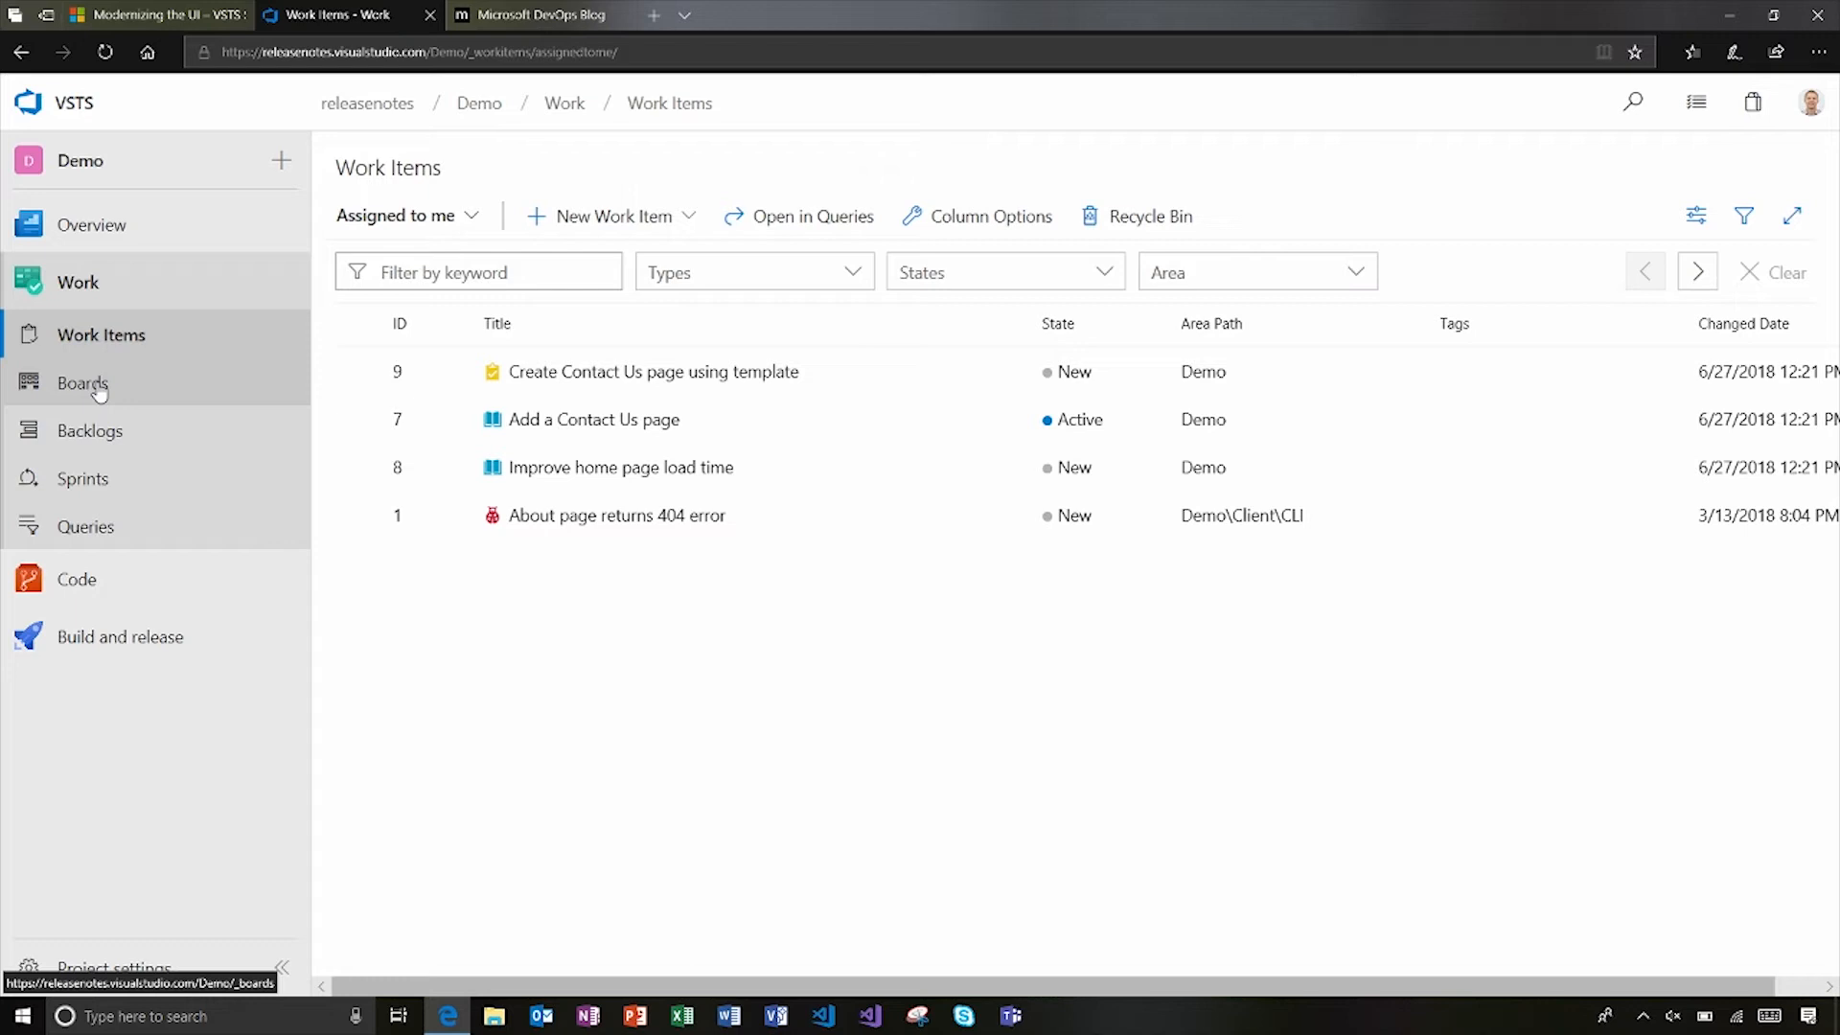
{"action": "mouse_move", "coordinate": [89, 430]}
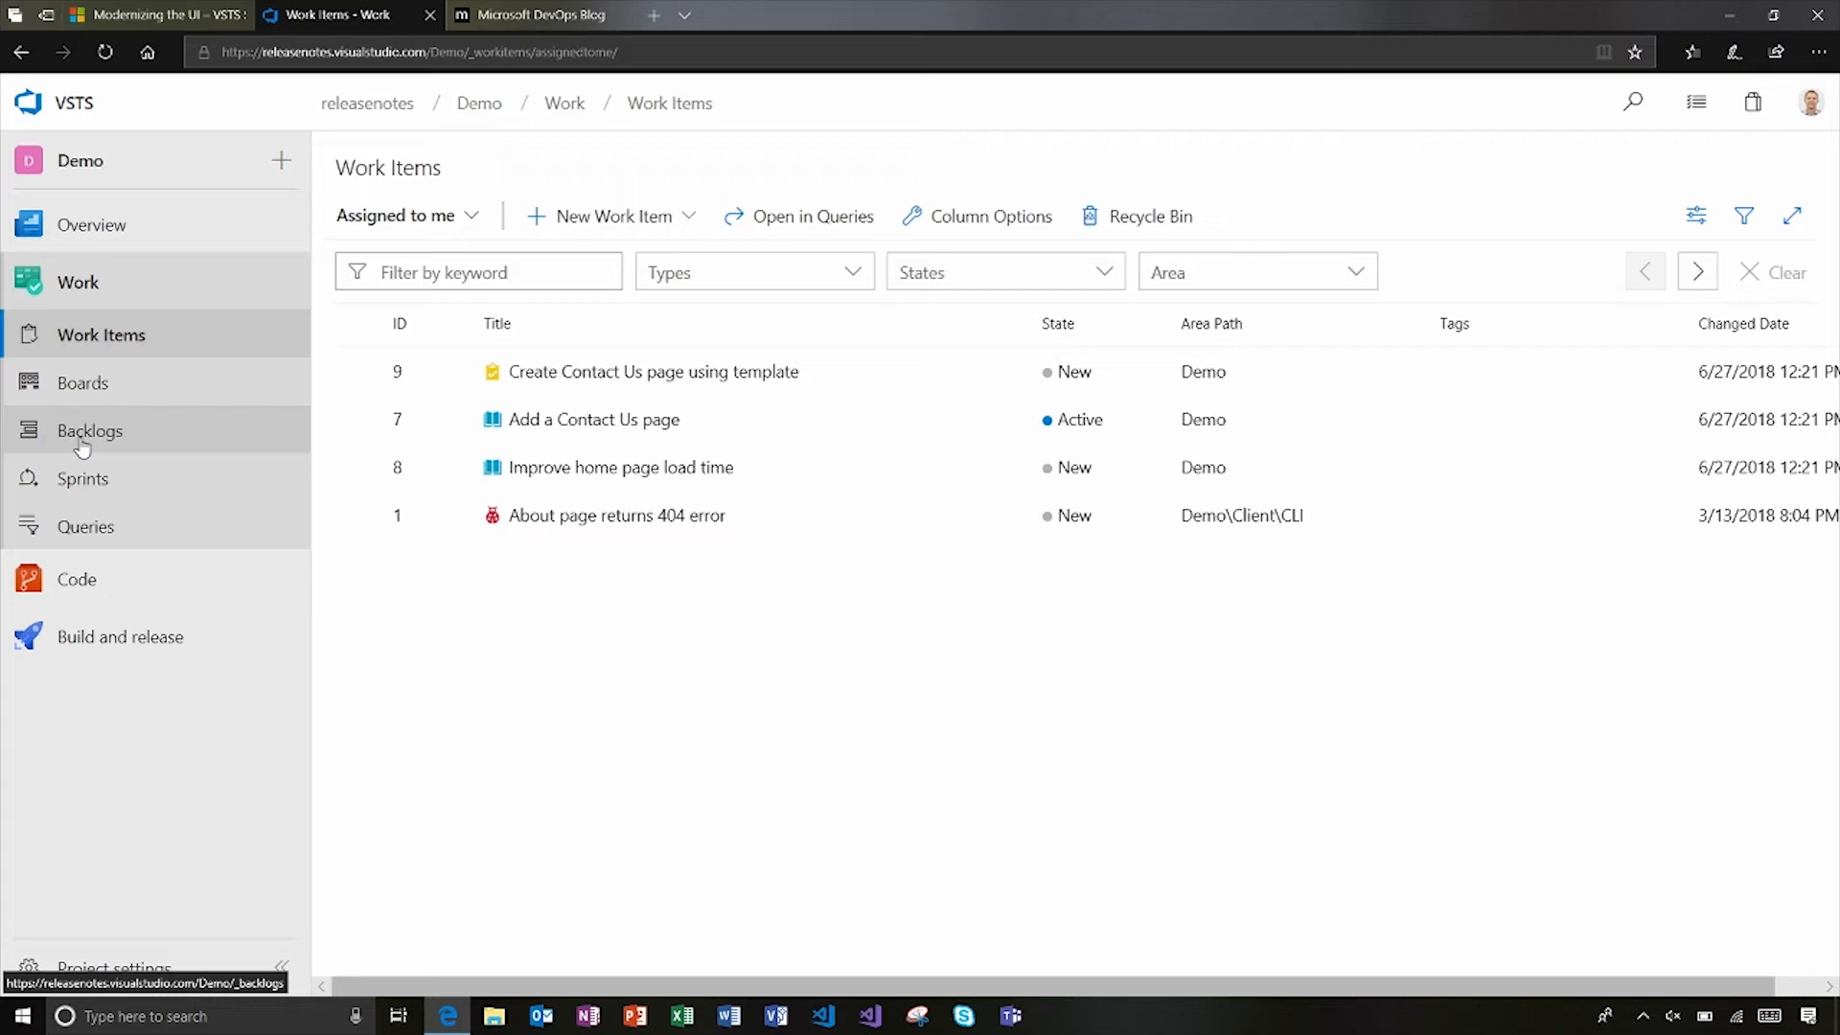
- Show the Demo Team's Stories board with its New and Active columns
{"action": "left_click", "coordinate": [83, 382]}
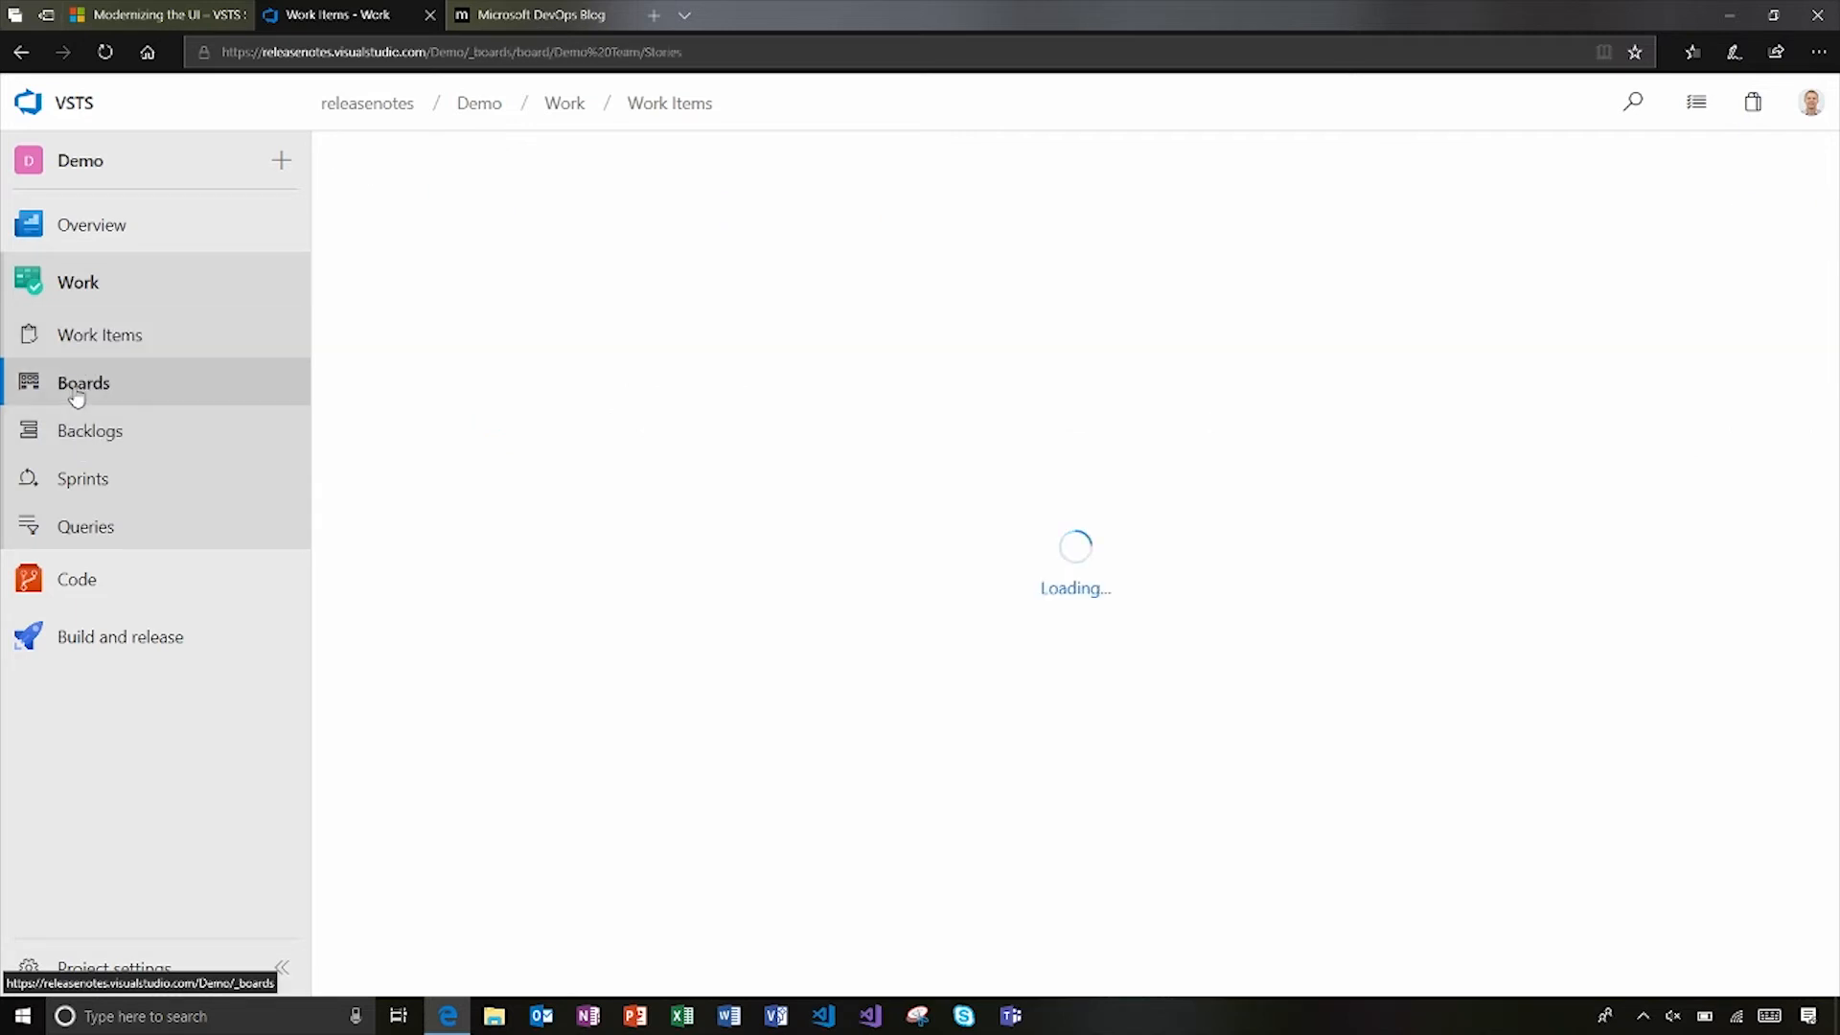
{"action": "left_click", "coordinate": [83, 382]}
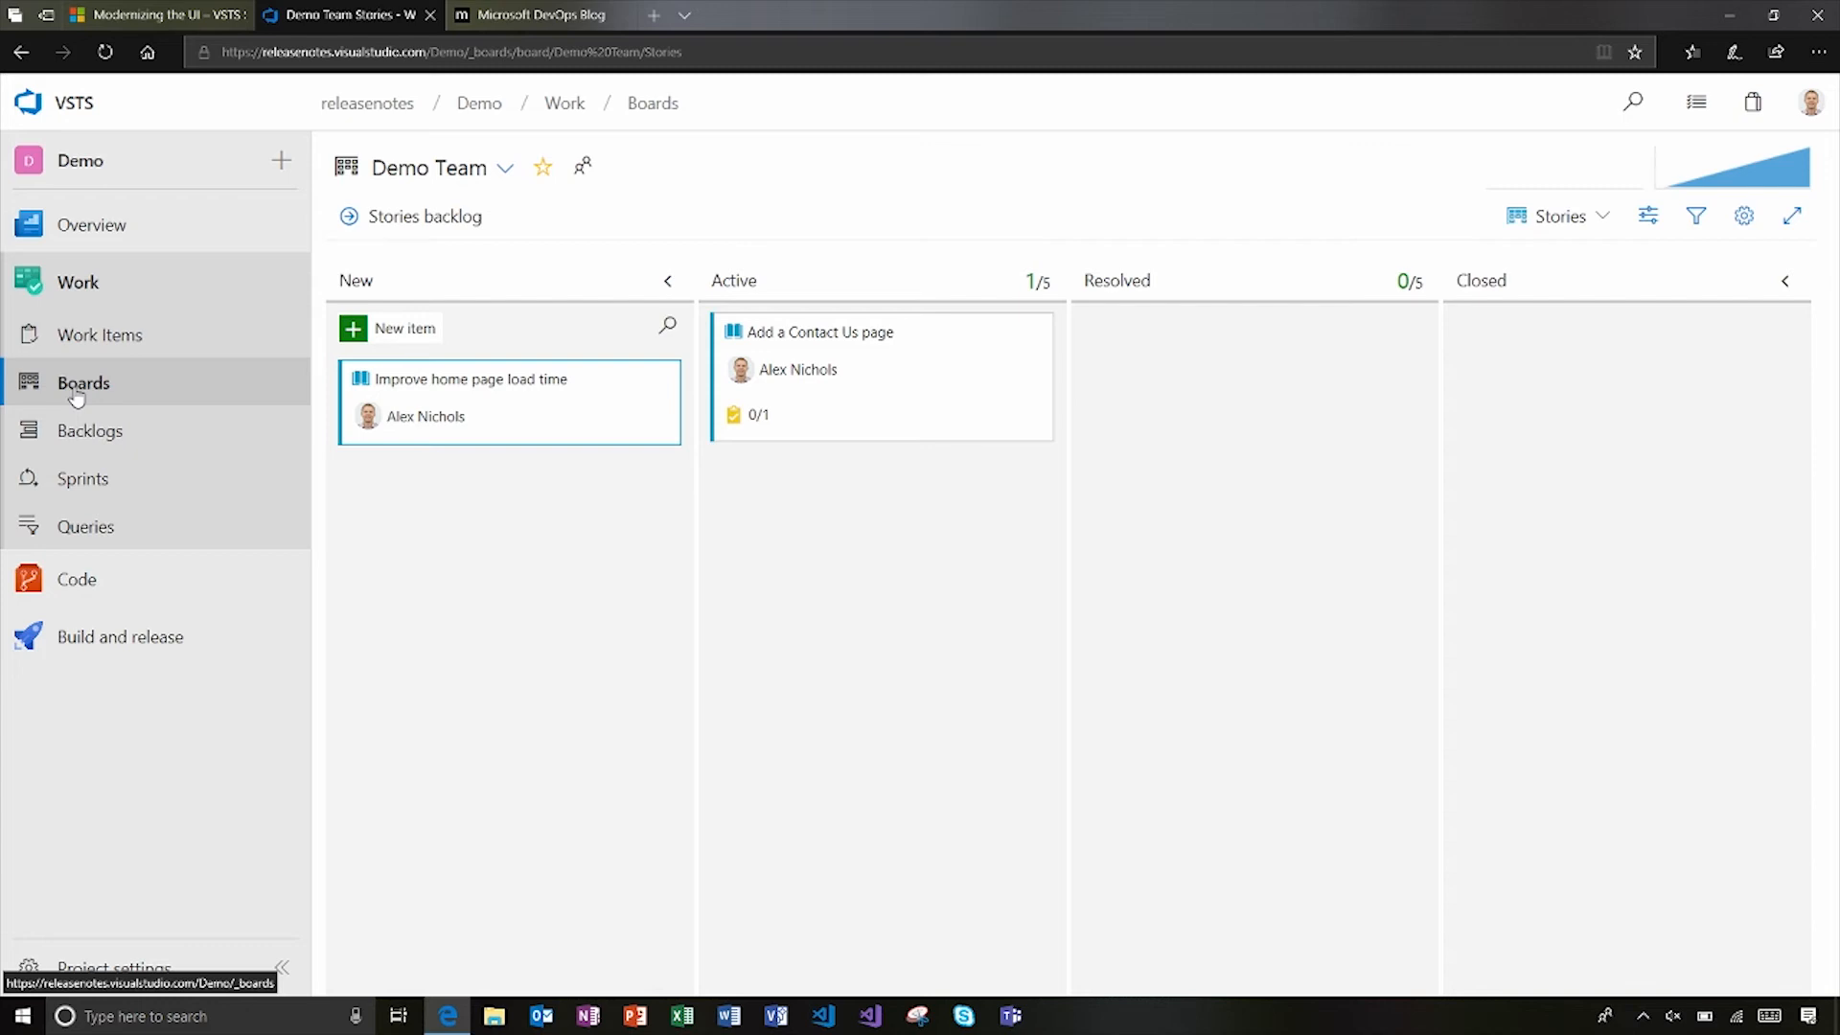
{"action": "mouse_move", "coordinate": [1041, 505]}
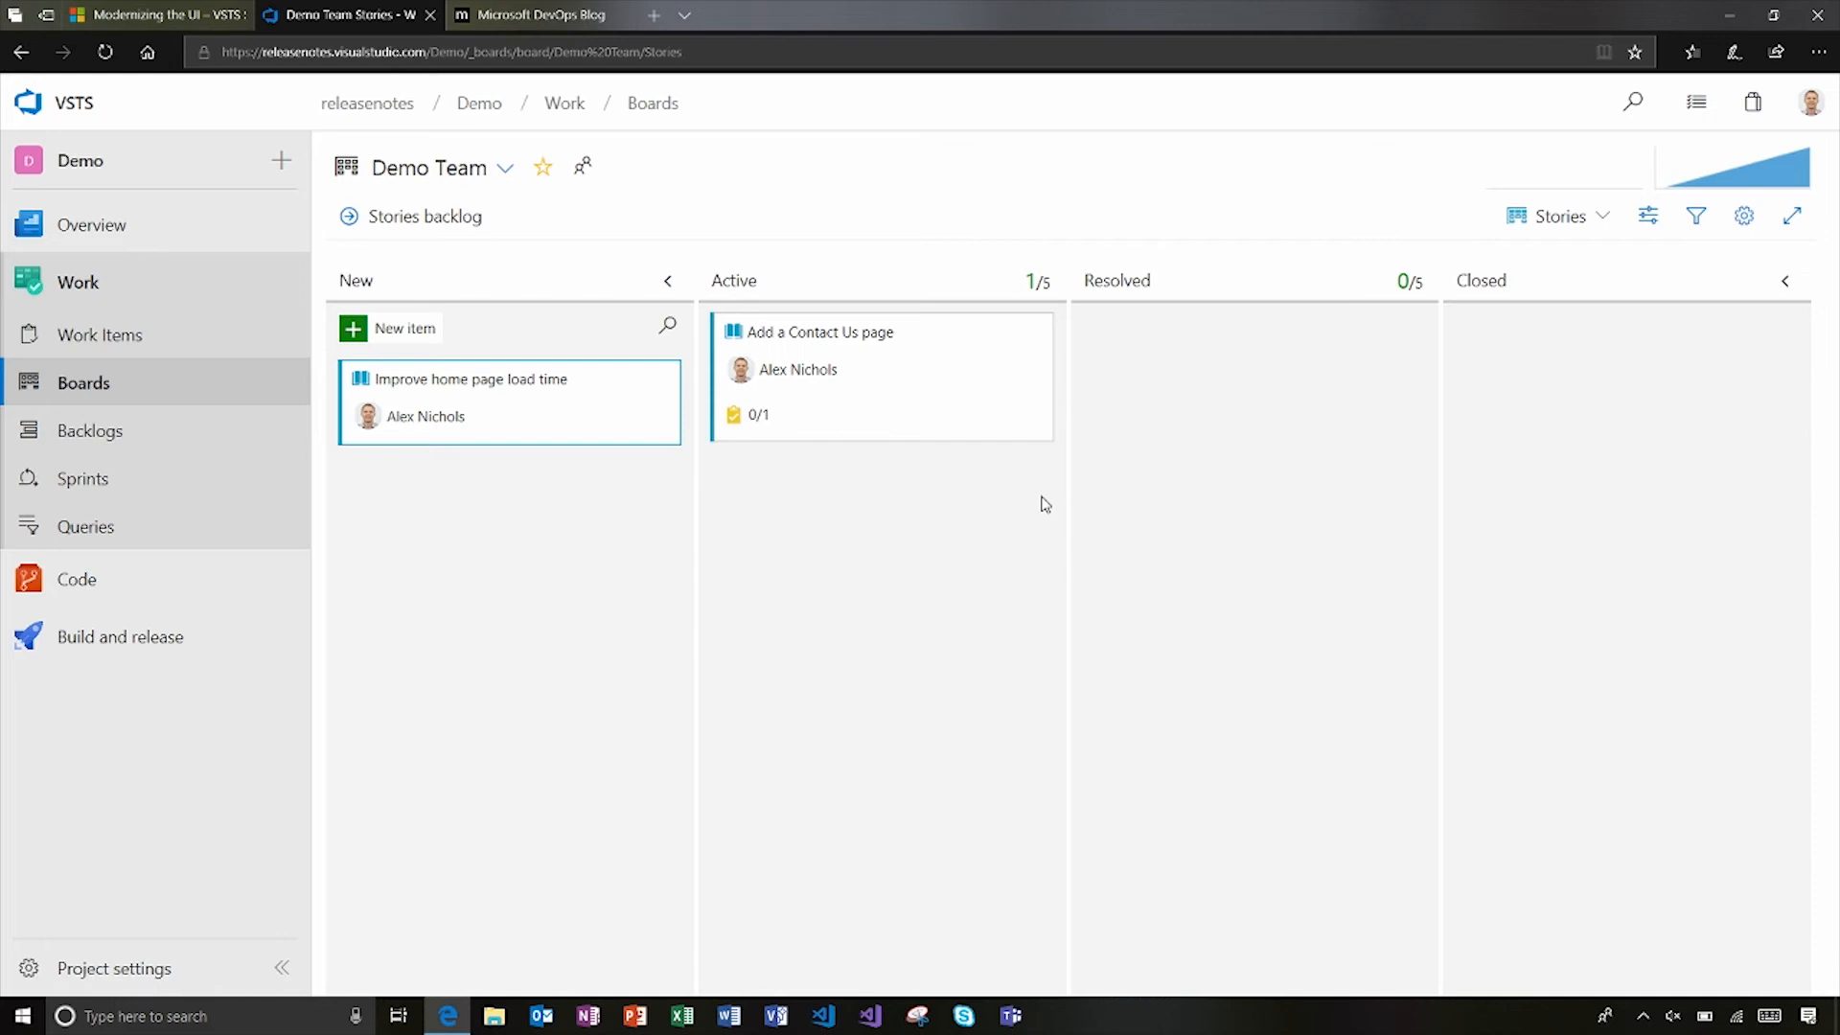
{"action": "mouse_move", "coordinate": [1473, 665]}
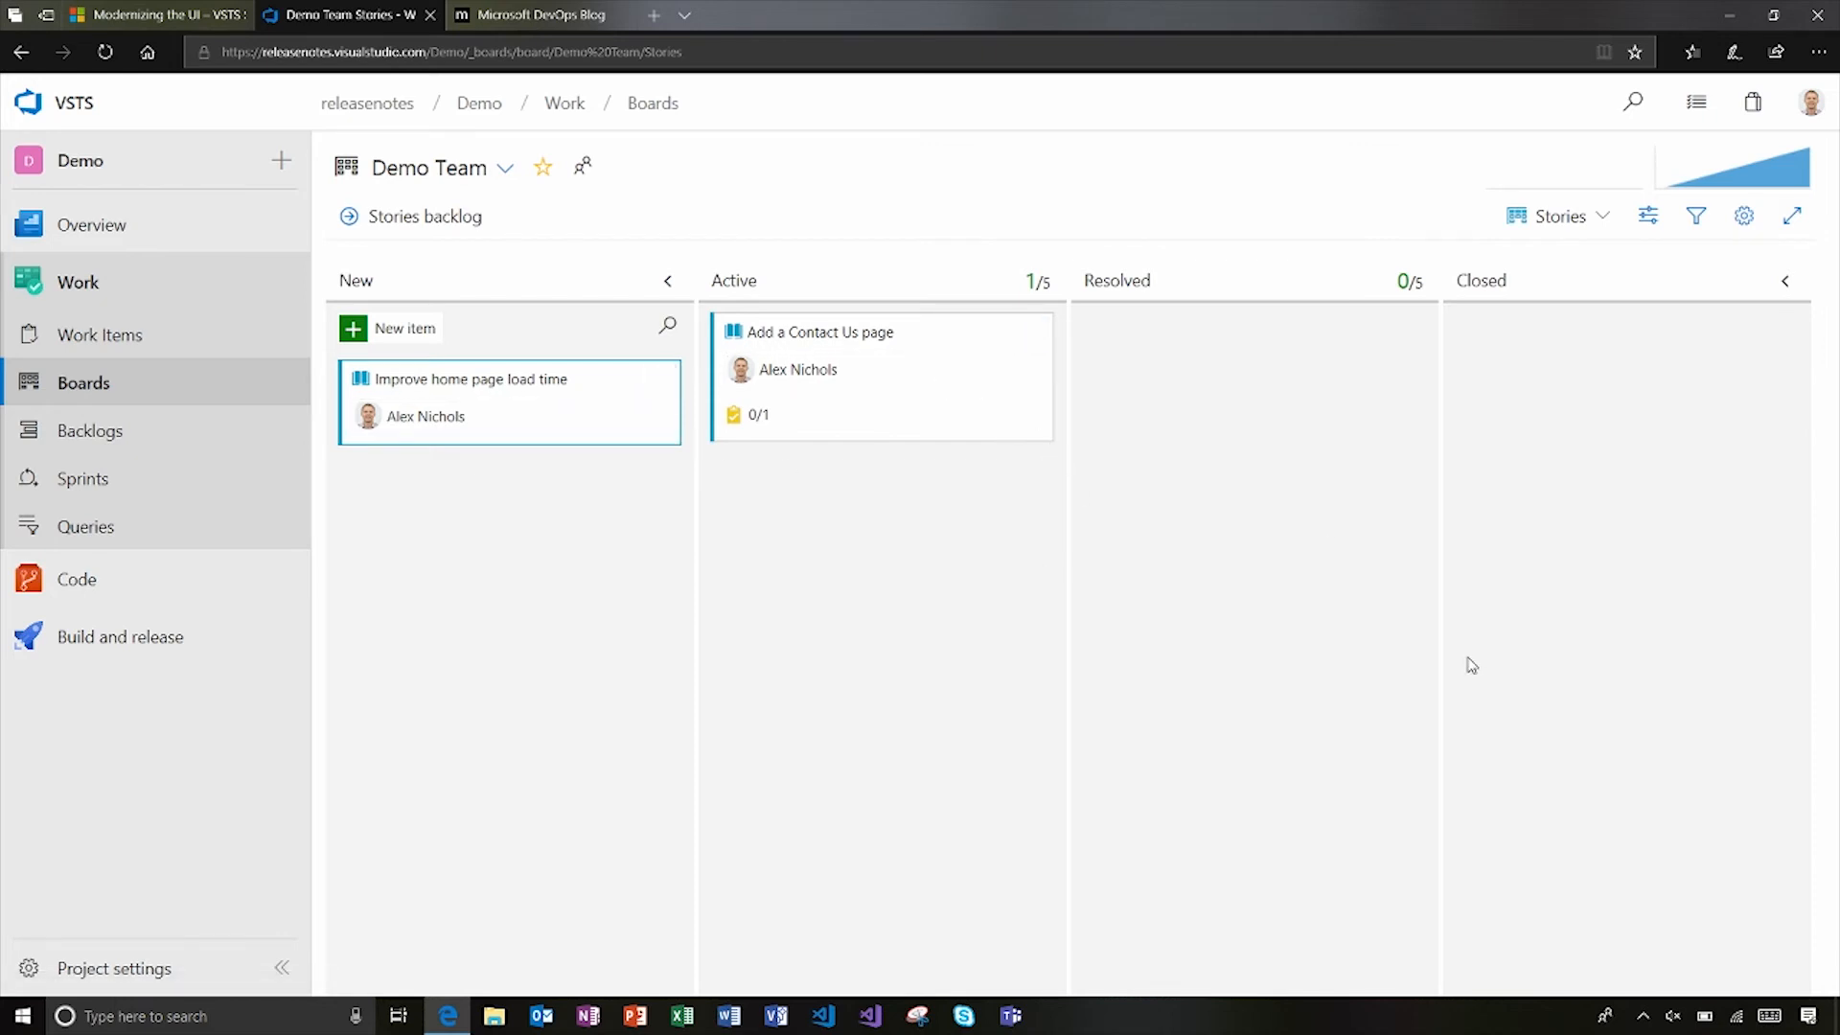
{"action": "mouse_move", "coordinate": [85, 492]}
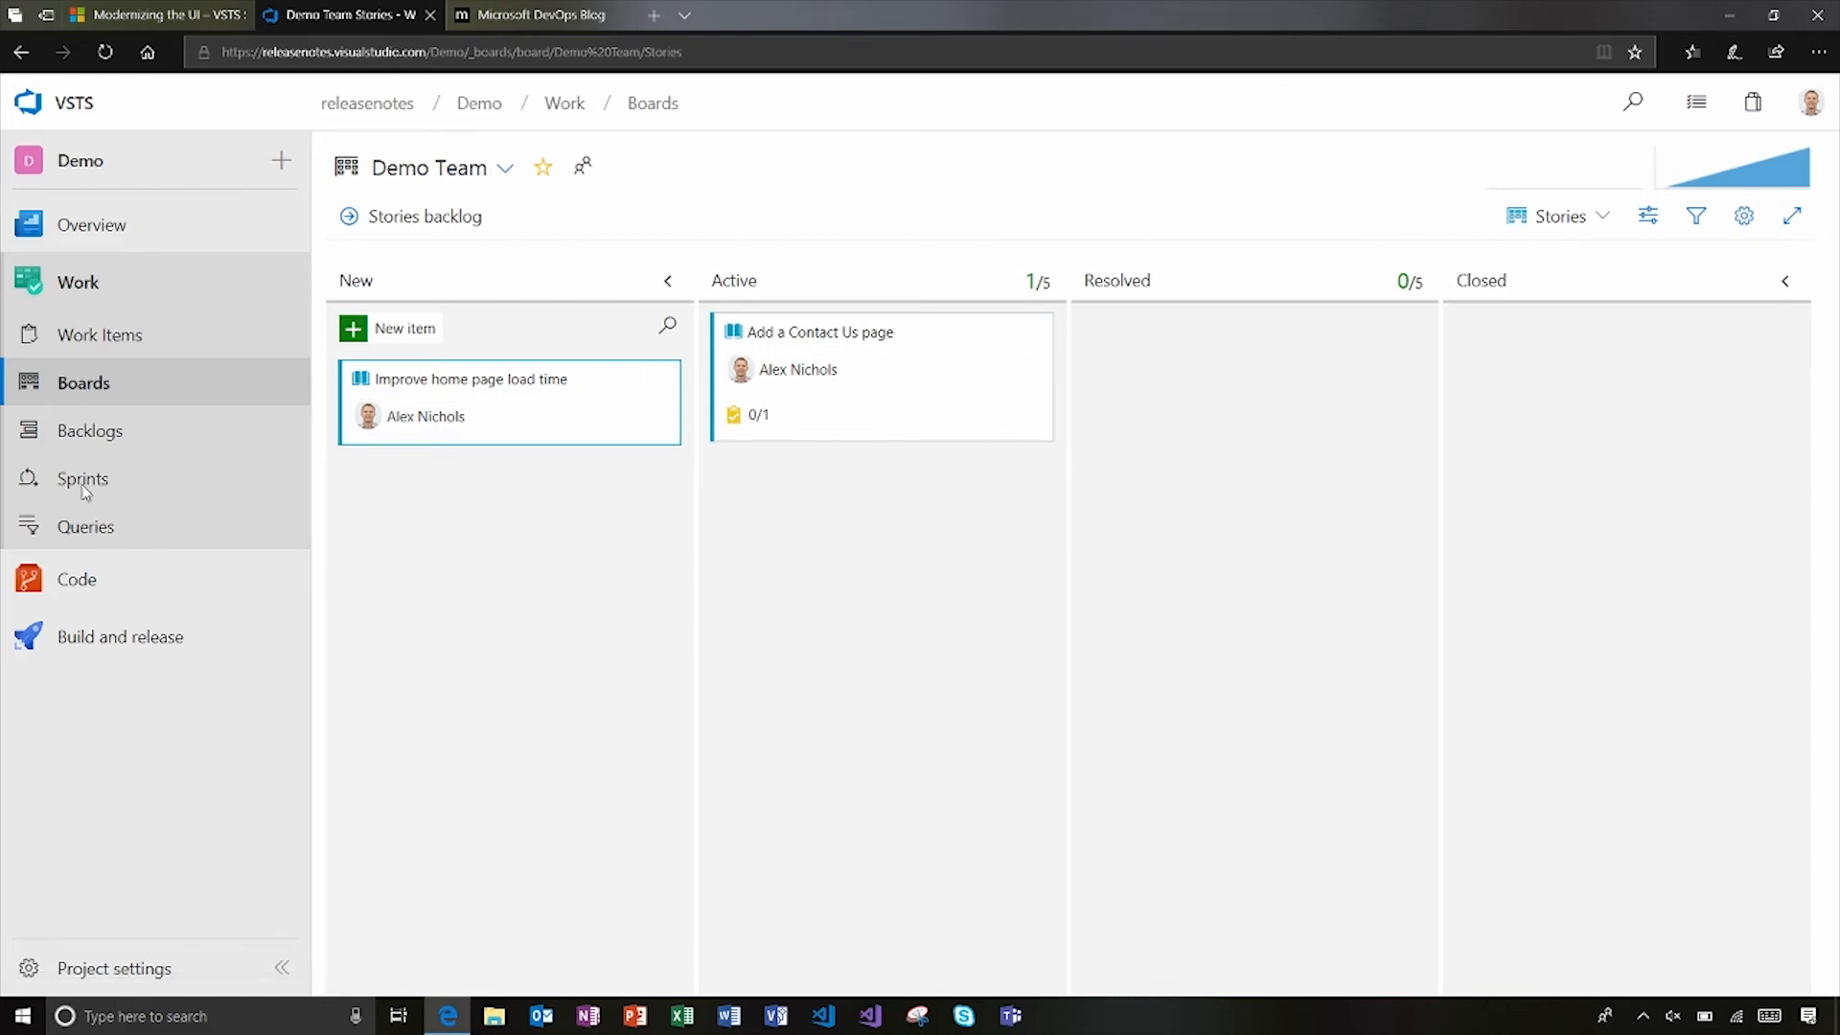
- View the Demo Team's two-story Stories backlog and browse its level and team pickers
{"action": "left_click", "coordinate": [90, 430]}
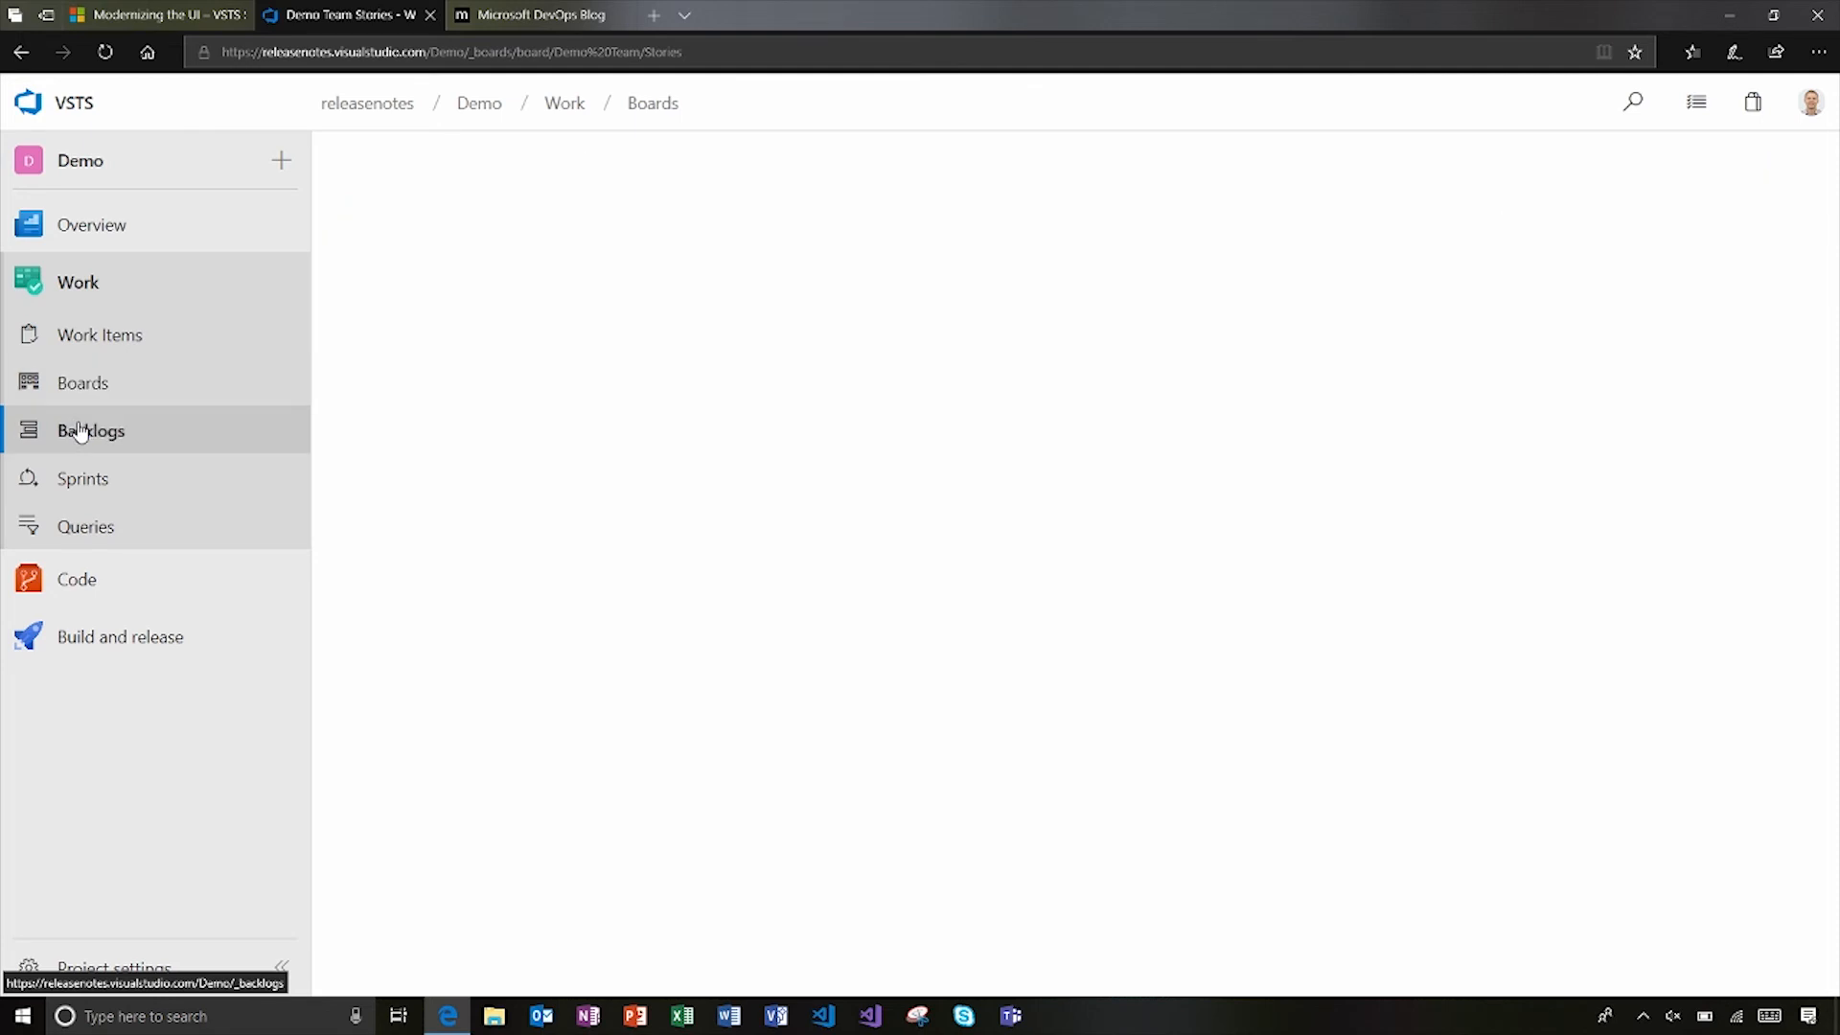
{"action": "left_click", "coordinate": [92, 431]}
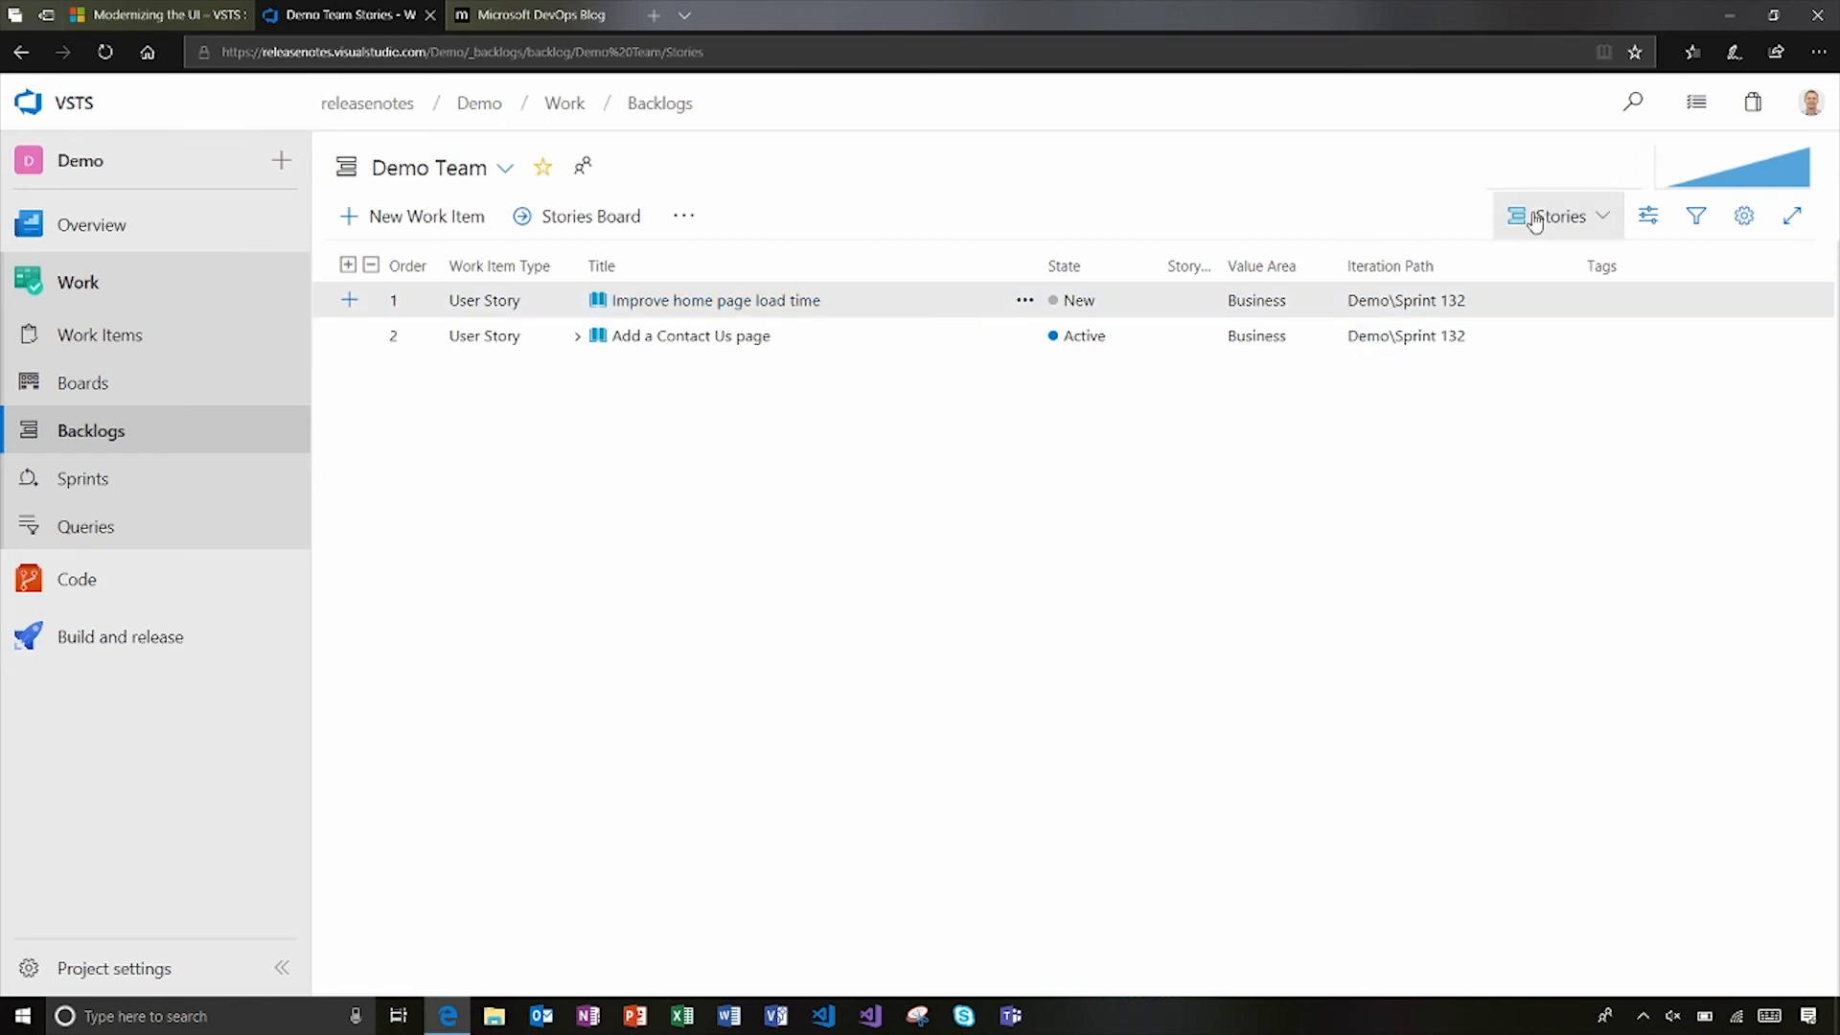
{"action": "left_click", "coordinate": [1558, 216]}
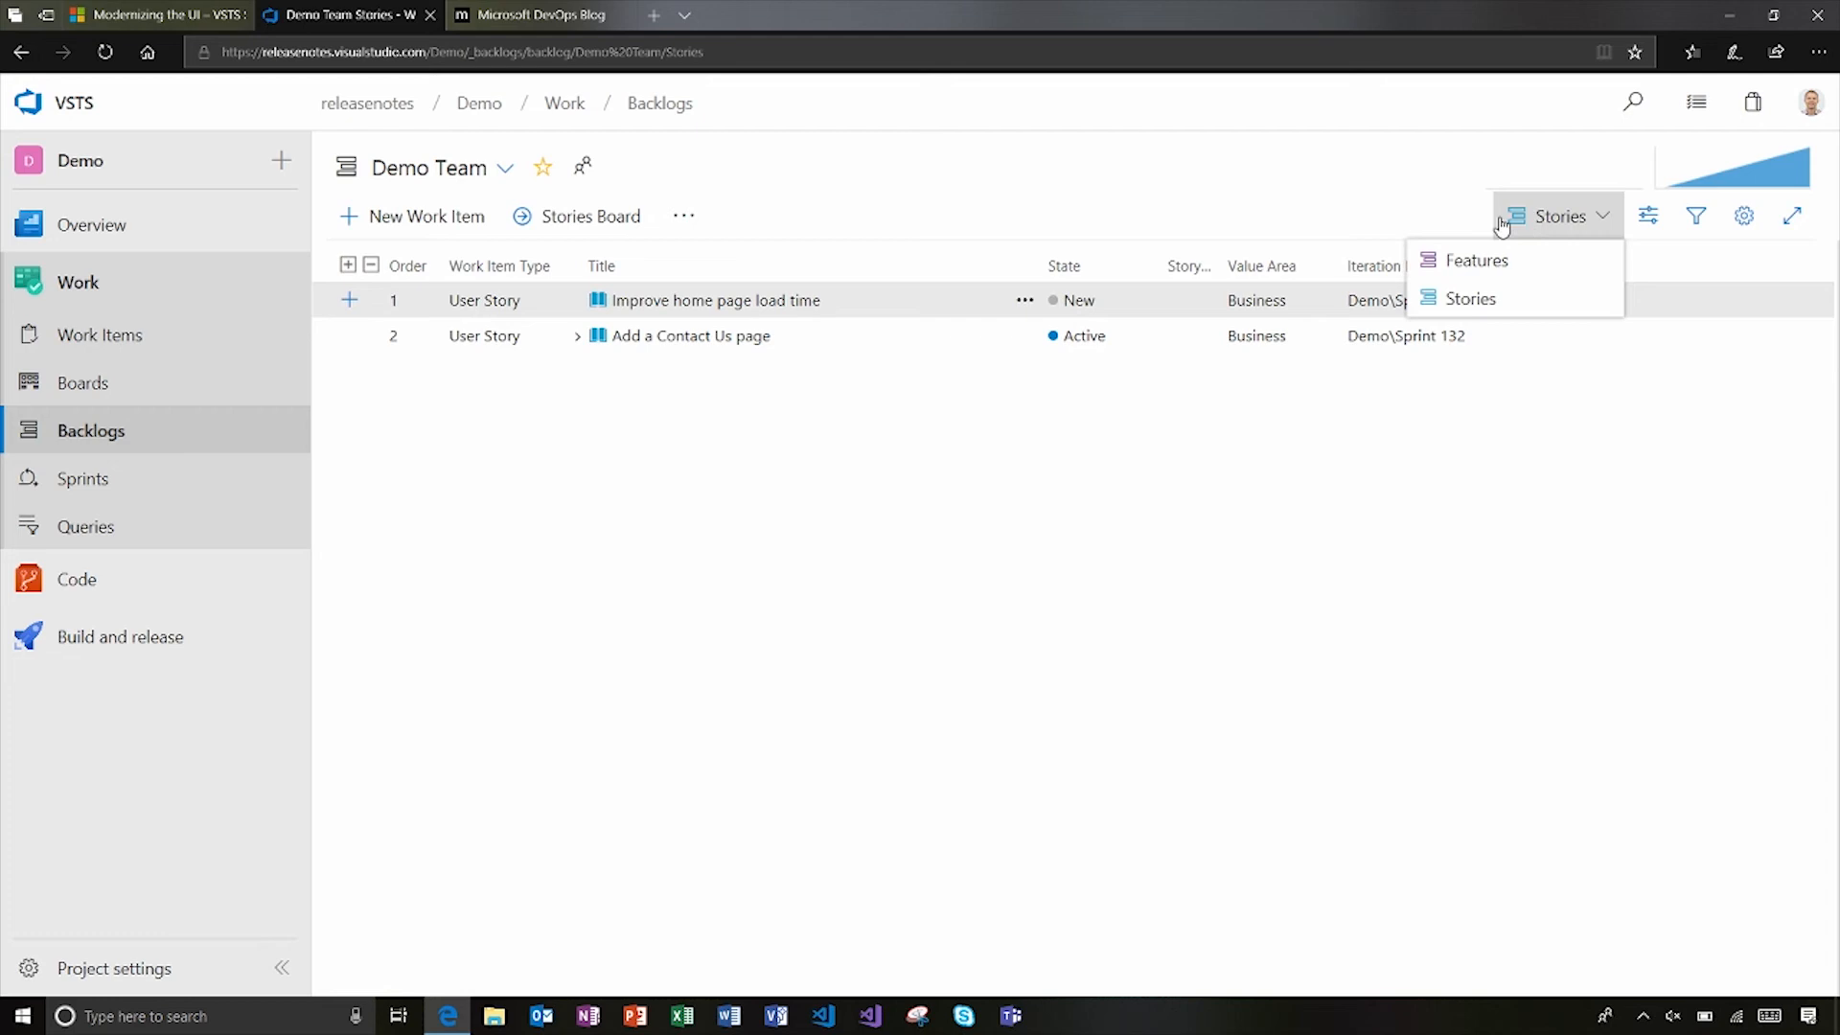
{"action": "mouse_move", "coordinate": [1139, 420]}
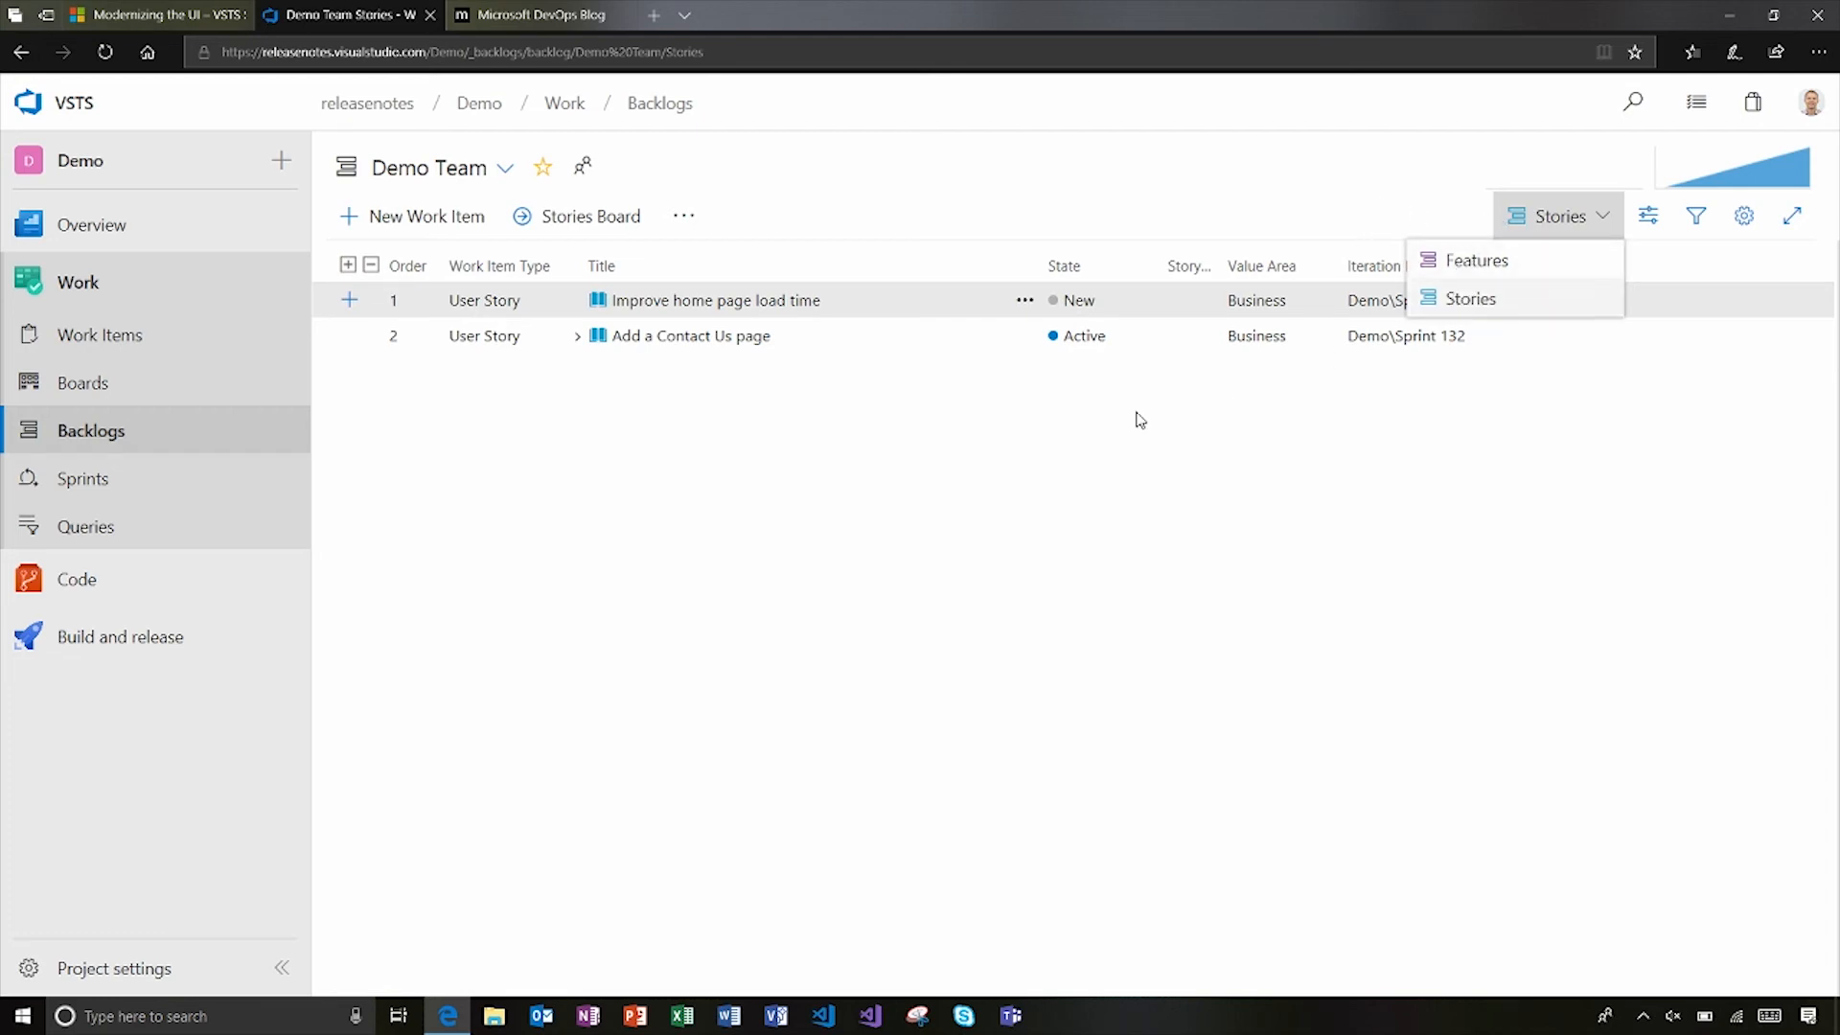
{"action": "mouse_move", "coordinate": [1326, 458]}
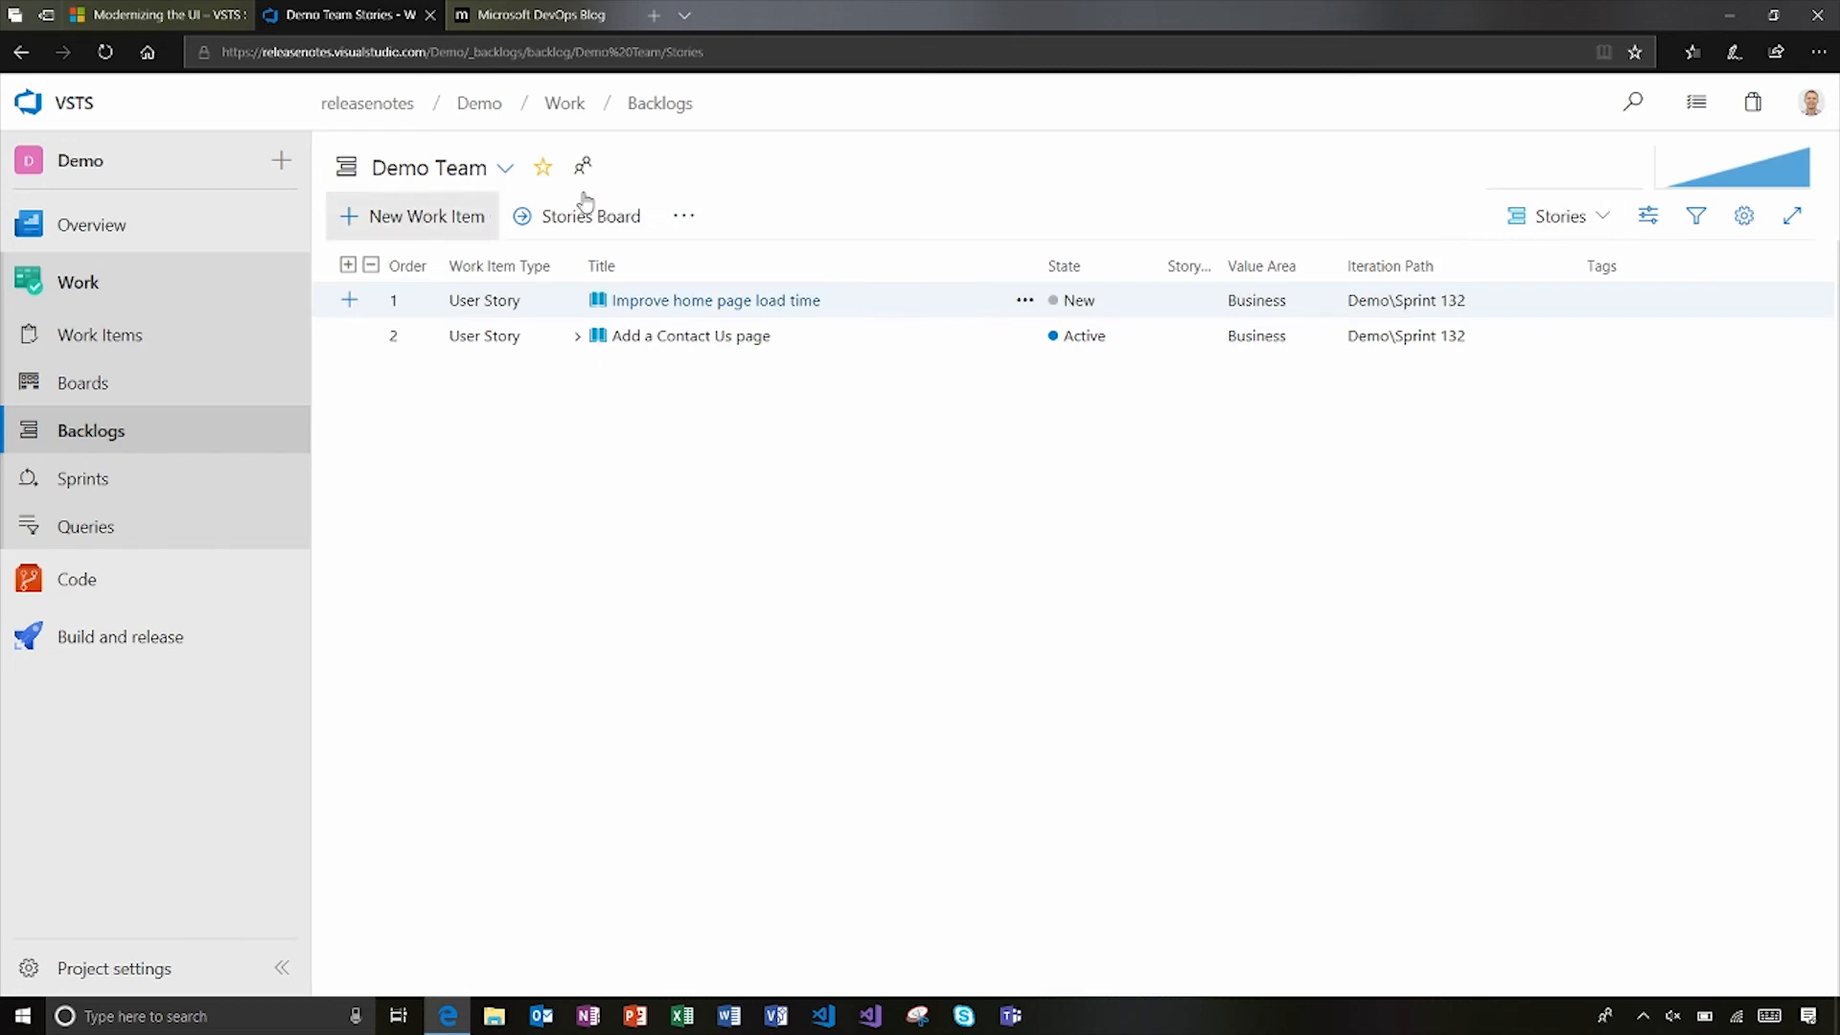
{"action": "mouse_move", "coordinate": [1695, 215]}
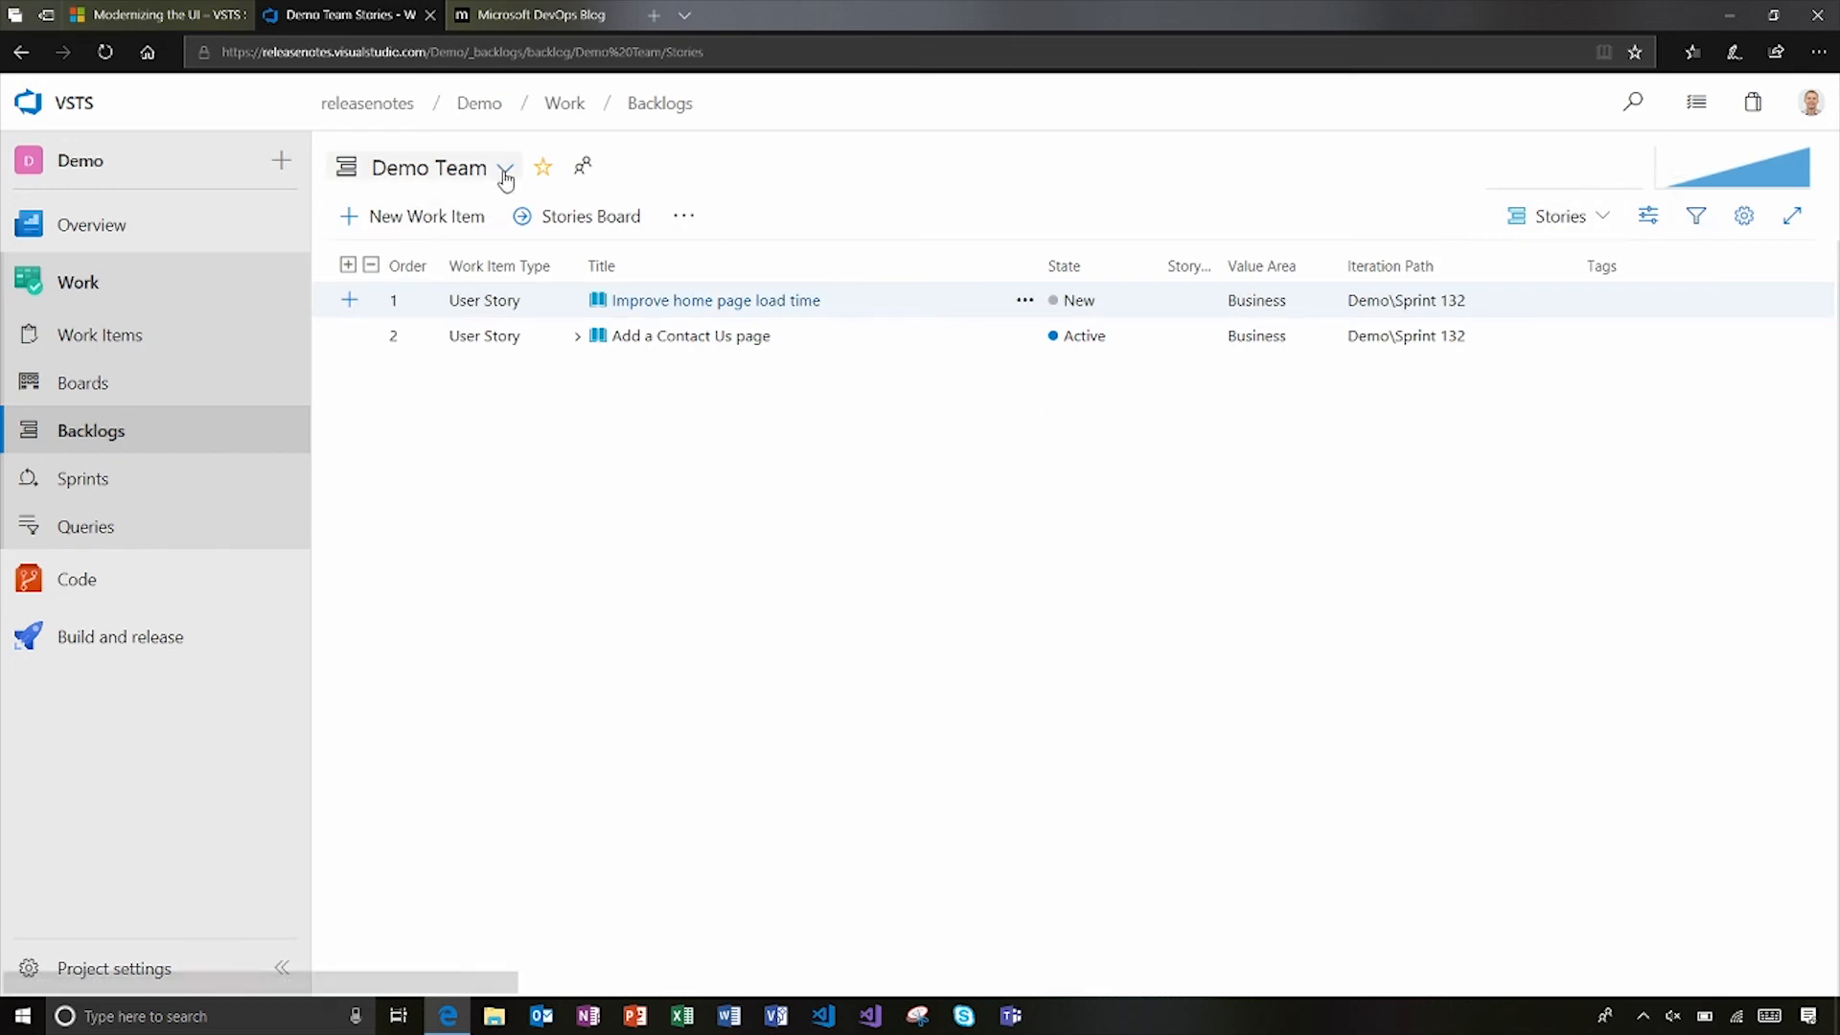
{"action": "left_click", "coordinate": [505, 168]}
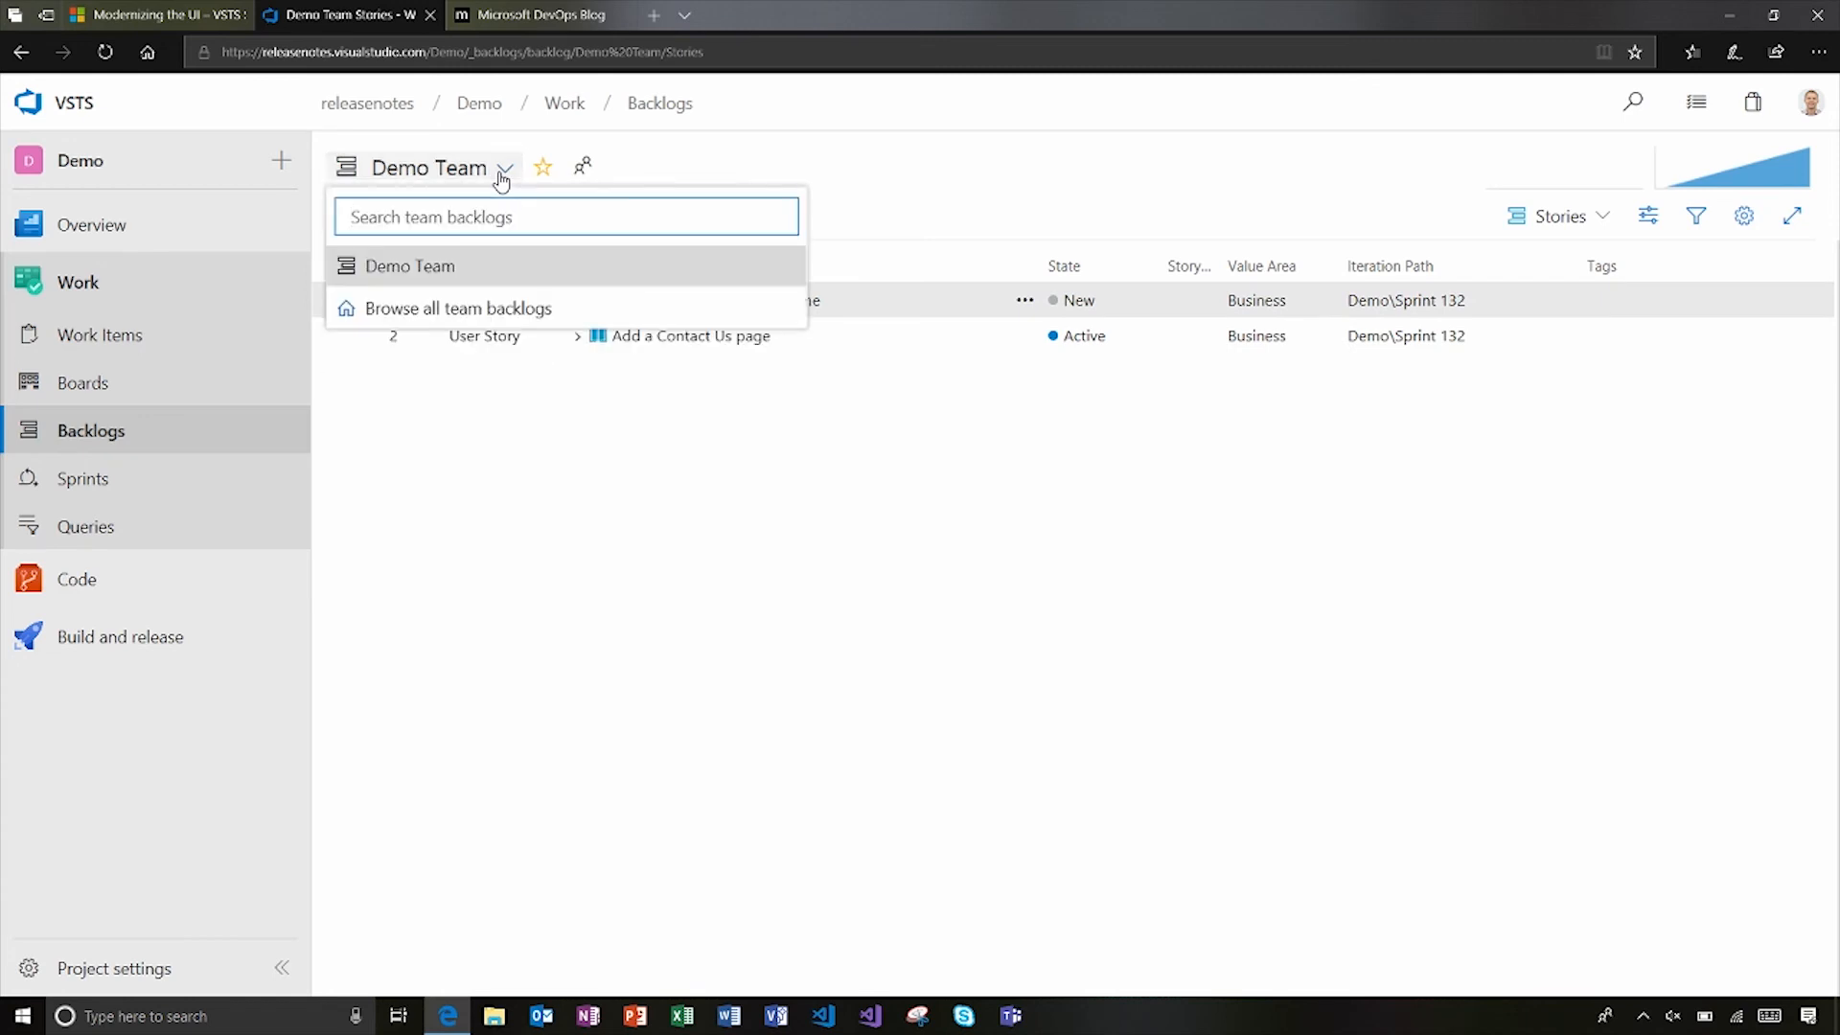
{"action": "mouse_move", "coordinate": [898, 209]}
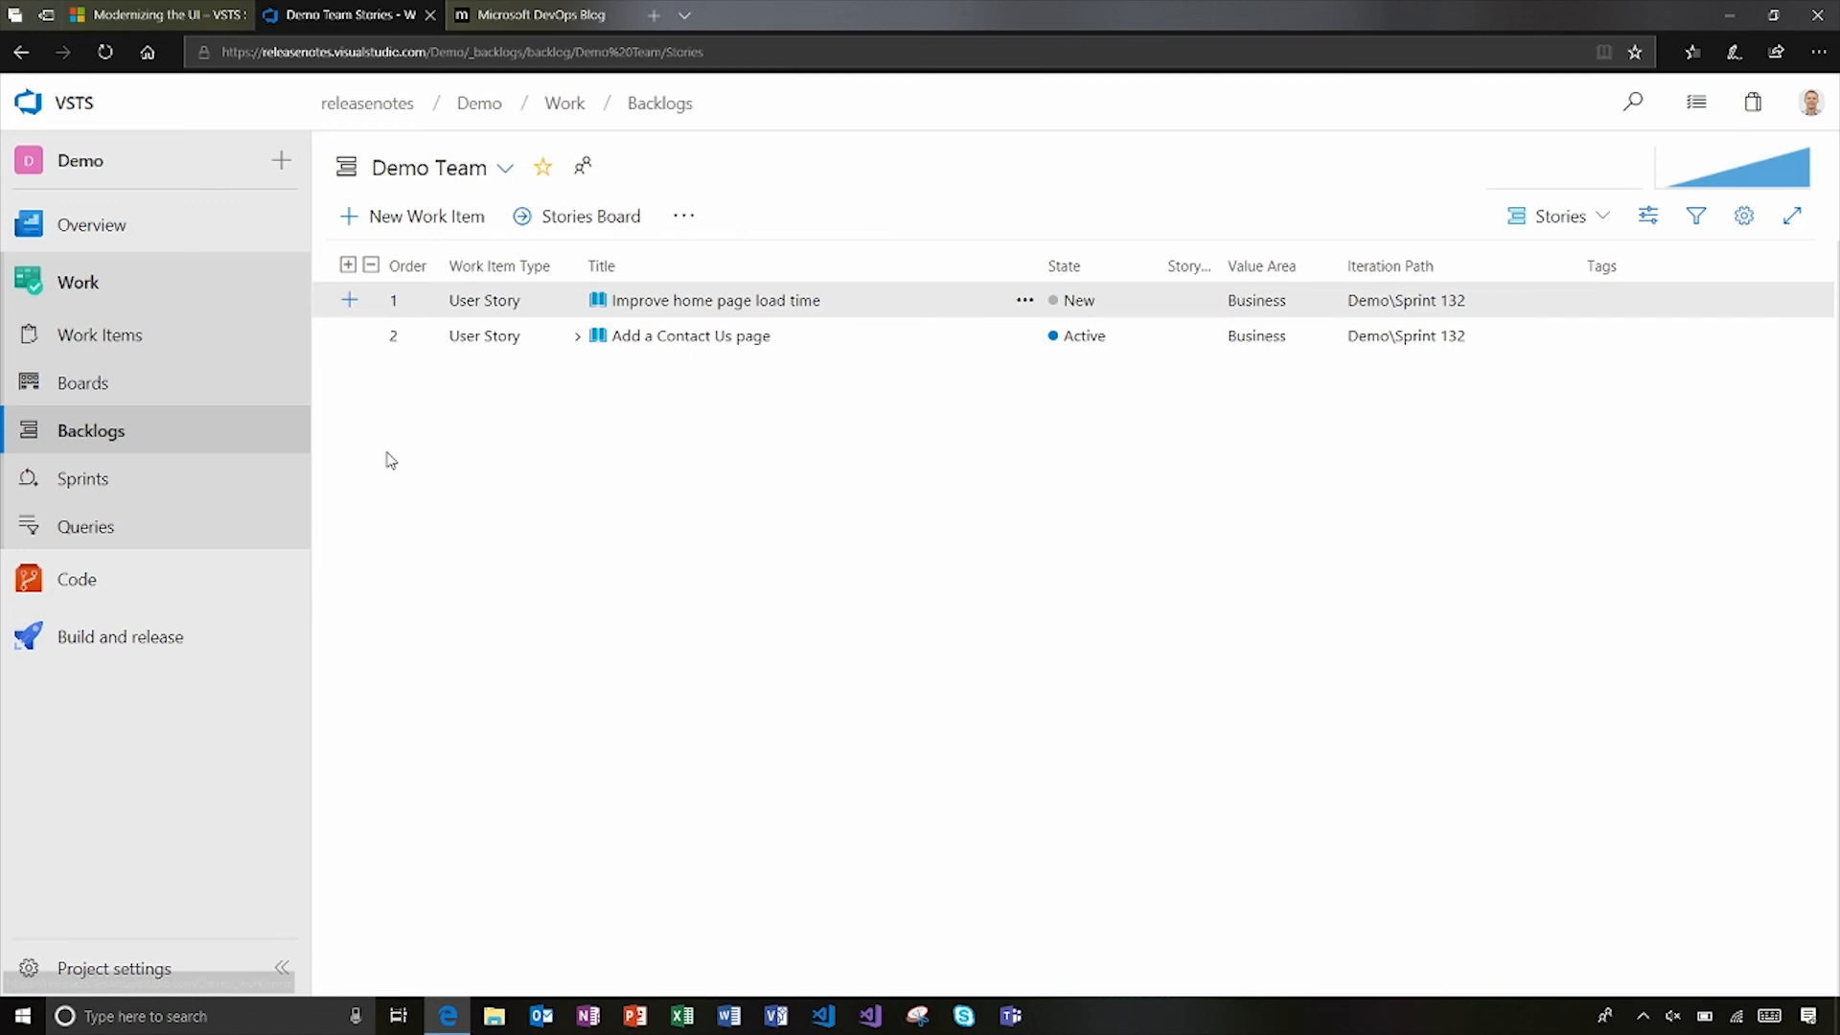
{"action": "mouse_move", "coordinate": [146, 490]}
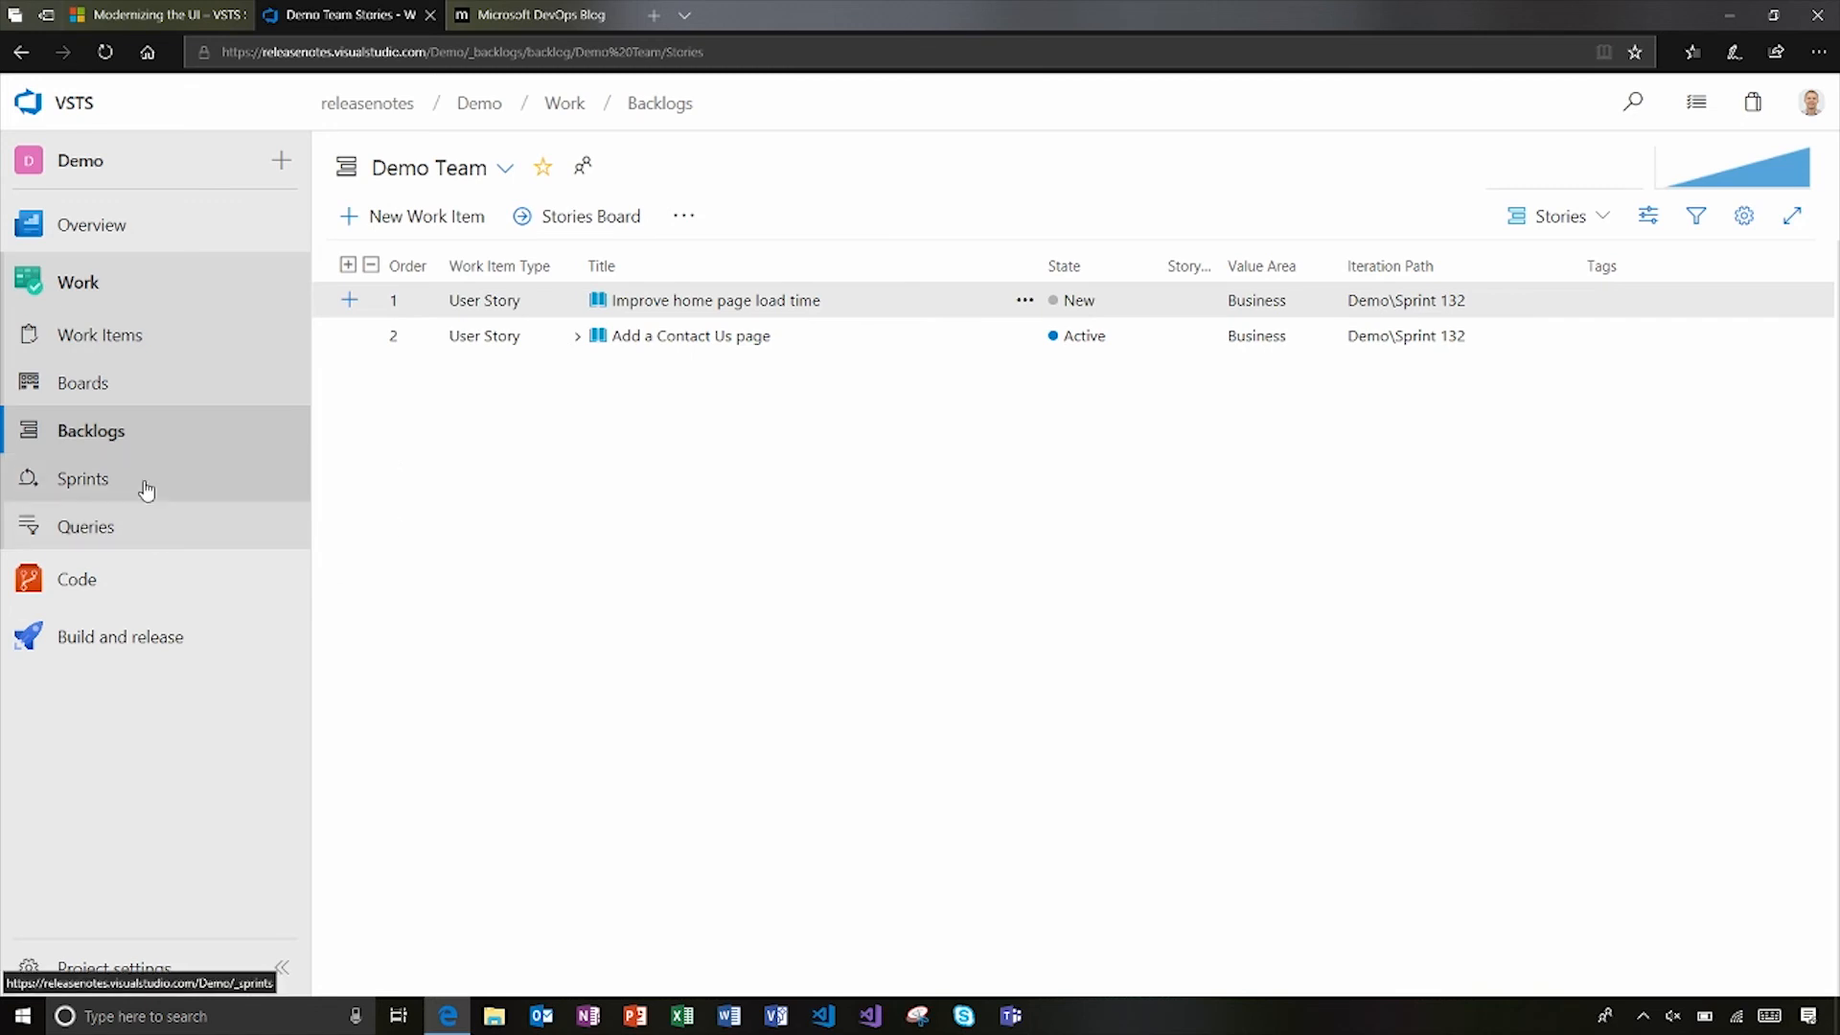
- View the Sprint 132 taskboard and browse the past-sprints list before dismissing it
{"action": "left_click", "coordinate": [84, 479]}
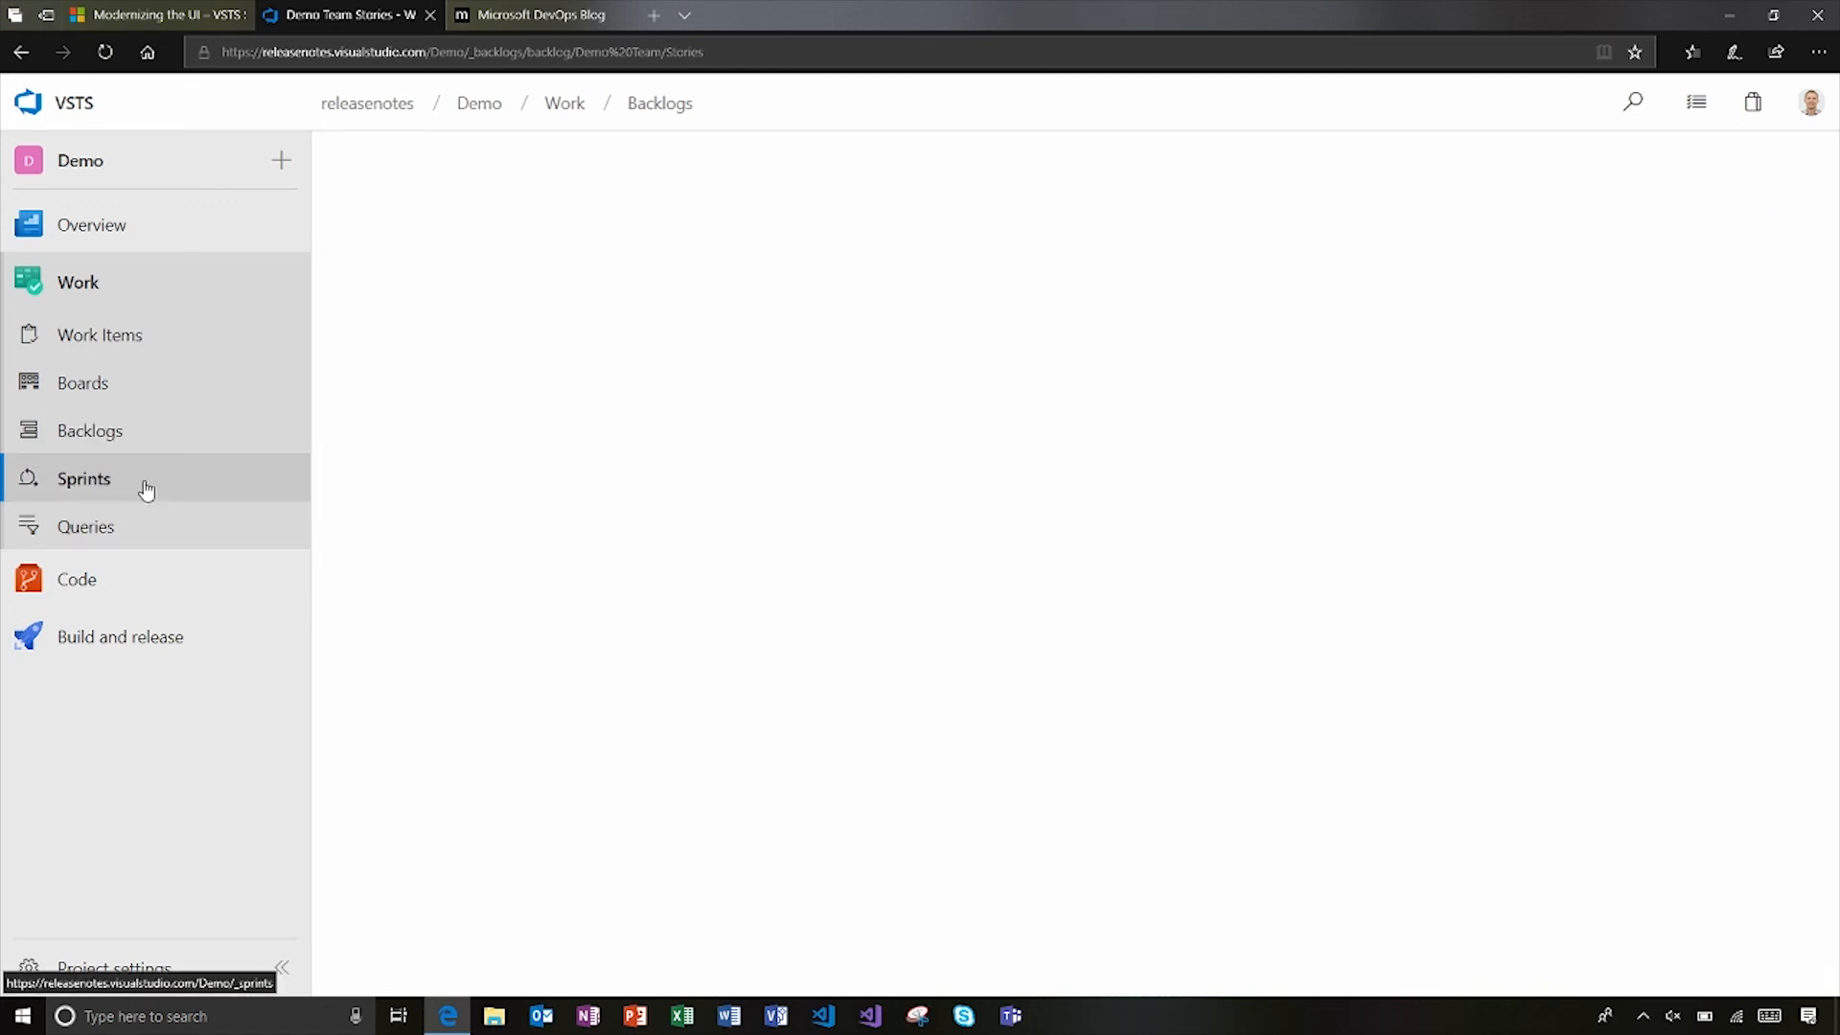
{"action": "left_click", "coordinate": [83, 477]}
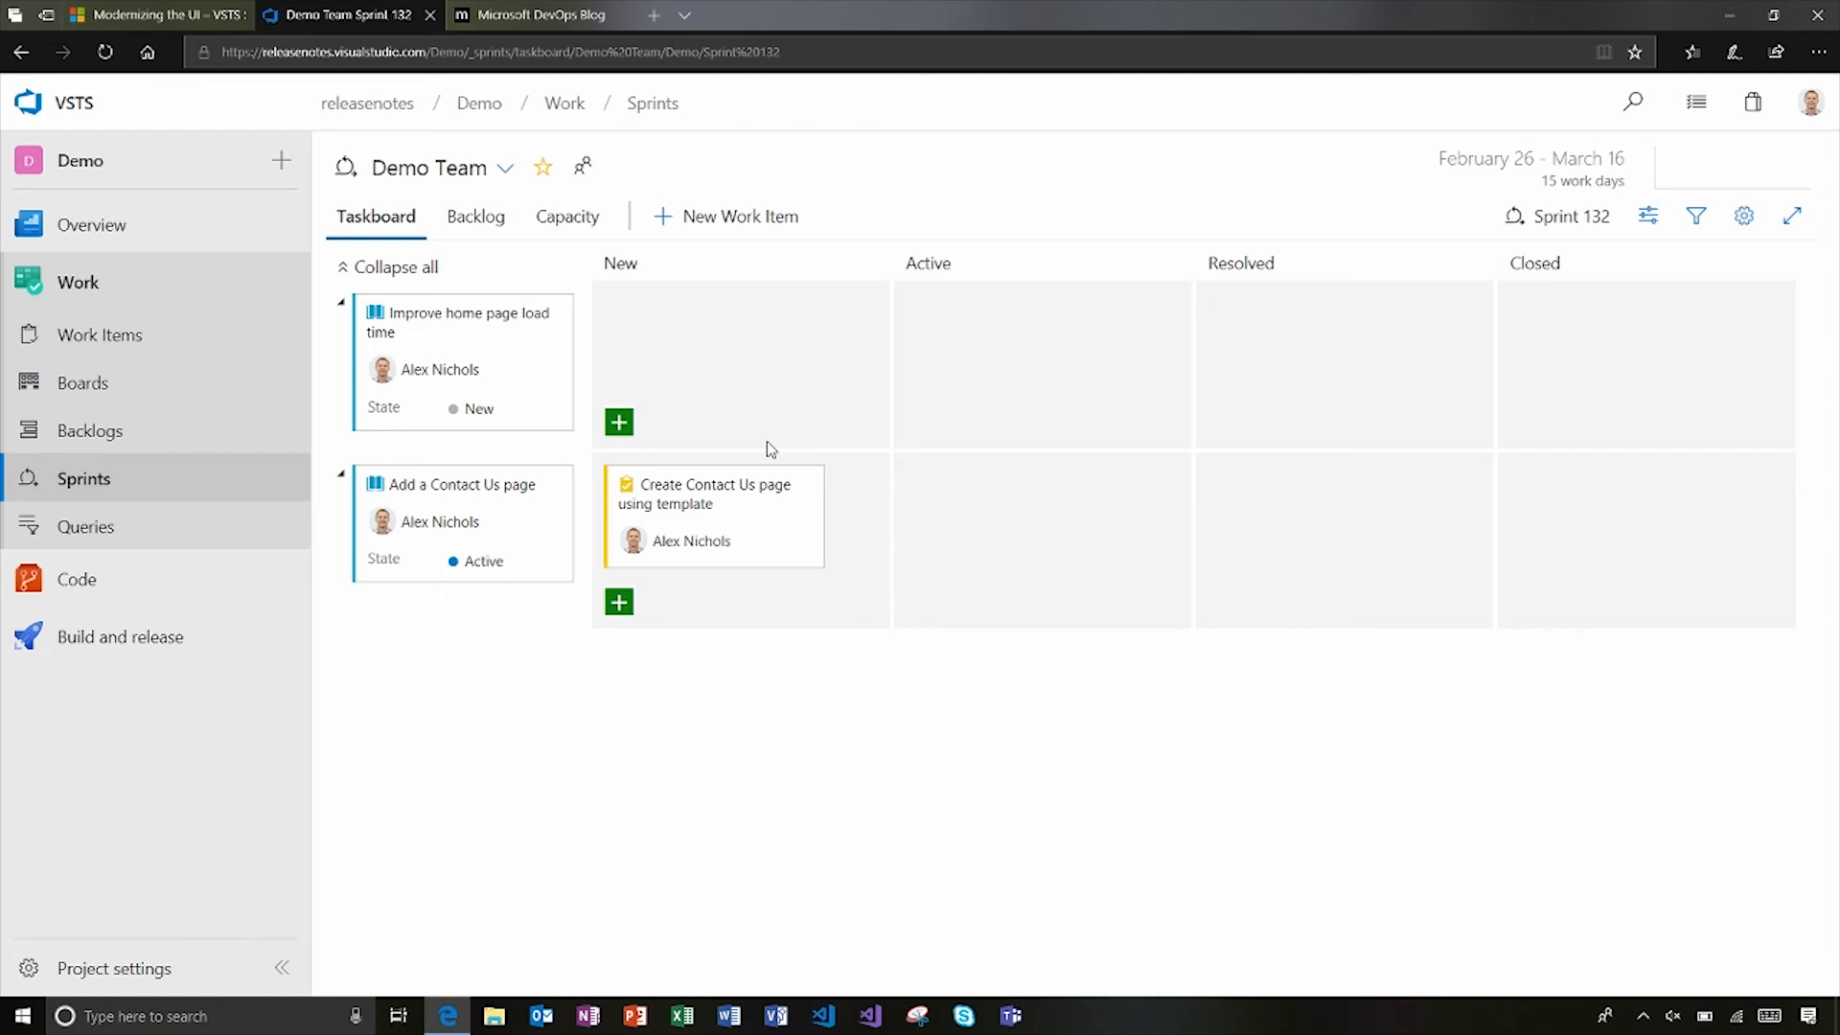
{"action": "mouse_move", "coordinate": [567, 215]}
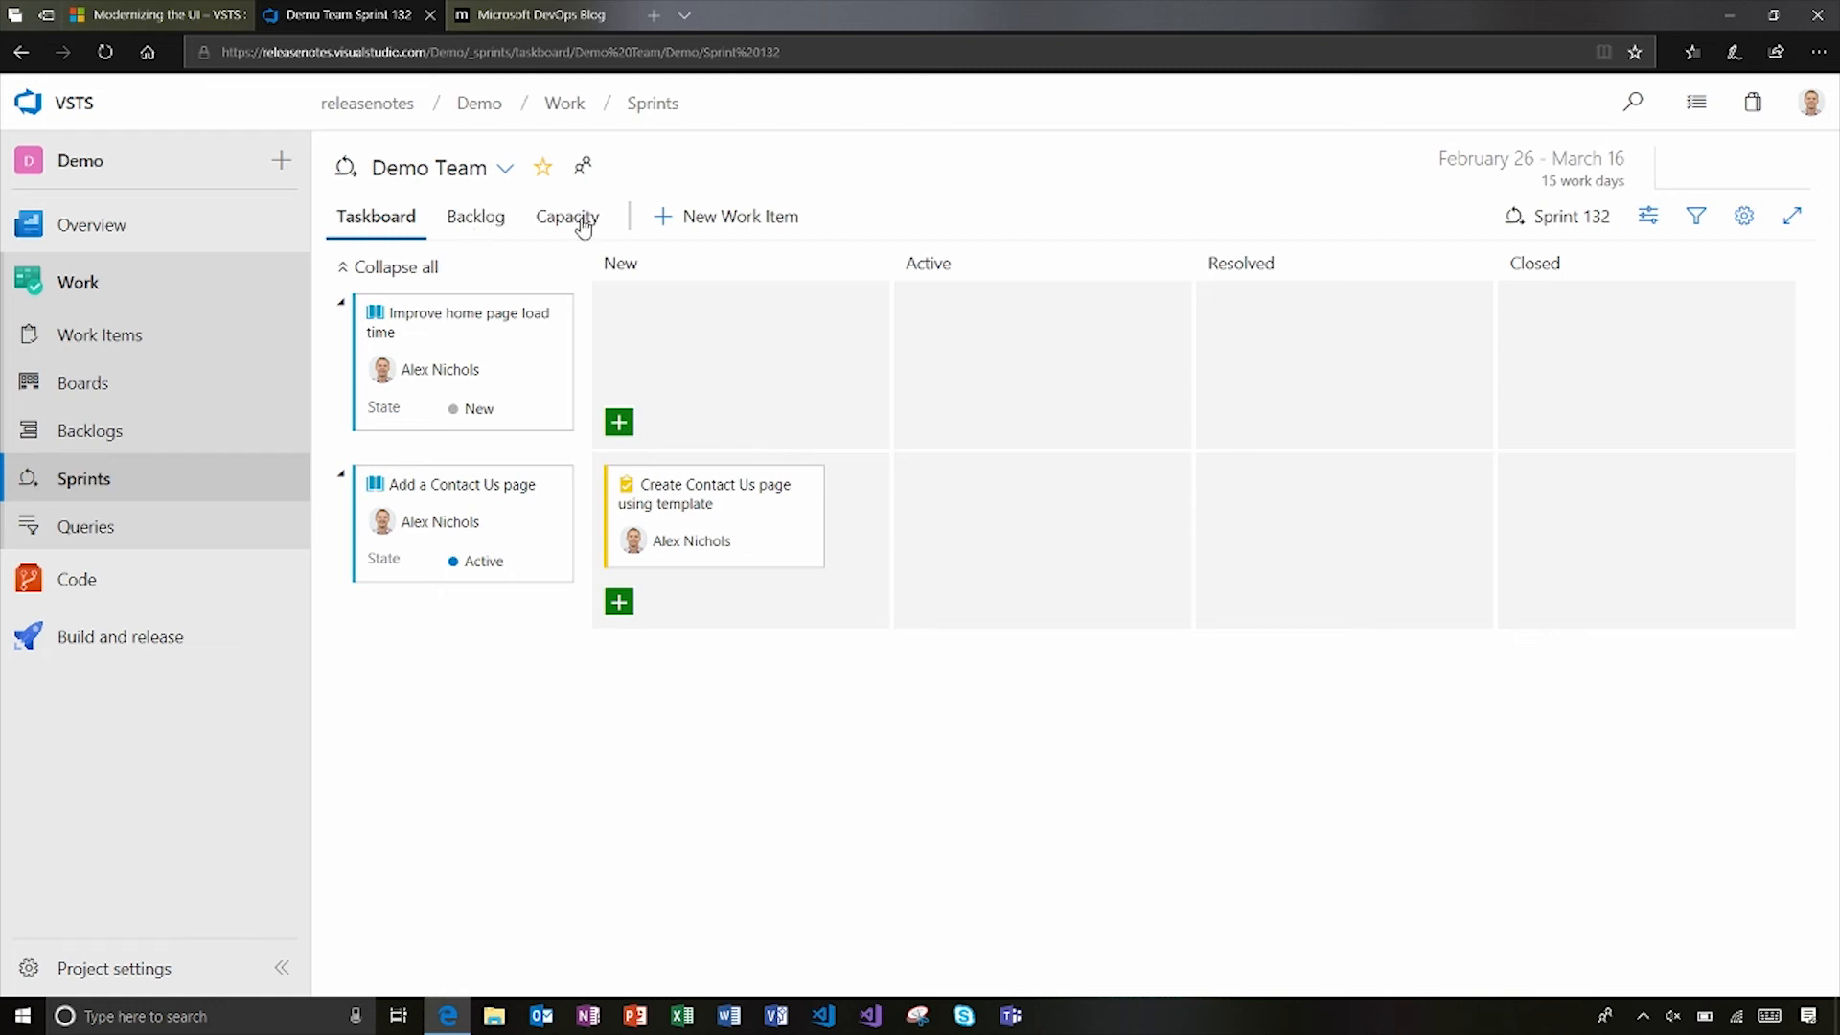
{"action": "mouse_move", "coordinate": [1514, 209]}
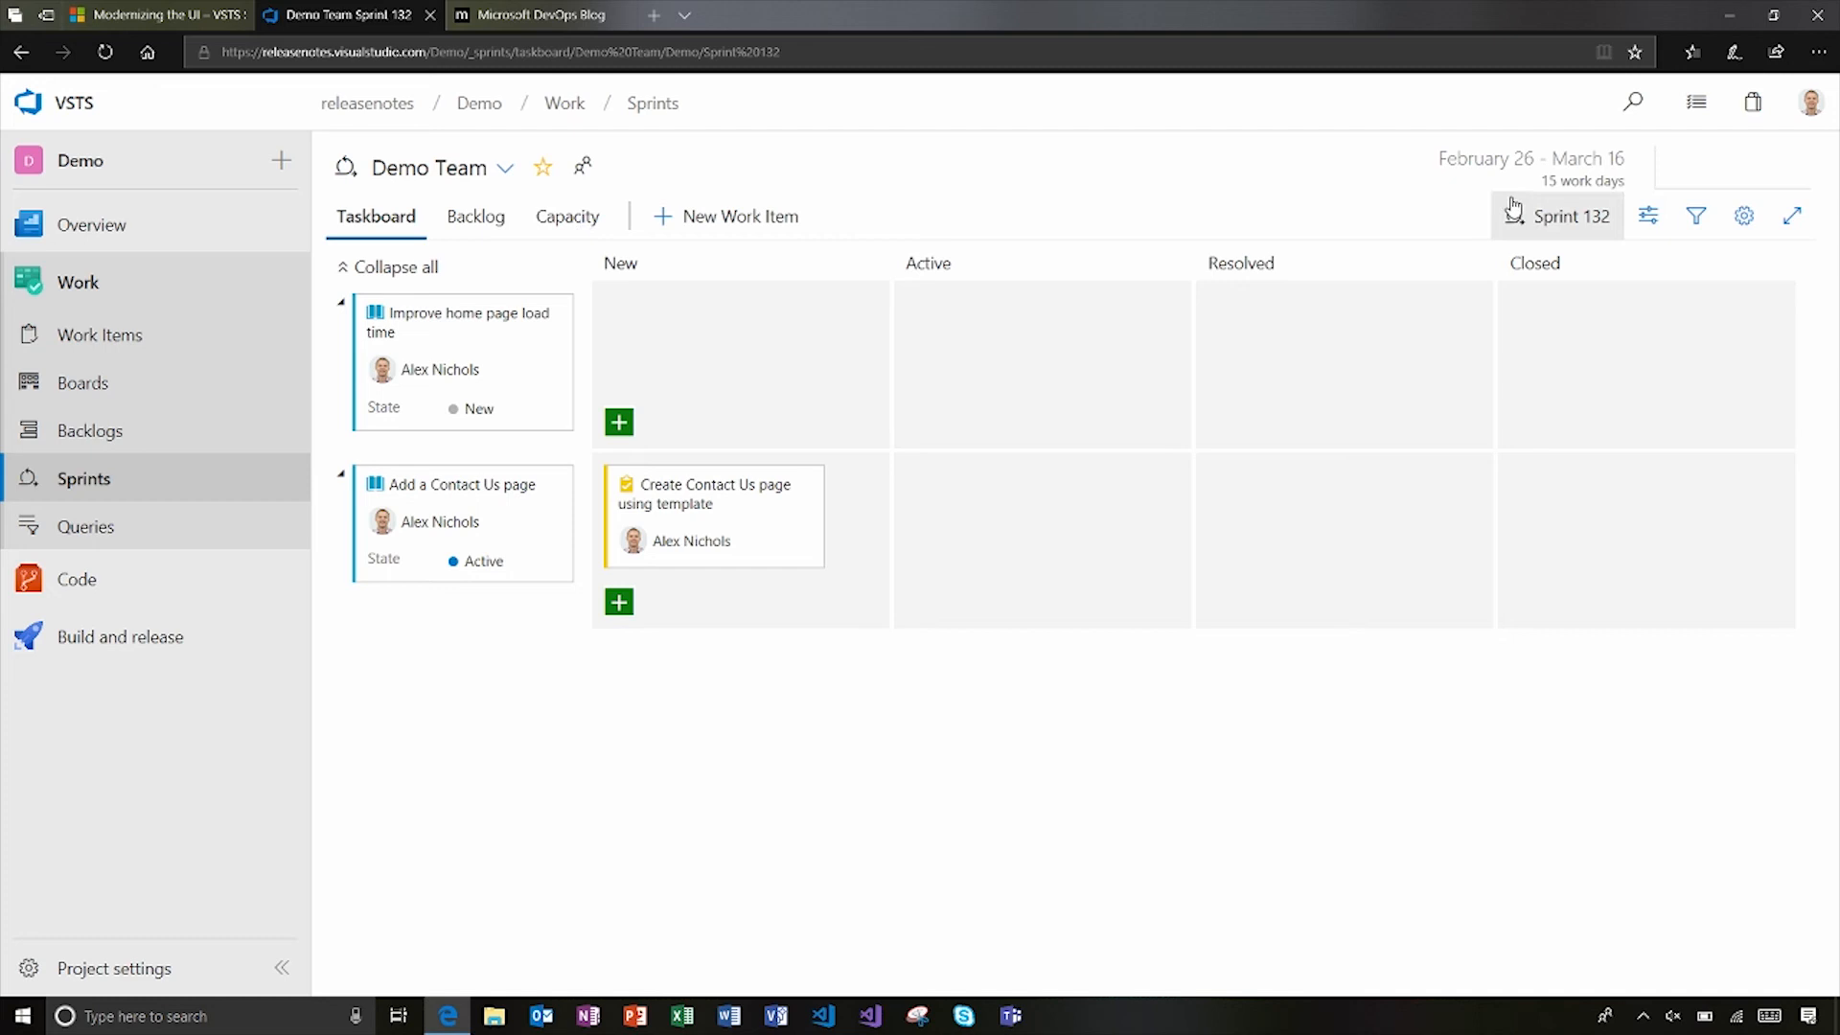
{"action": "left_click", "coordinate": [1571, 215]}
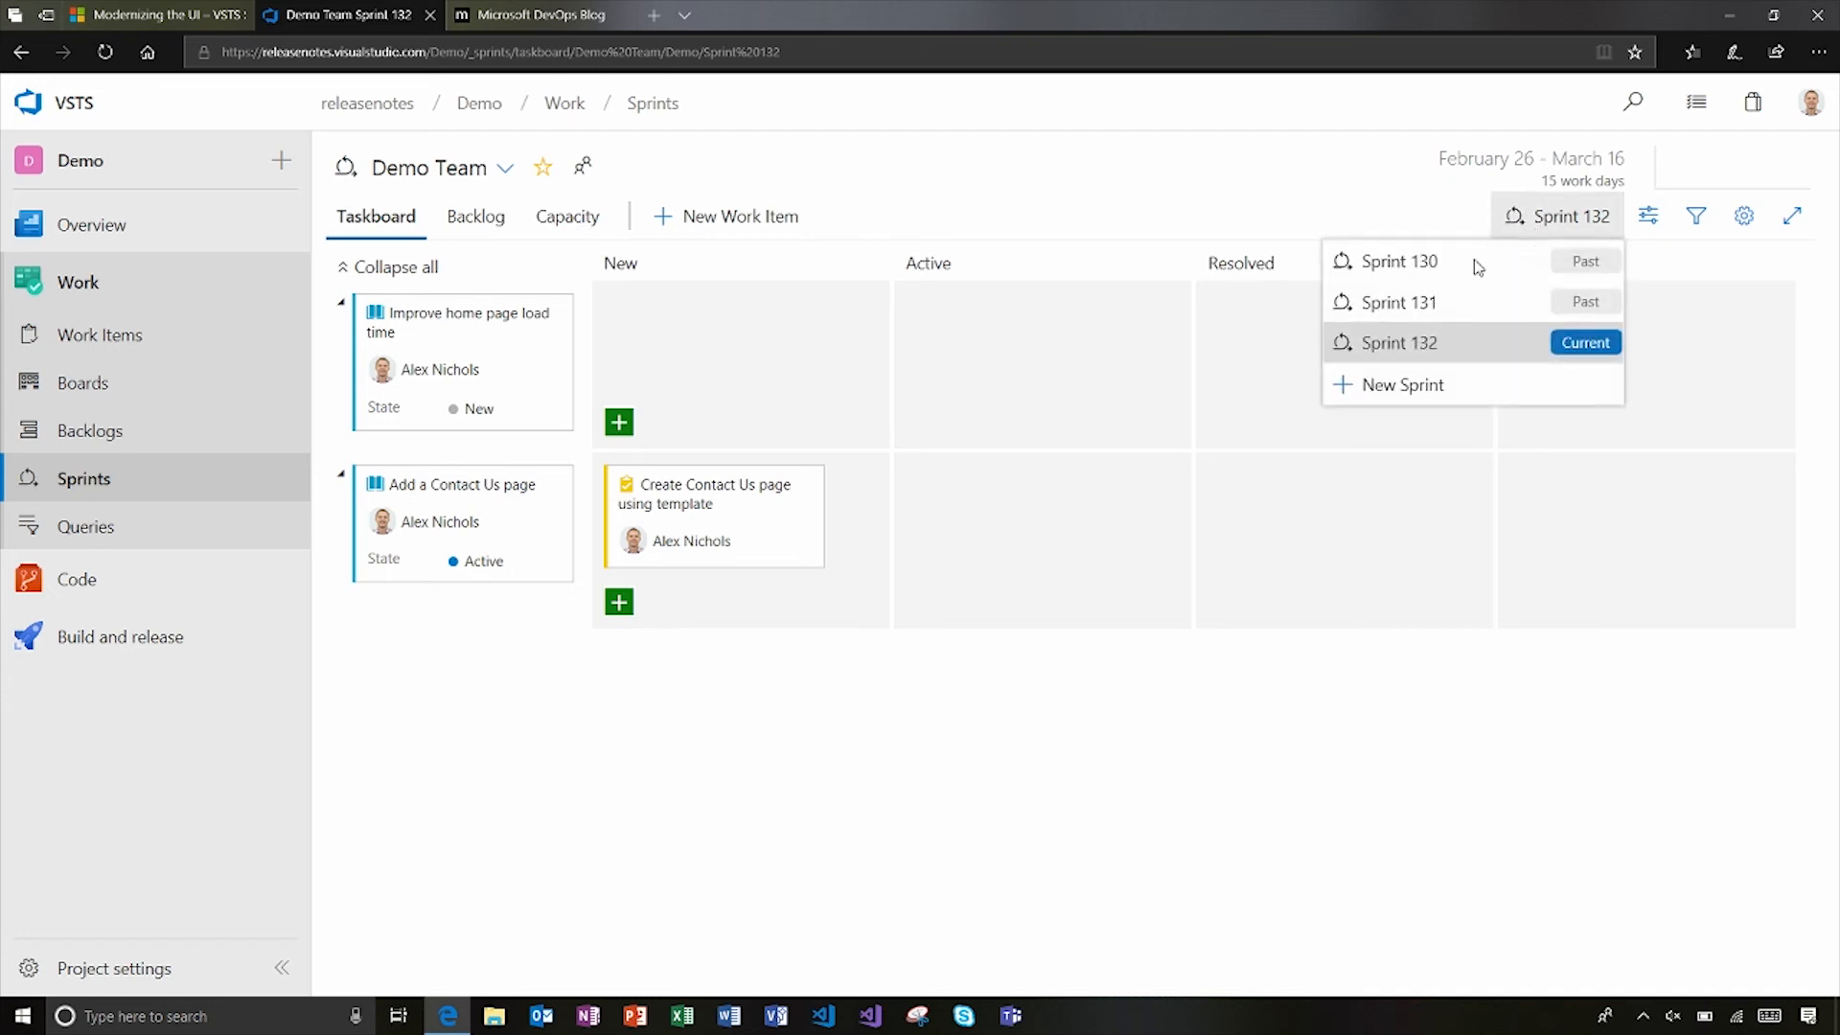
{"action": "mouse_move", "coordinate": [1395, 397]}
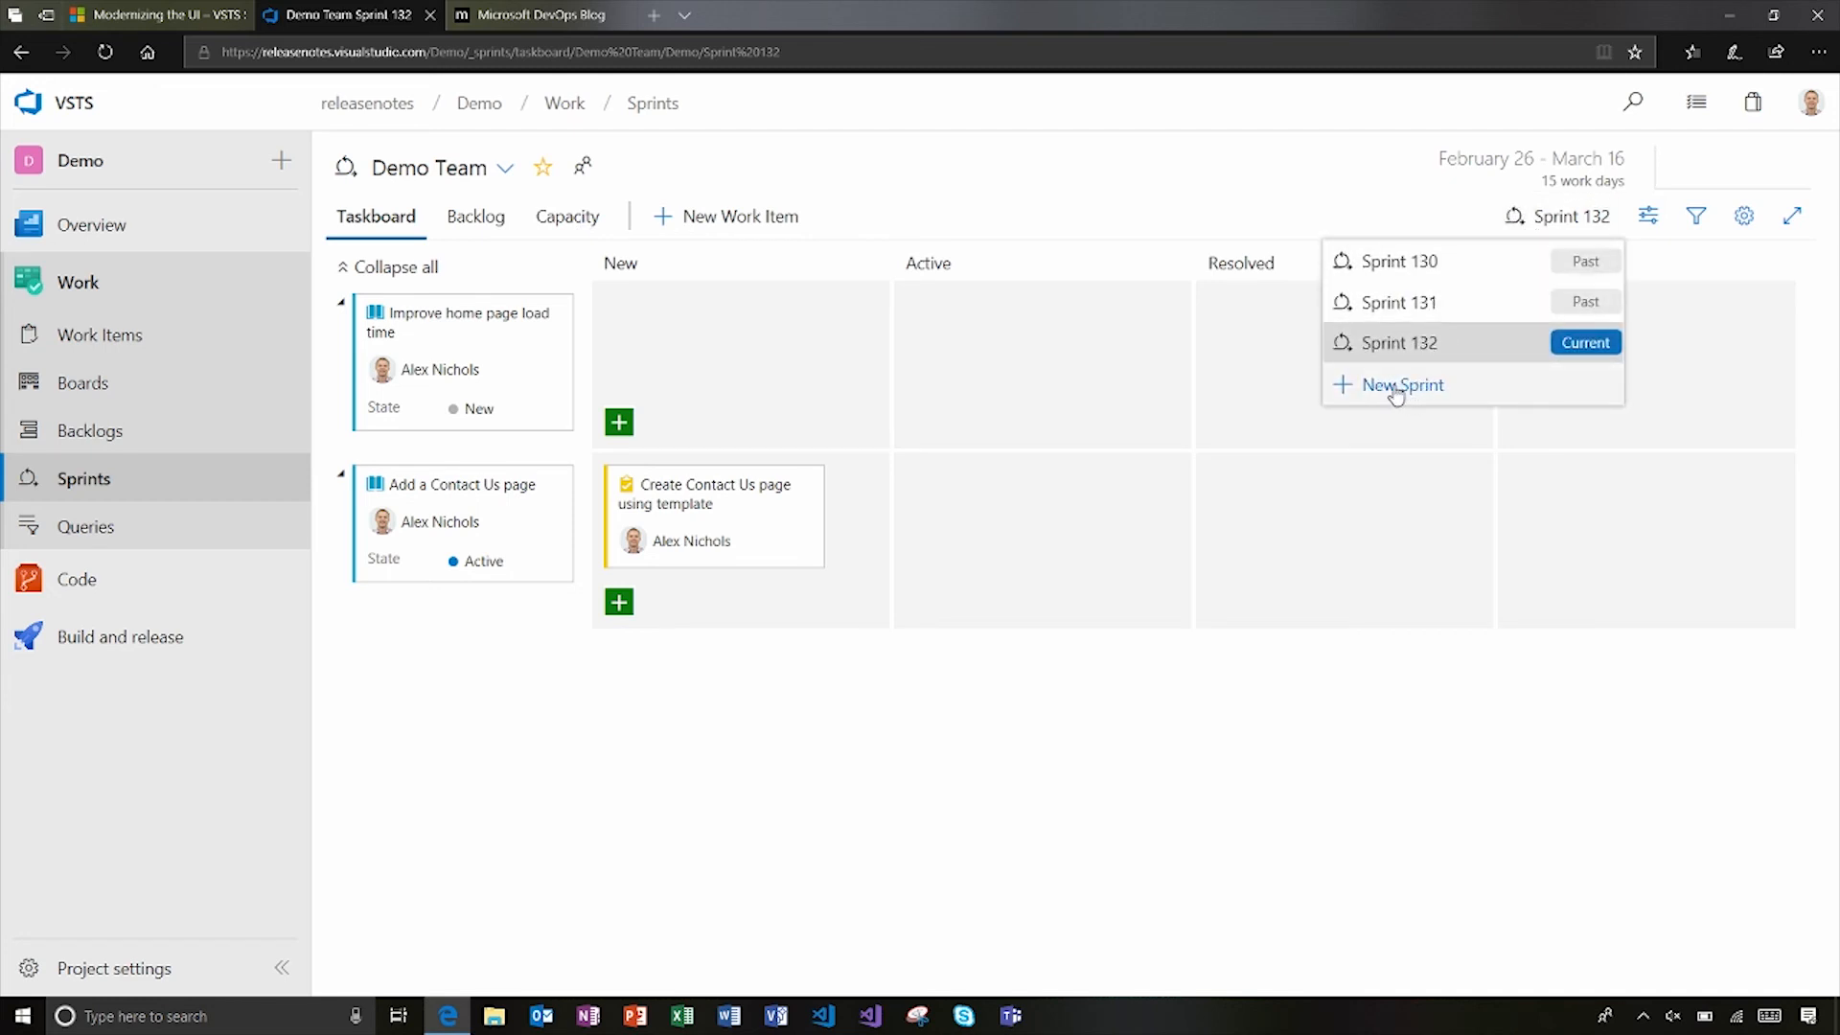
{"action": "left_click", "coordinate": [1299, 176]}
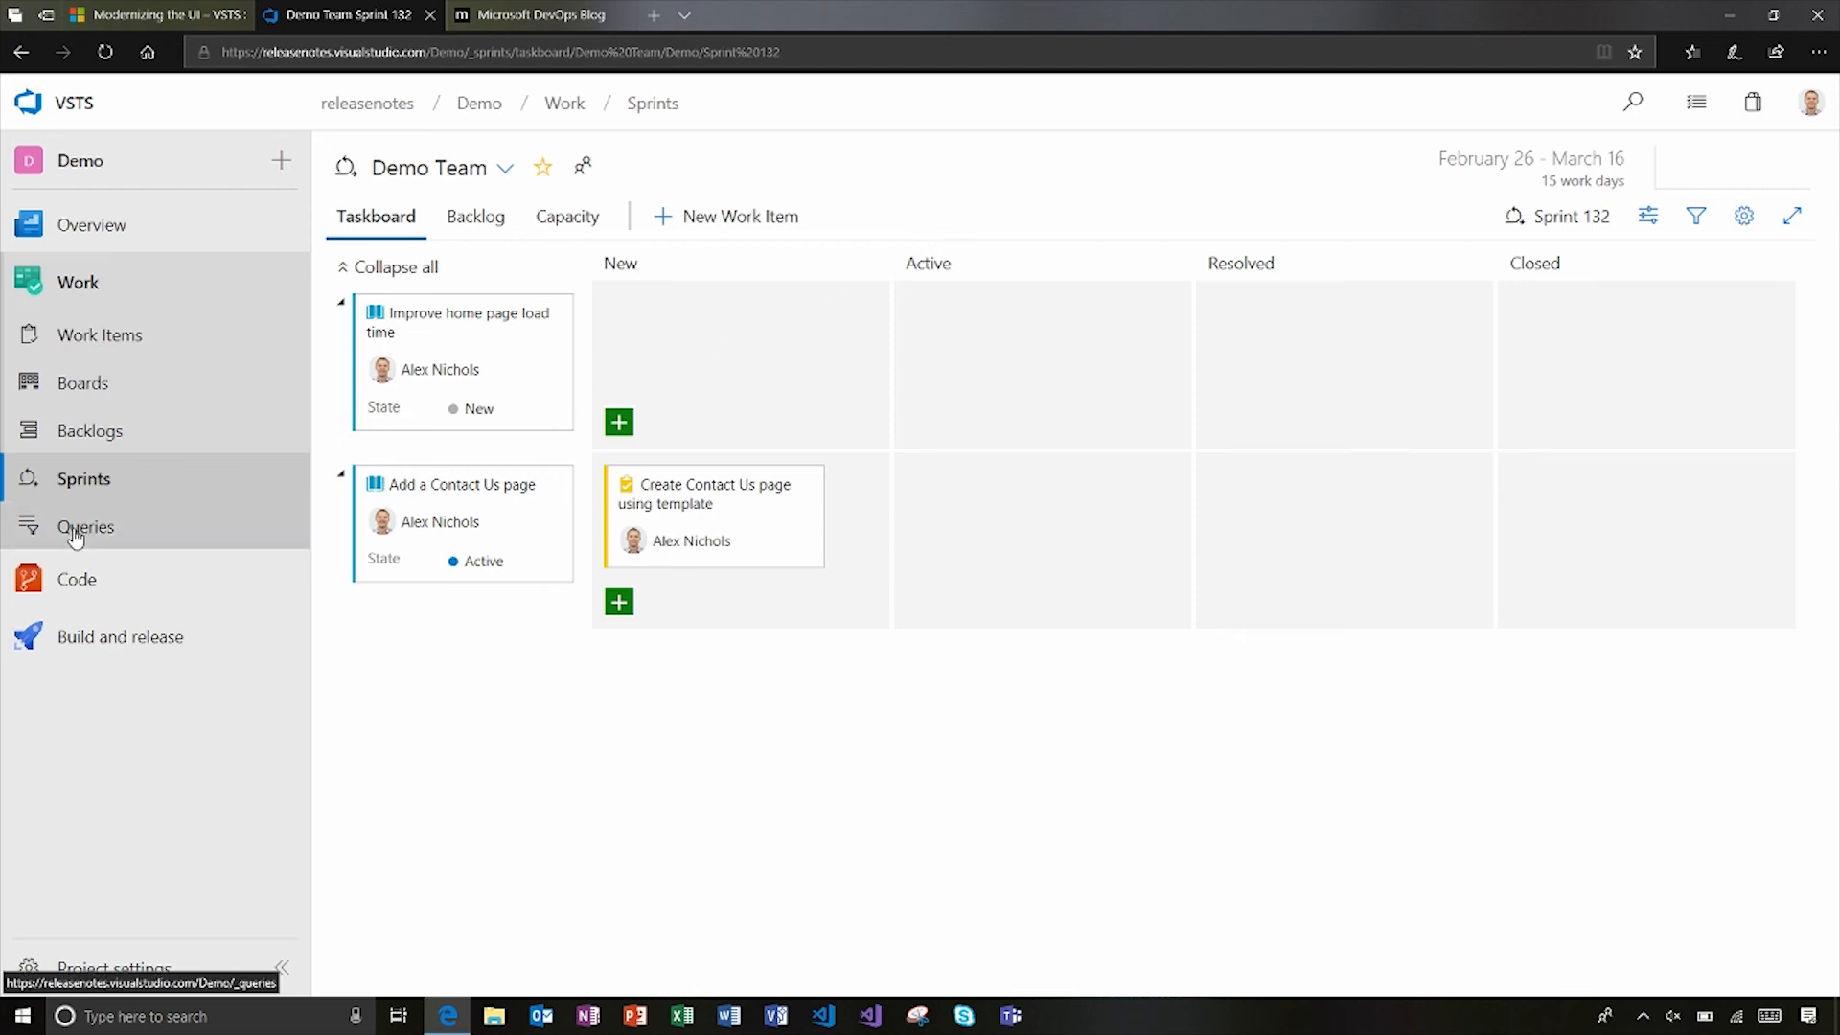
- Show Assigned to me results with task 9 'Create Contact Us page using template' alongside
{"action": "left_click", "coordinate": [85, 526]}
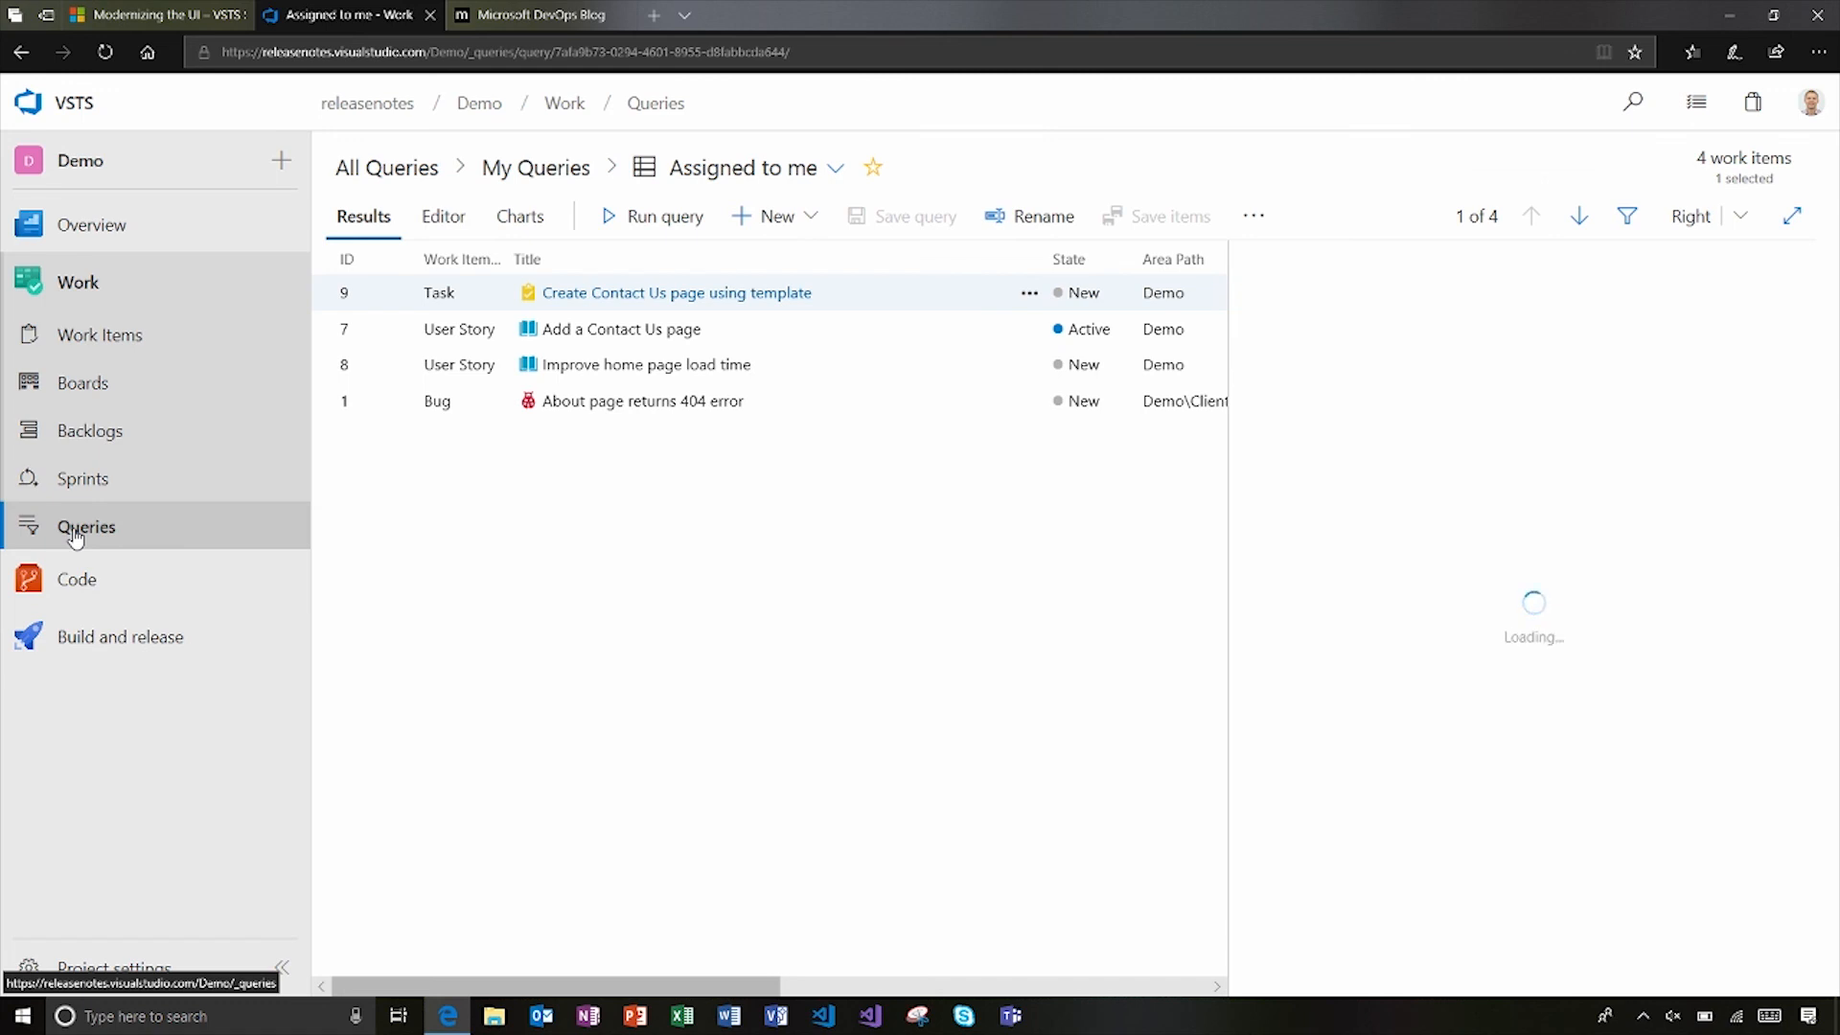
{"action": "left_click", "coordinate": [674, 292]}
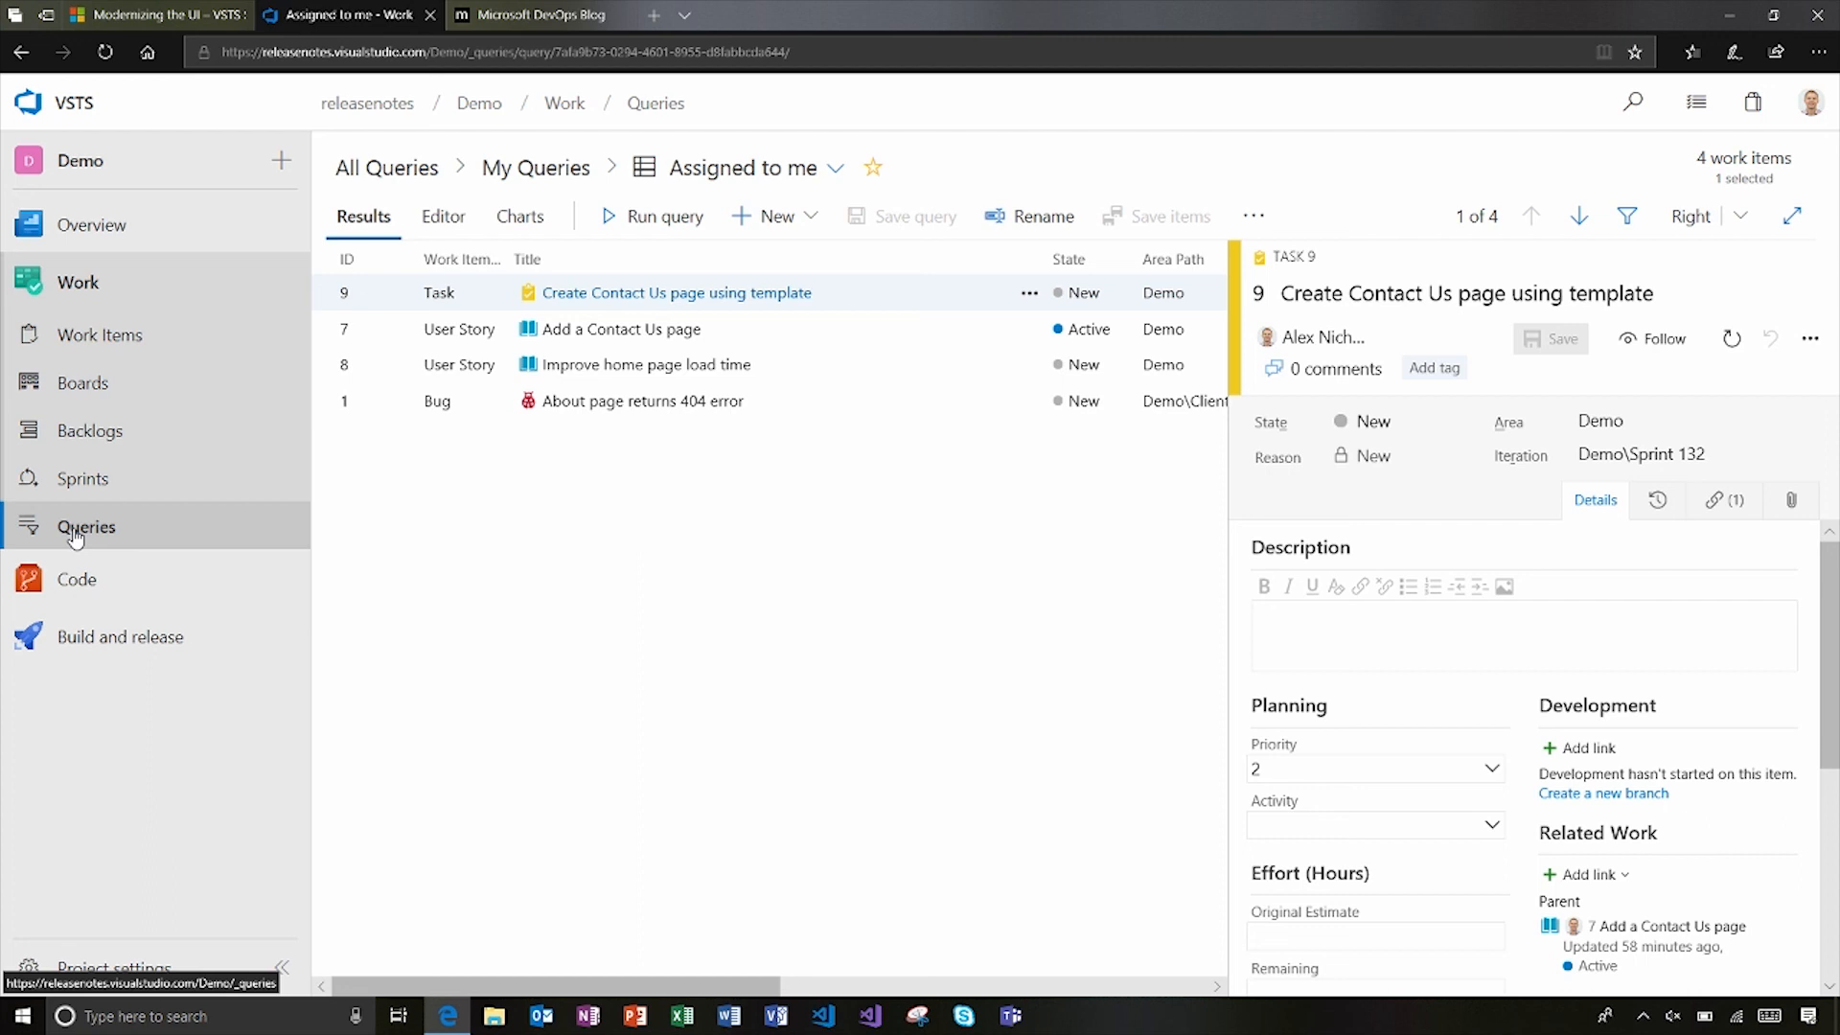
{"action": "mouse_move", "coordinate": [532, 580]}
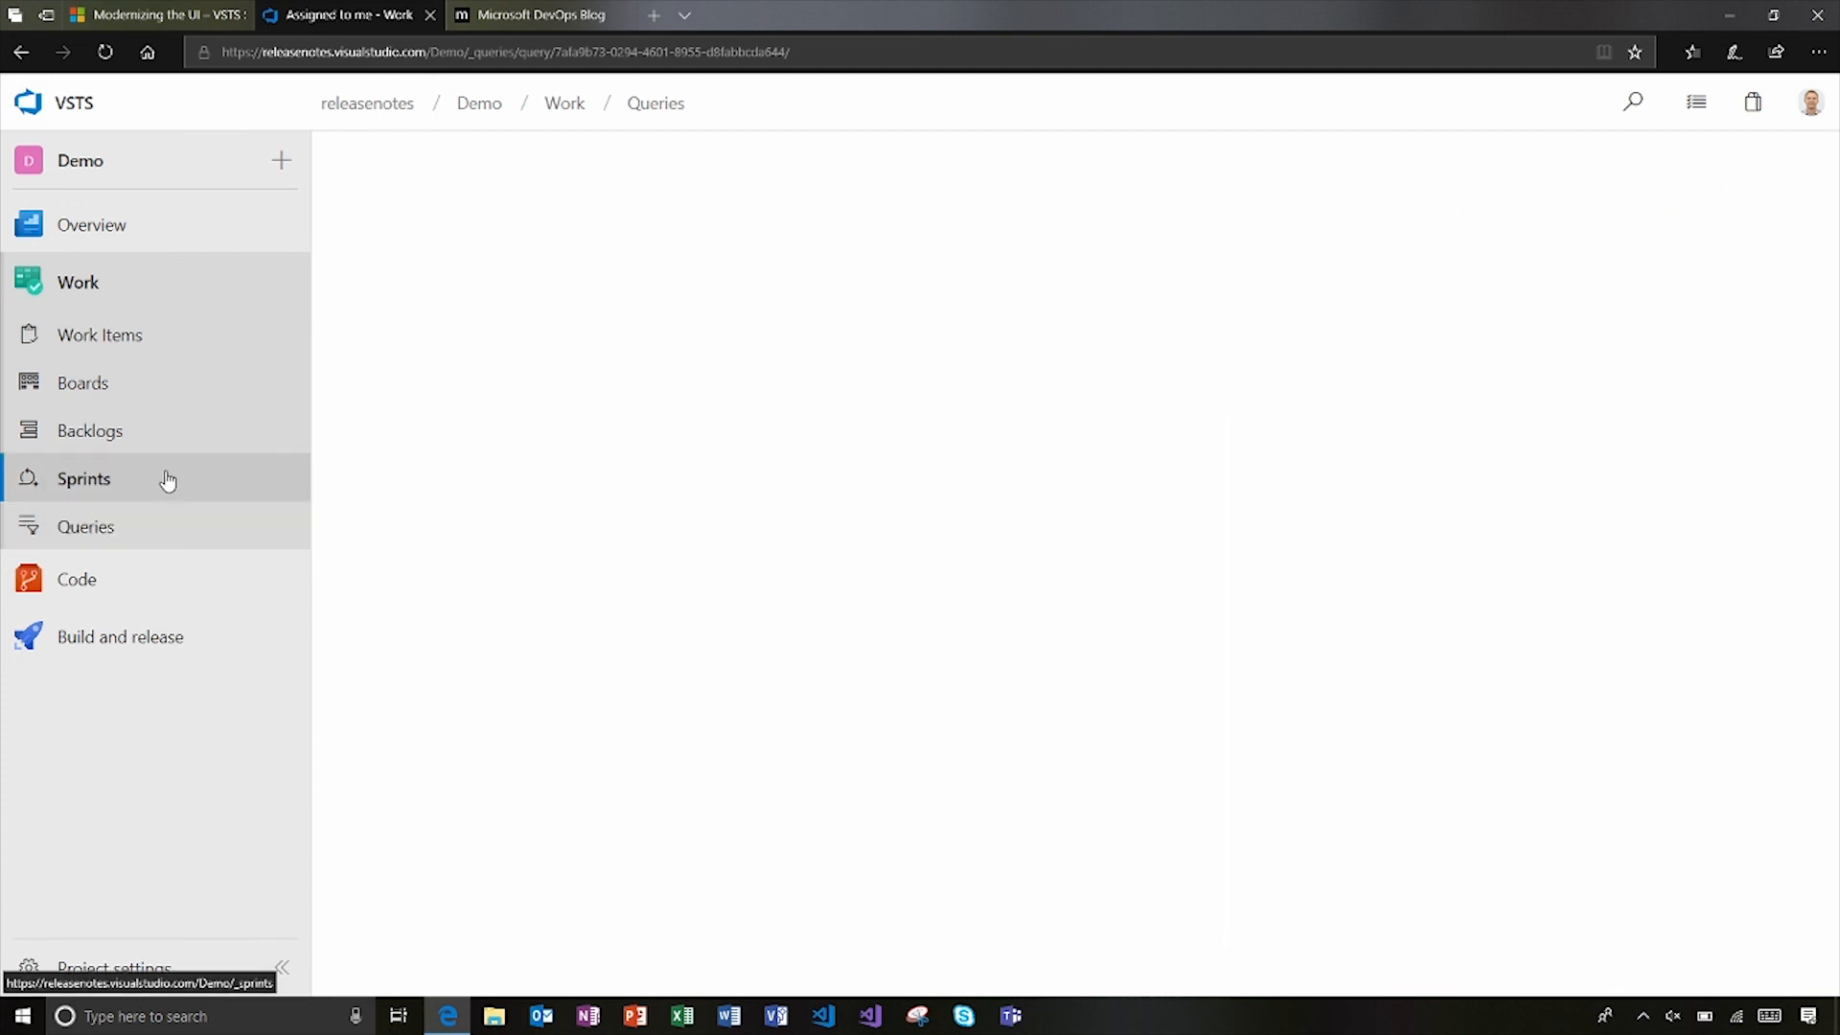
- On the Sprint 132 taskboard, view the Demo Team profile's four members, items and item-type filter
{"action": "left_click", "coordinate": [83, 479]}
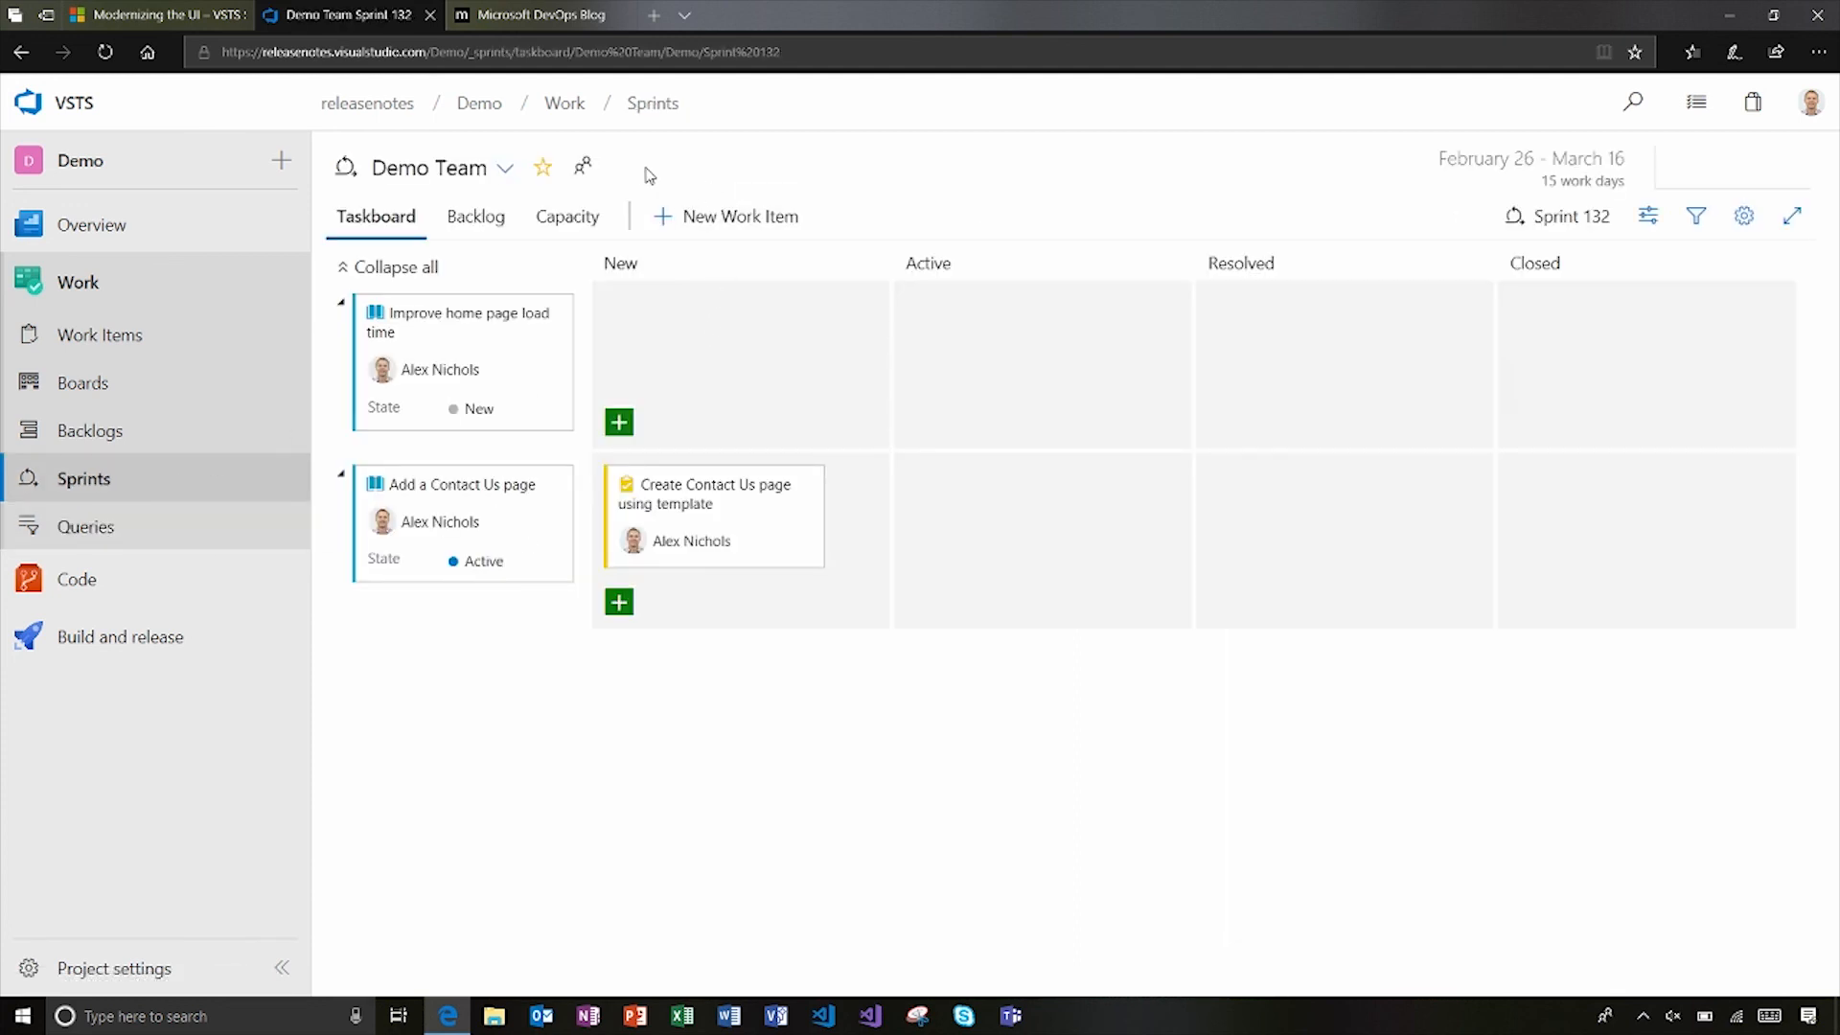
{"action": "mouse_move", "coordinate": [584, 167]}
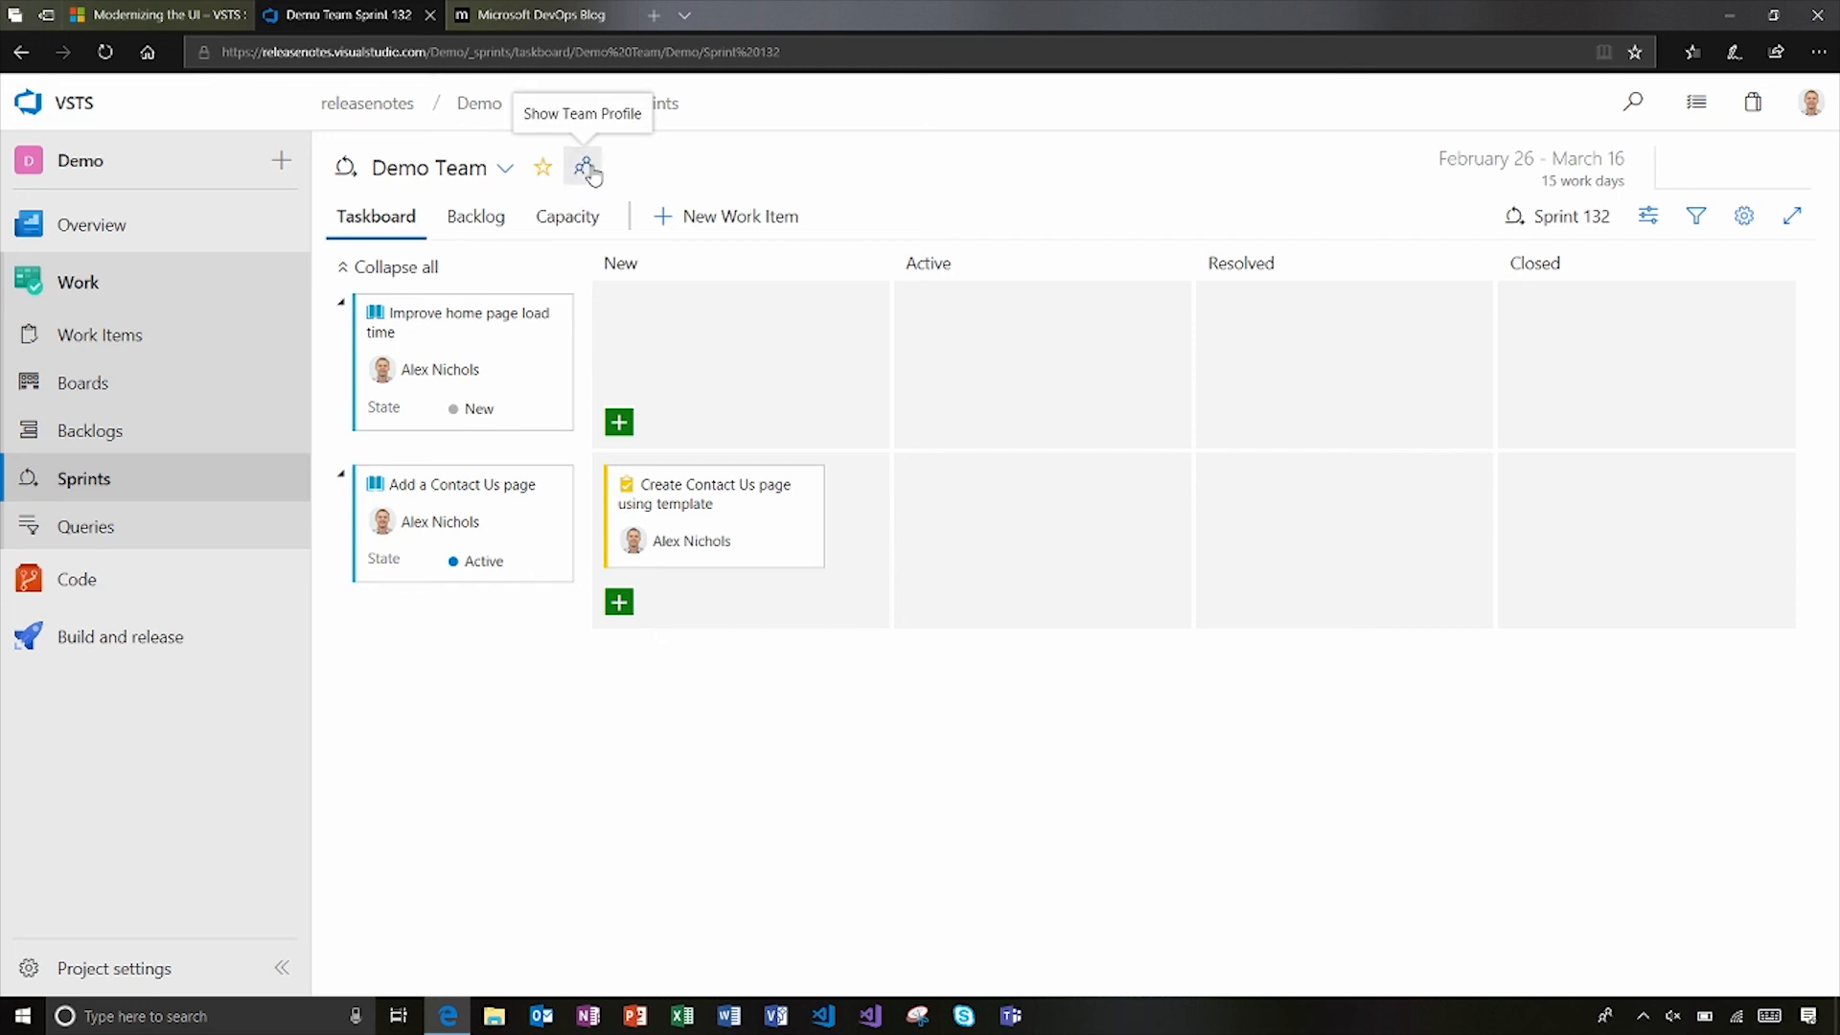
{"action": "left_click", "coordinate": [583, 167]}
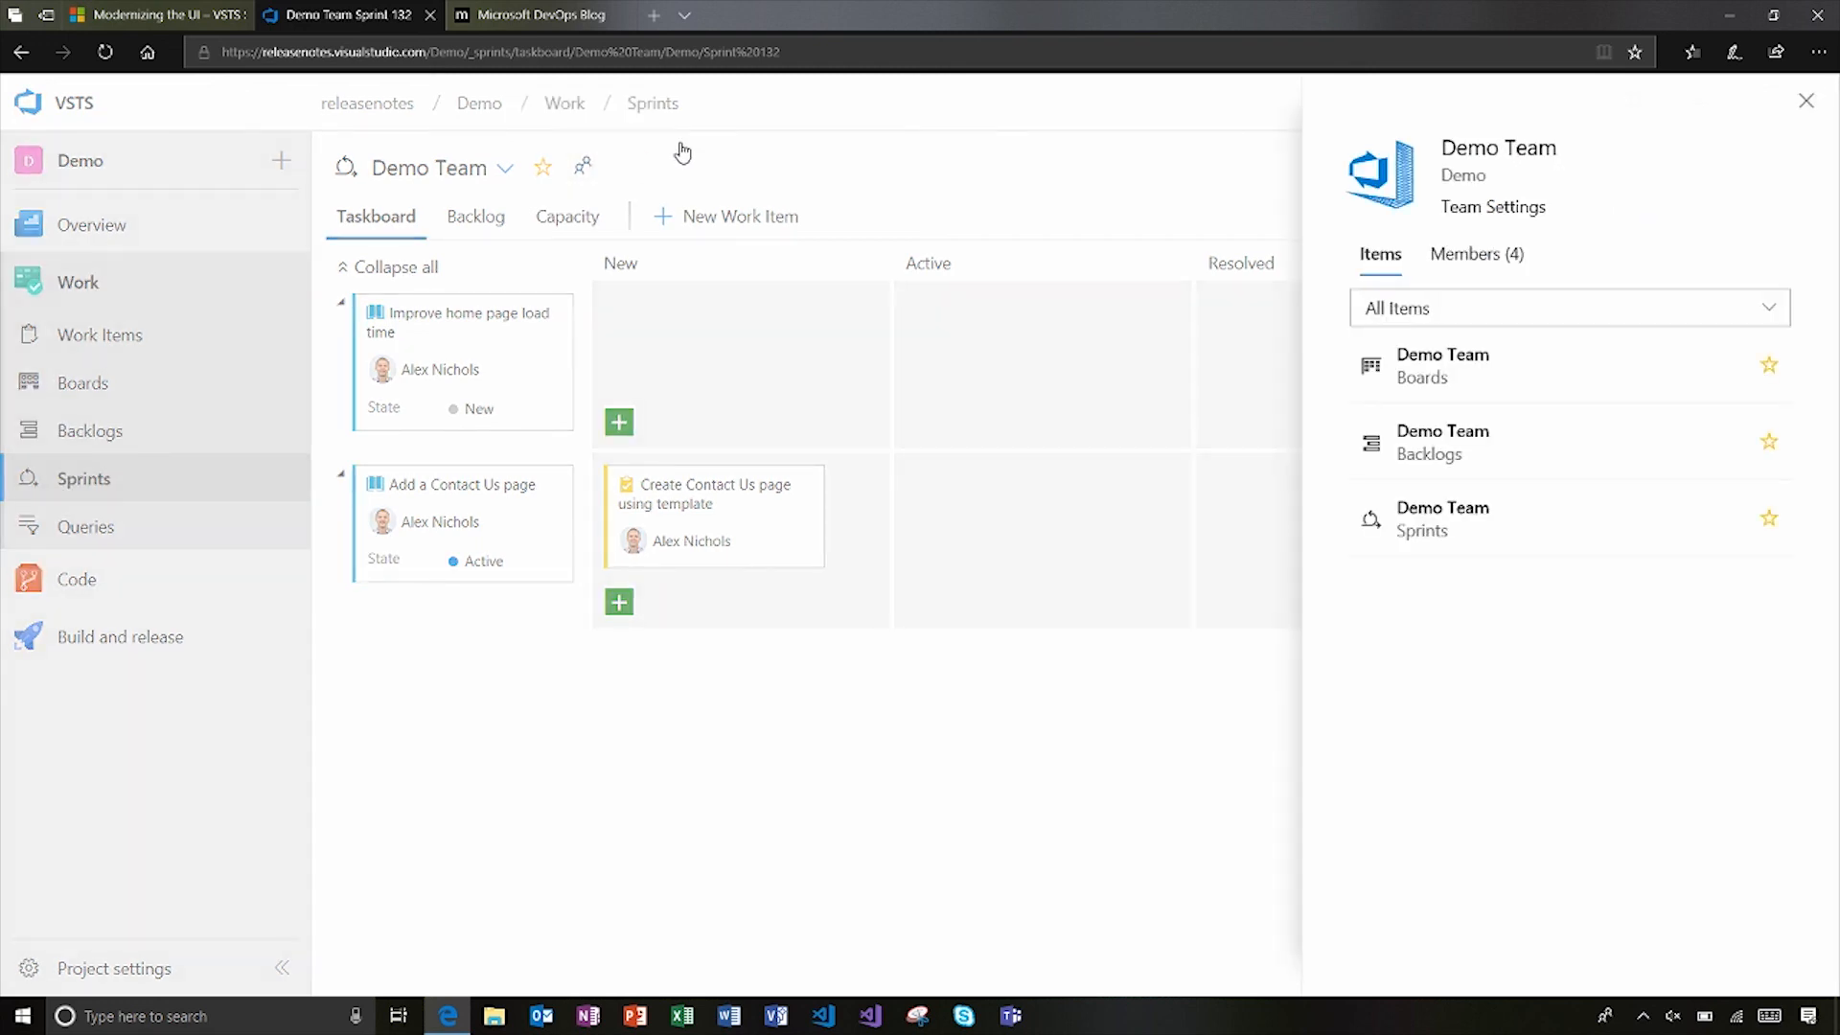
{"action": "mouse_move", "coordinate": [944, 150]}
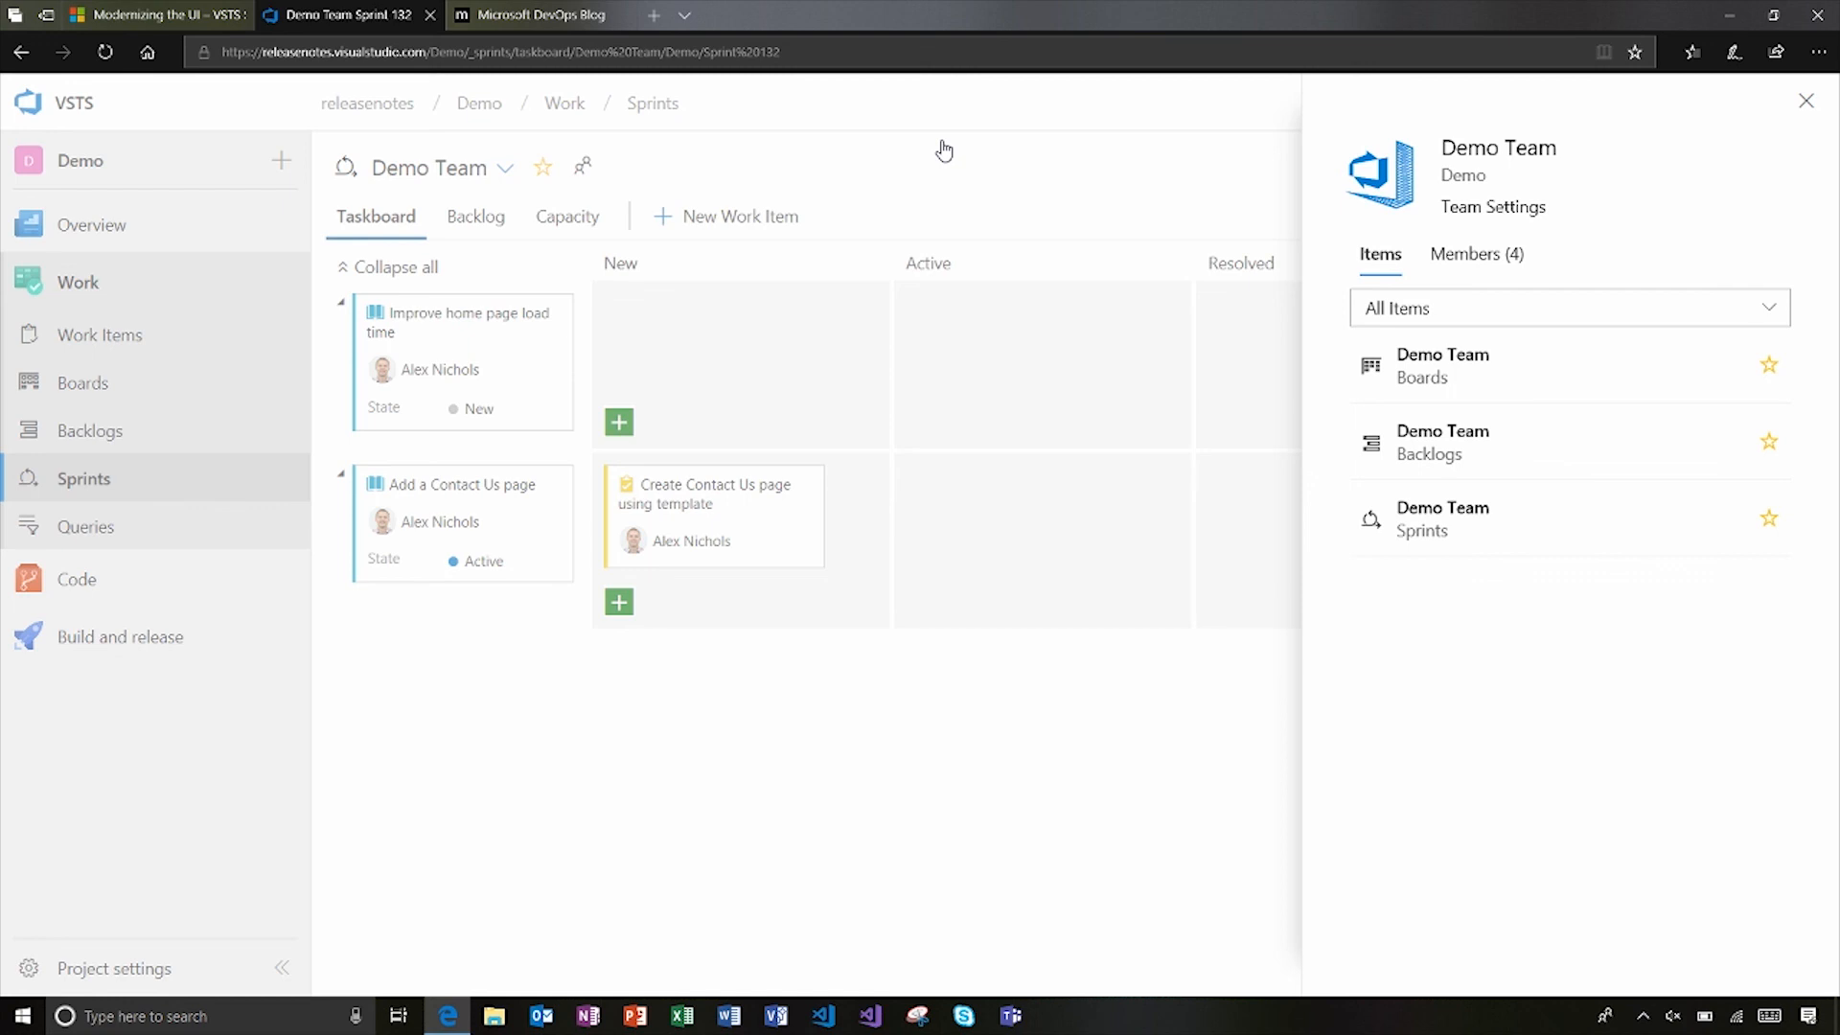
{"action": "mouse_move", "coordinate": [1544, 183]}
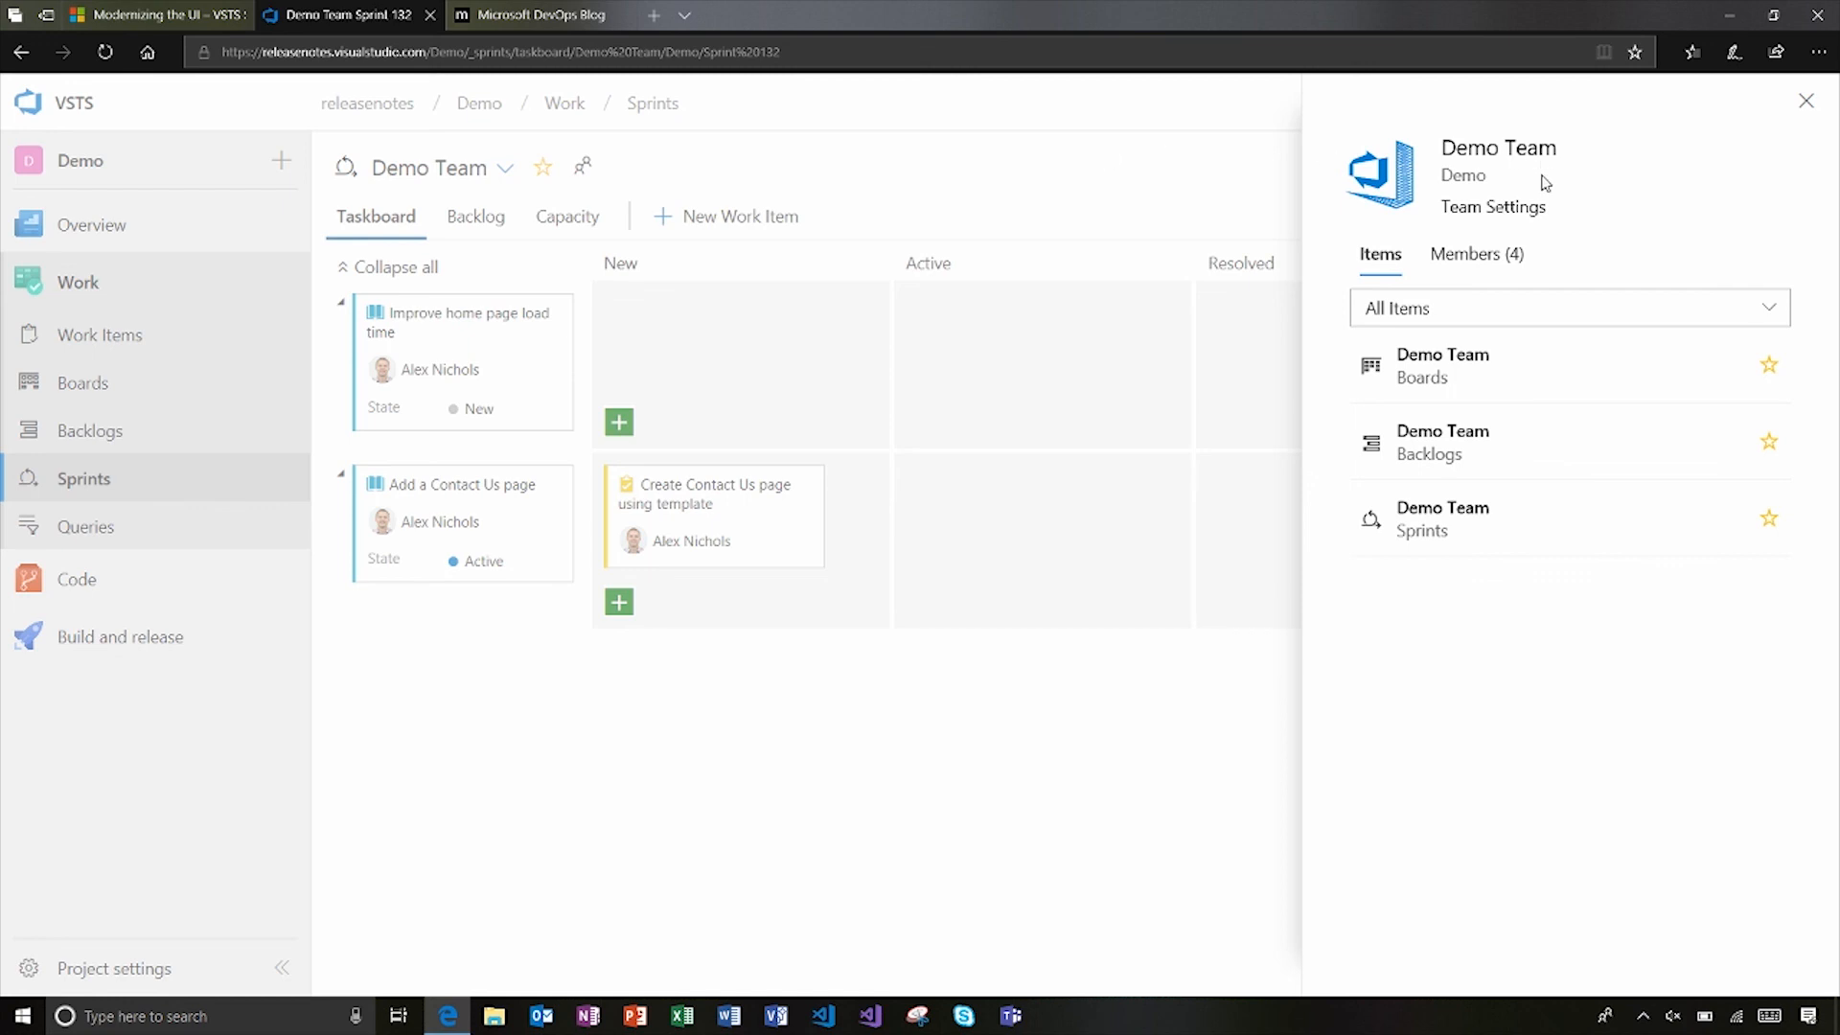
{"action": "left_click", "coordinate": [1475, 253]}
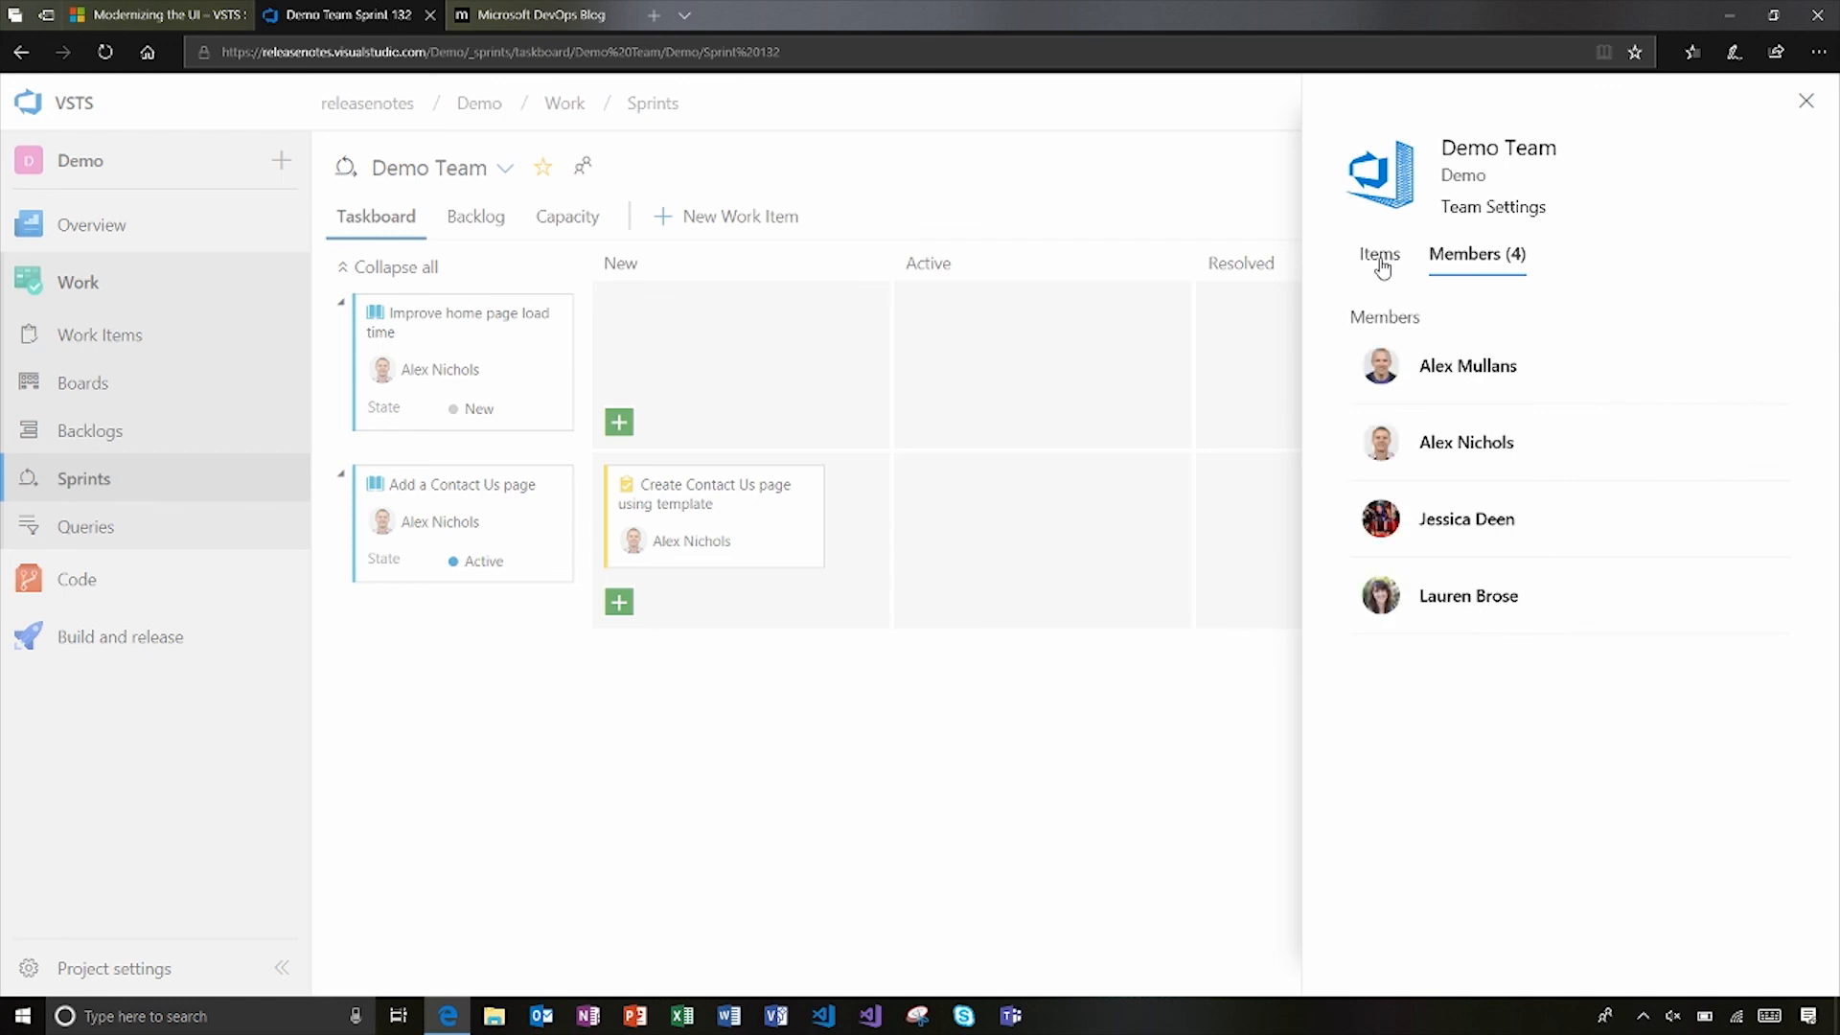
{"action": "left_click", "coordinate": [1378, 255]}
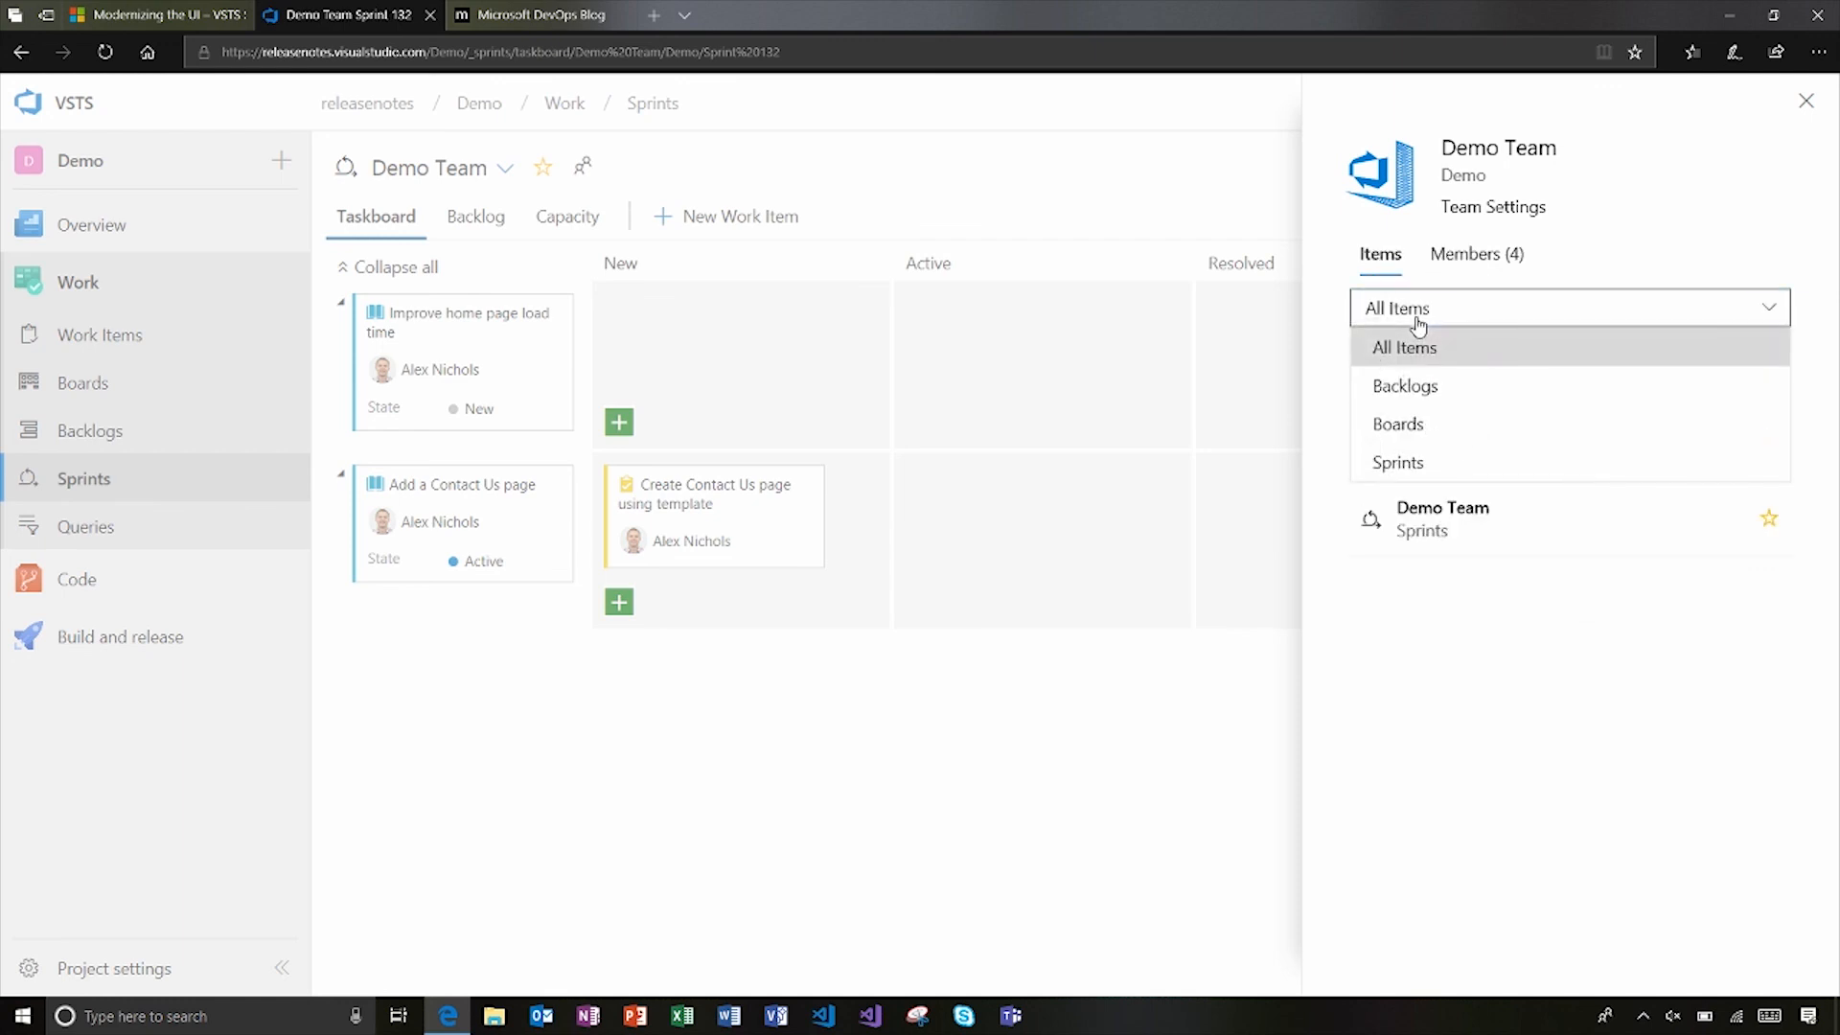
{"action": "left_click", "coordinate": [1805, 101]}
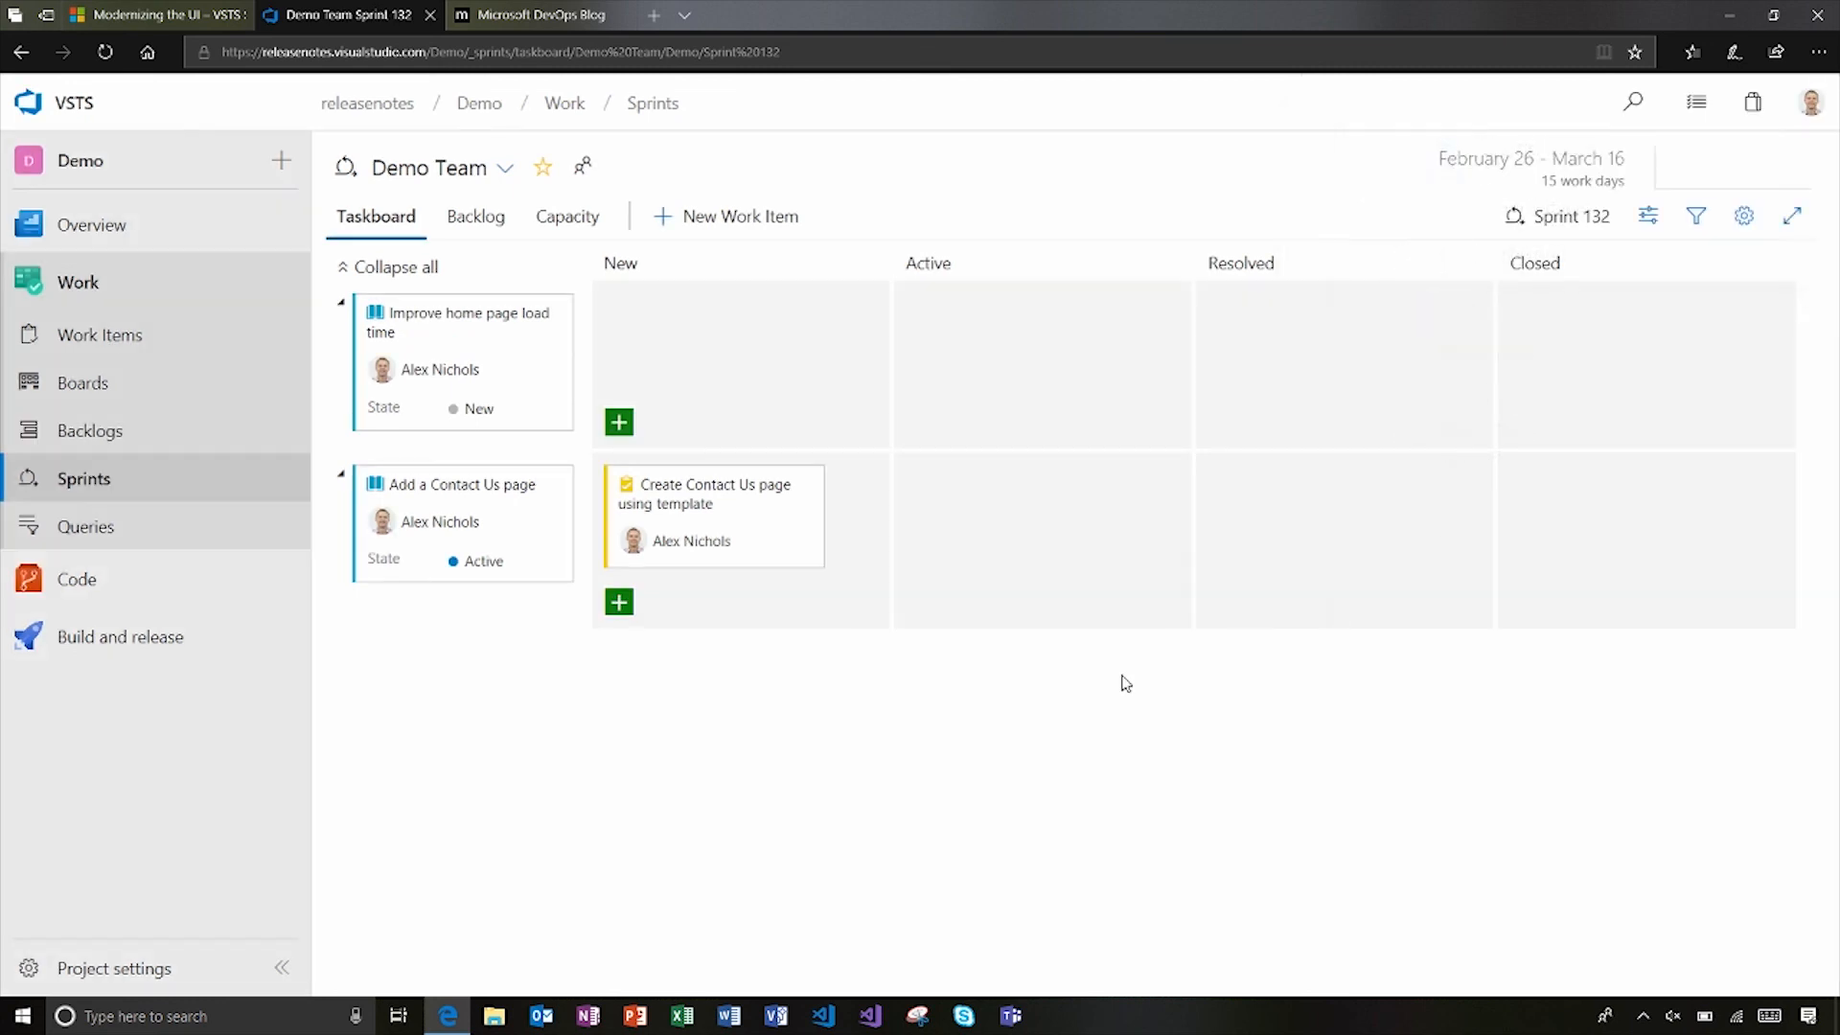